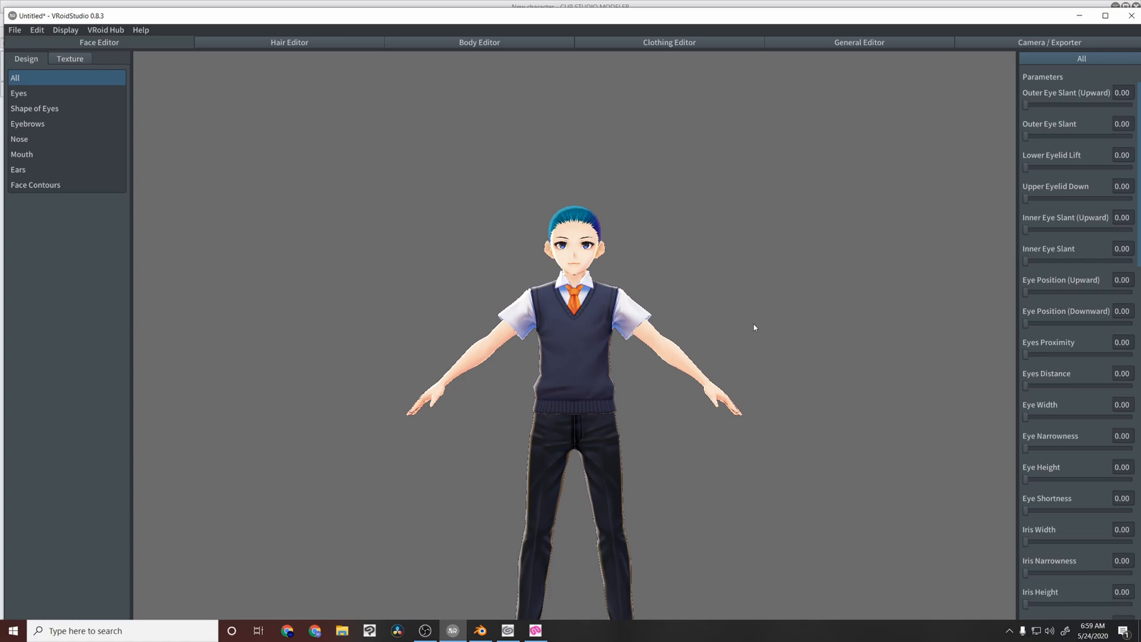
mouse_move(682, 237)
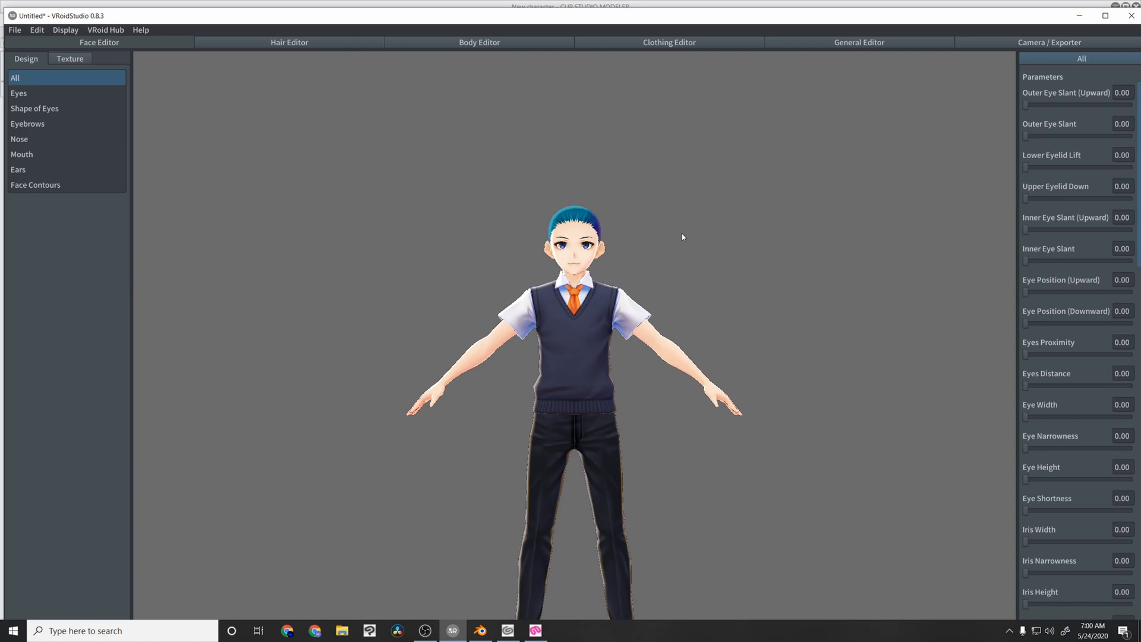
mouse_move(1049, 43)
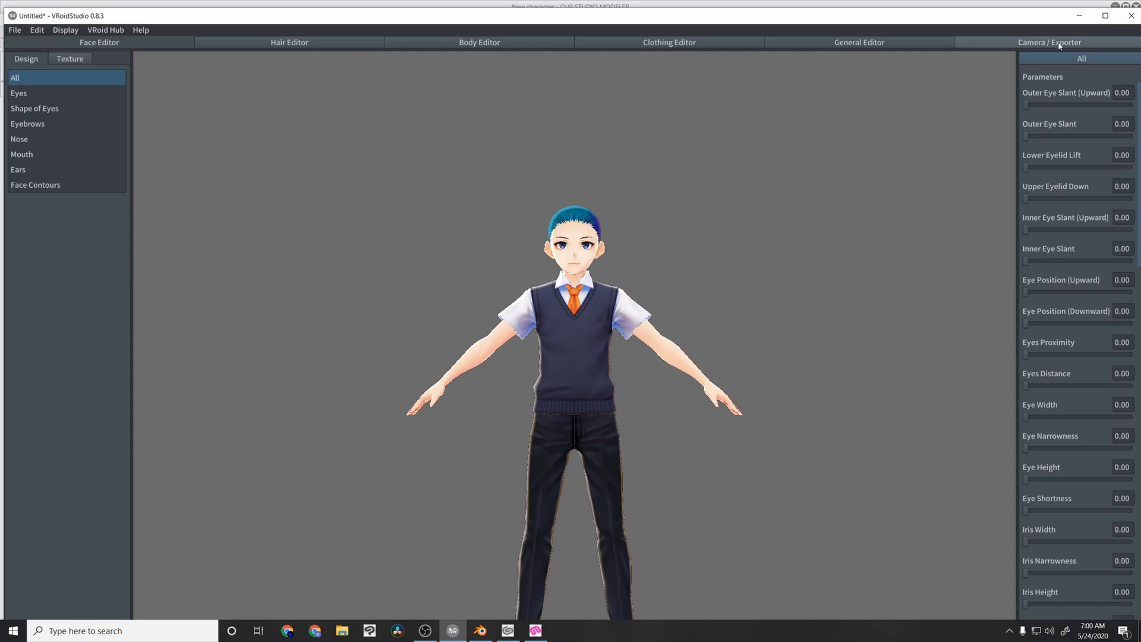
- Start the avatar's VRM export and enter 'Test Avatar' as the name in VRM Settings
click(1049, 43)
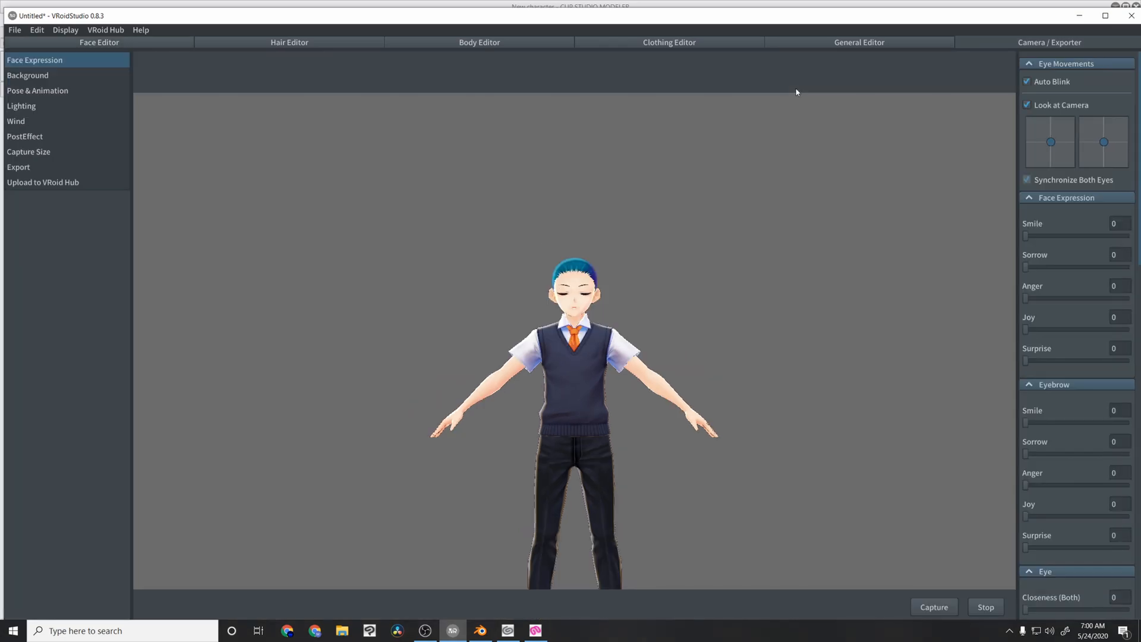
click(19, 167)
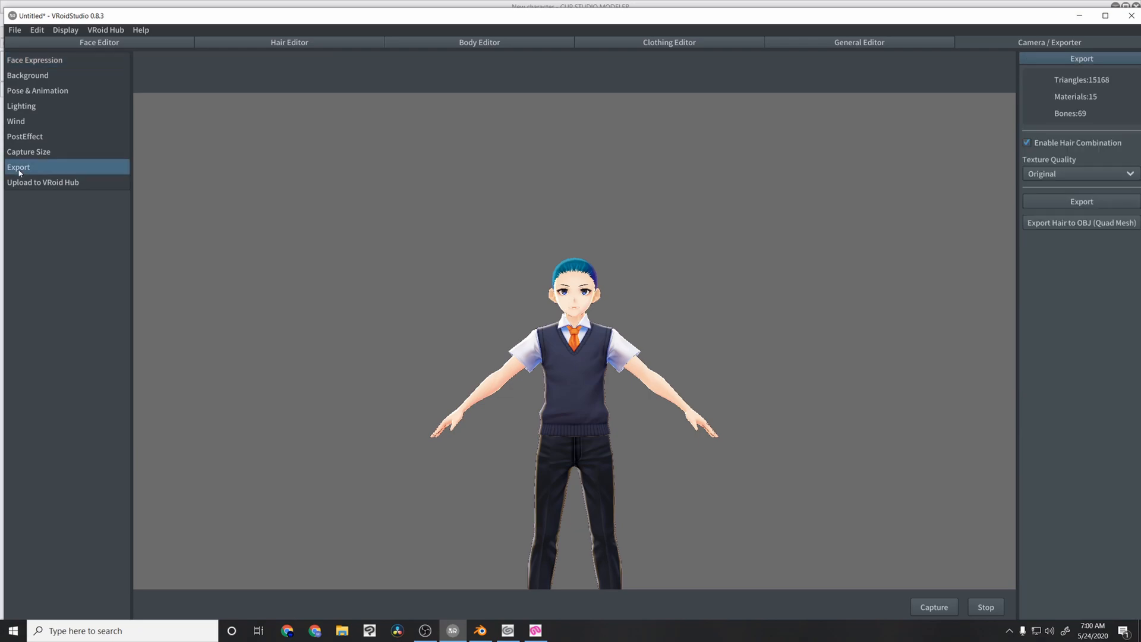
mouse_move(1081, 223)
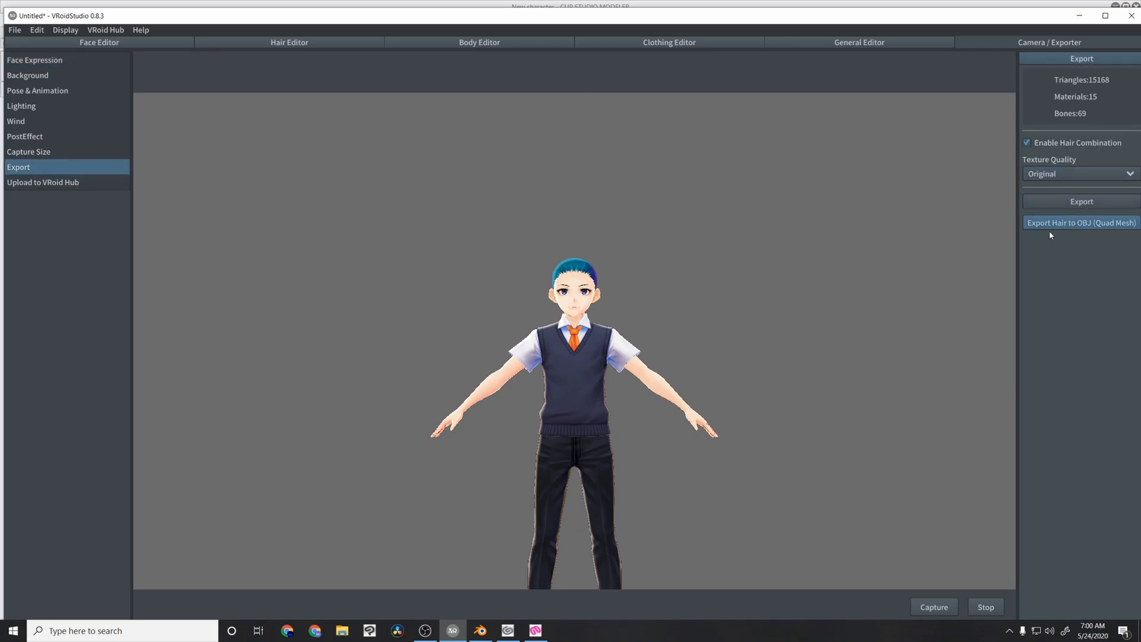
mouse_move(1074, 166)
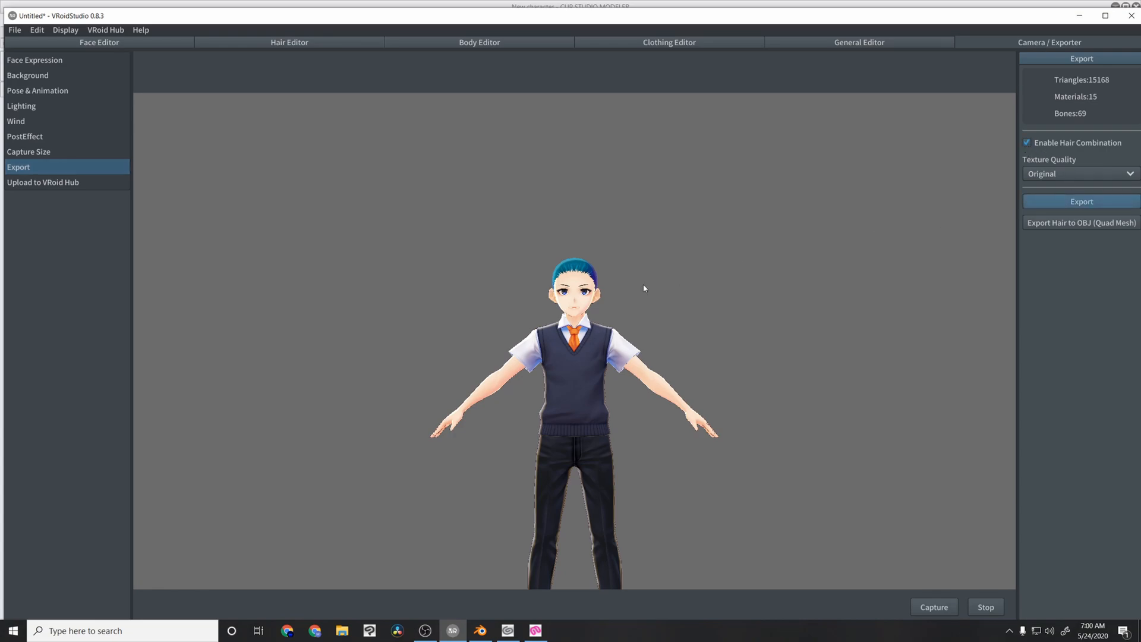
click(1081, 202)
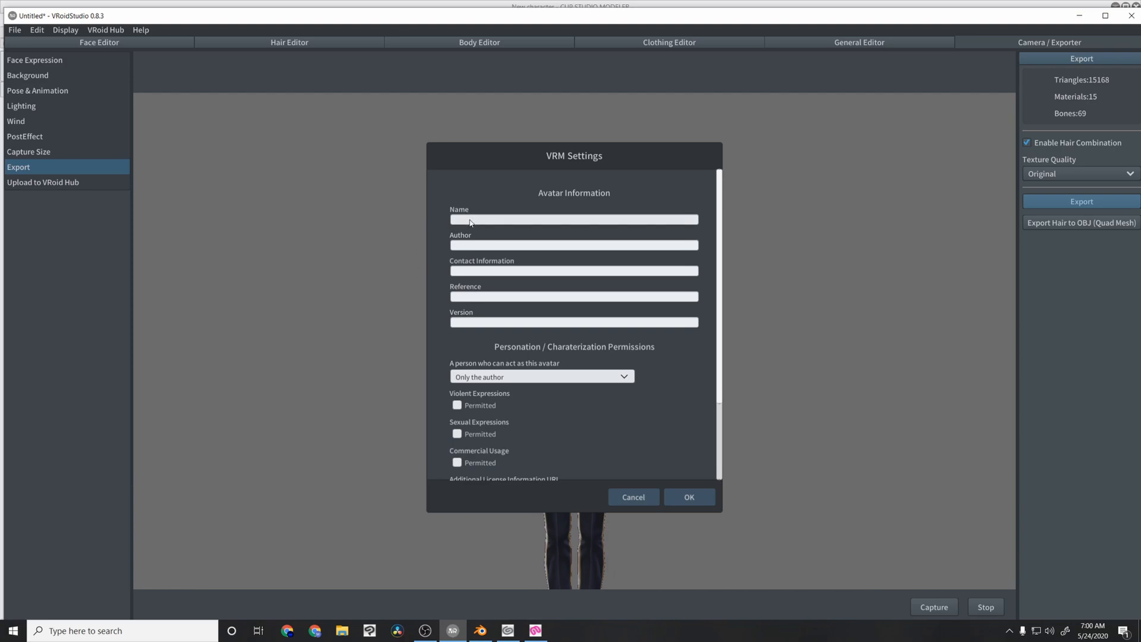
text(Test)
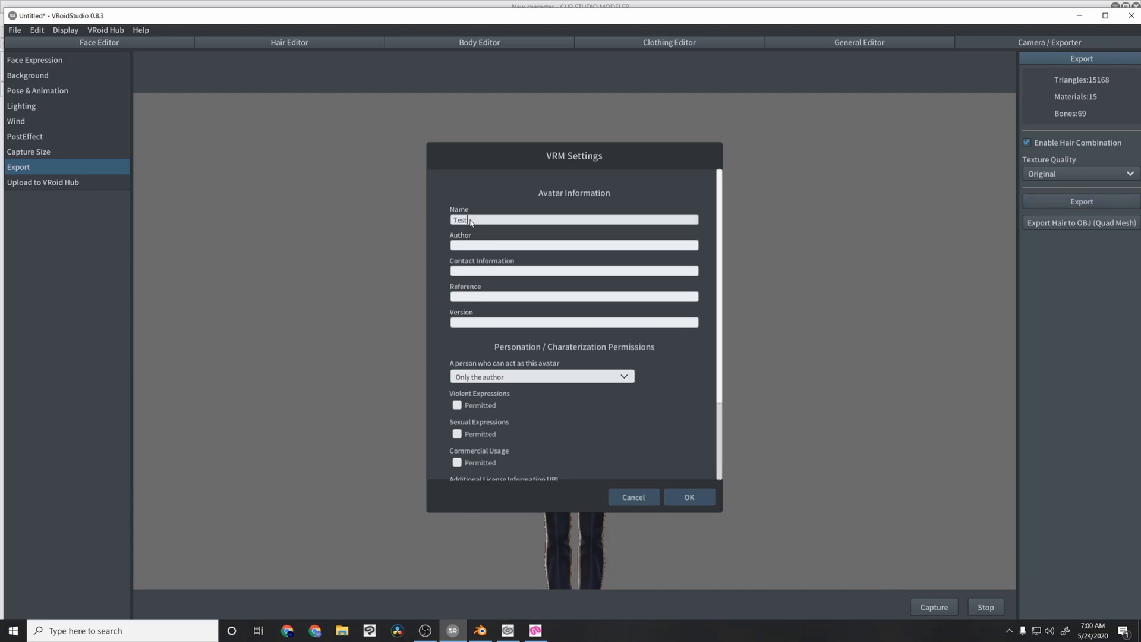
text(Avatar)
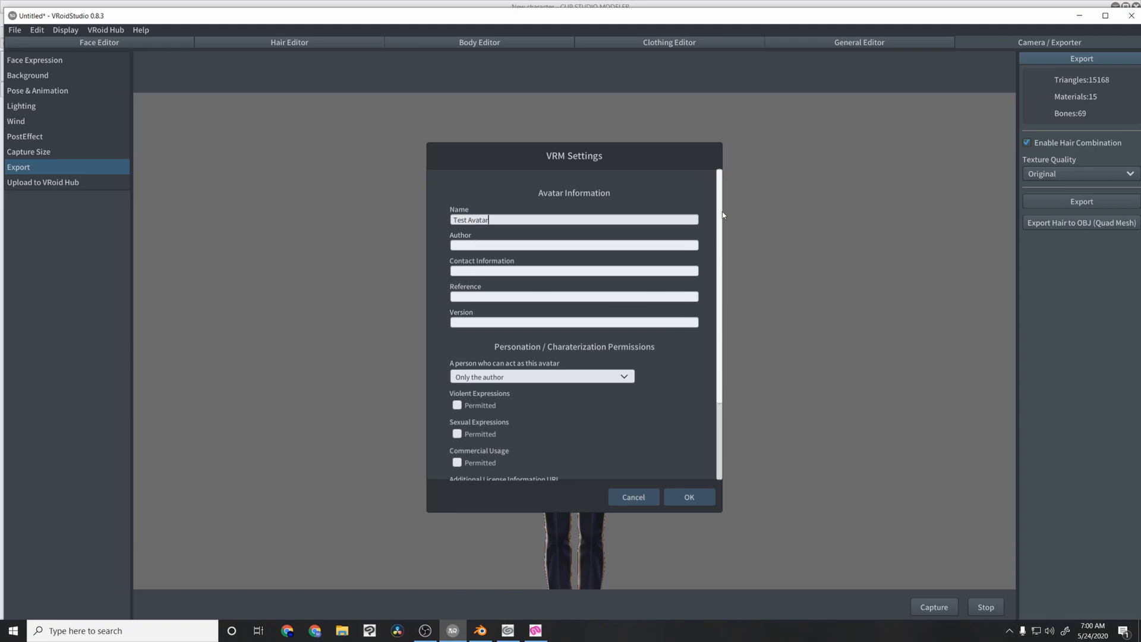
scroll(down, 3)
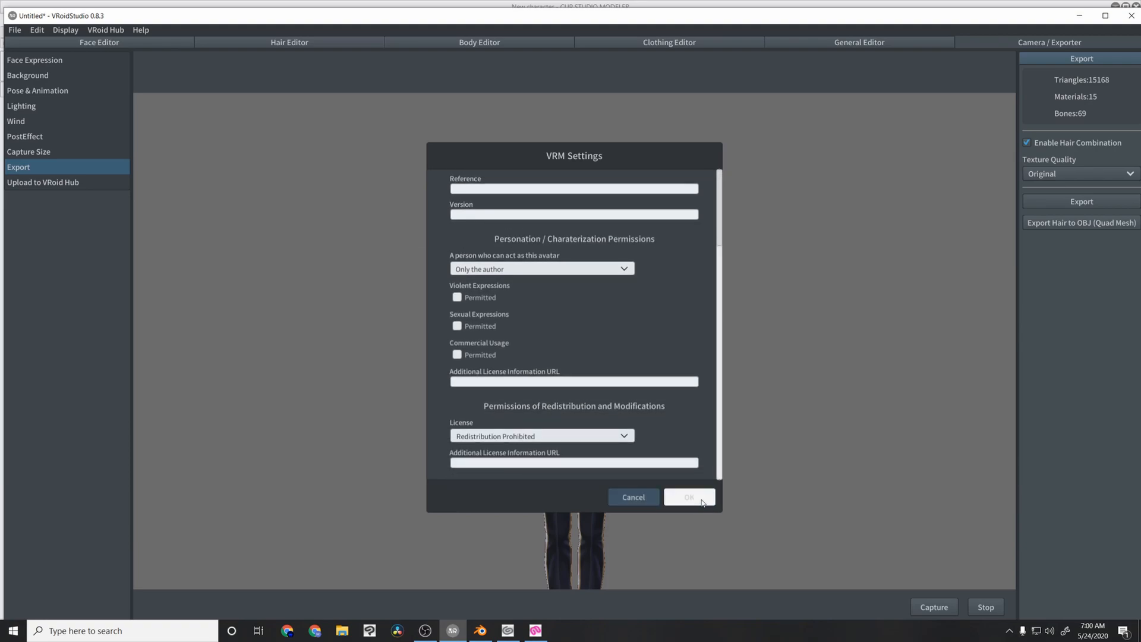
- Confirm the VRM settings and browse to the Youtube folder on the C drive
click(689, 497)
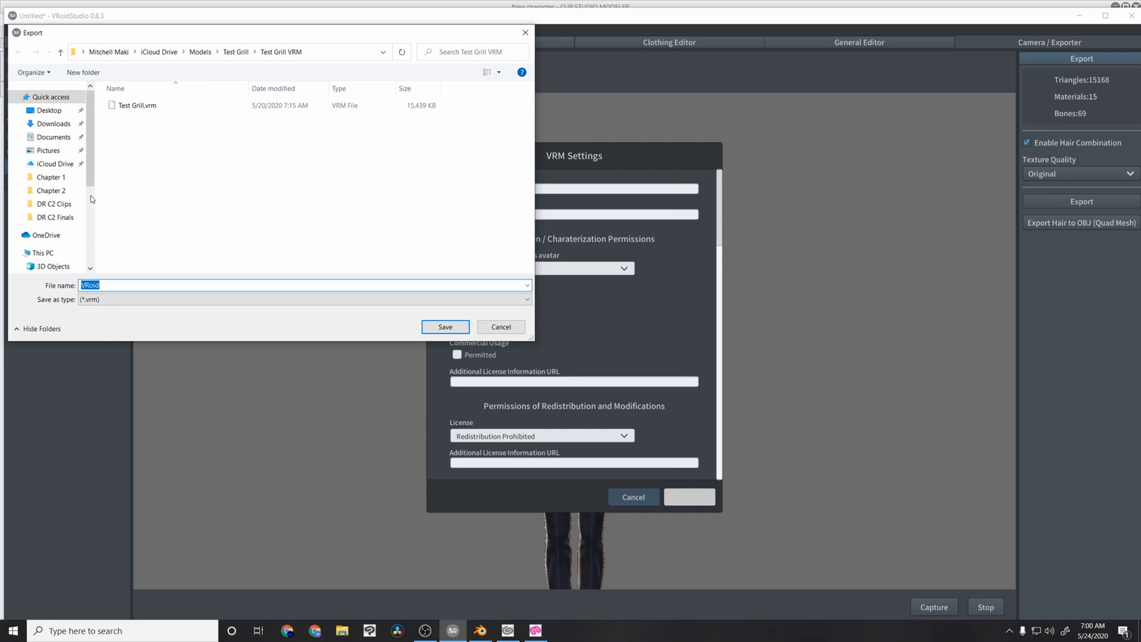
scroll(down, 3)
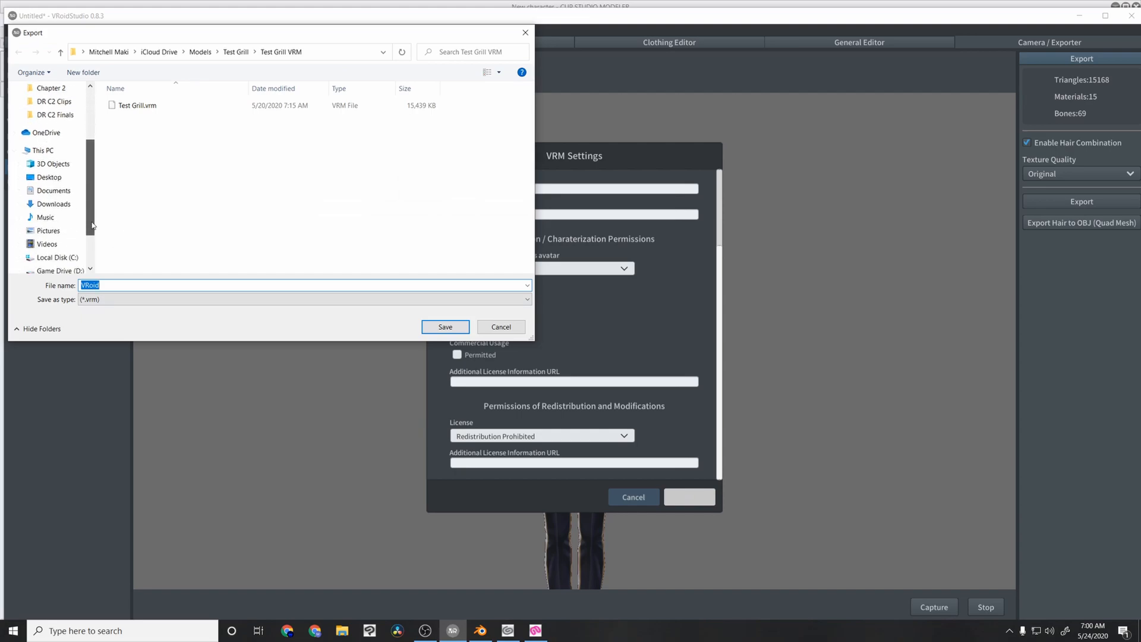
click(55, 243)
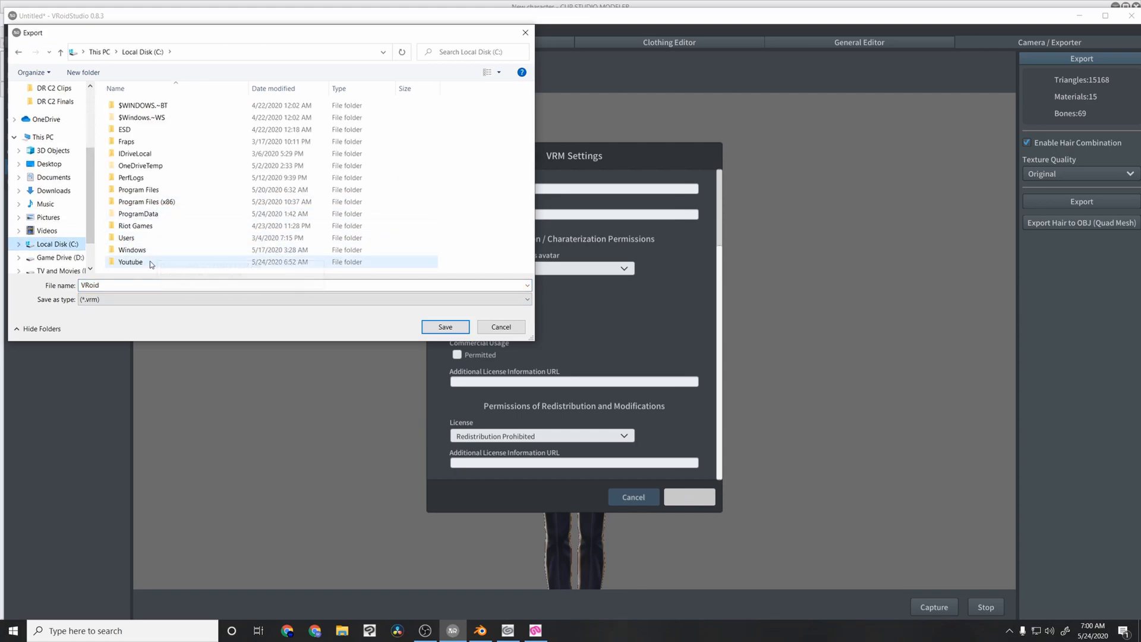
double_click(130, 262)
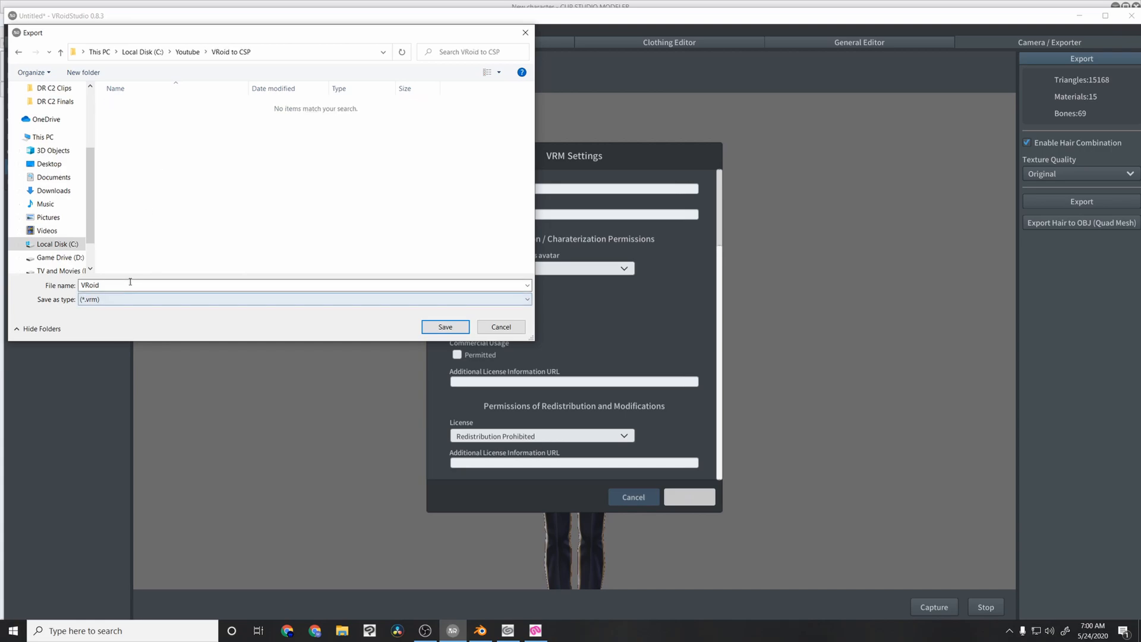
- Enter 'Test Avatar' as the file name, save, and close VRoid Studio
text(Test)
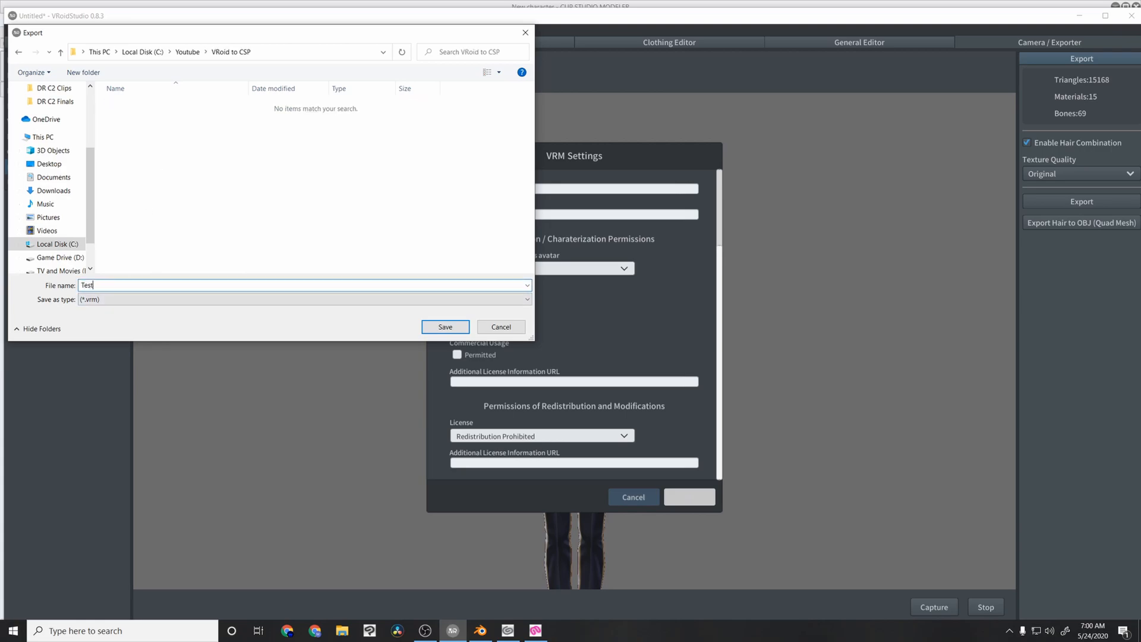
text(Avatar)
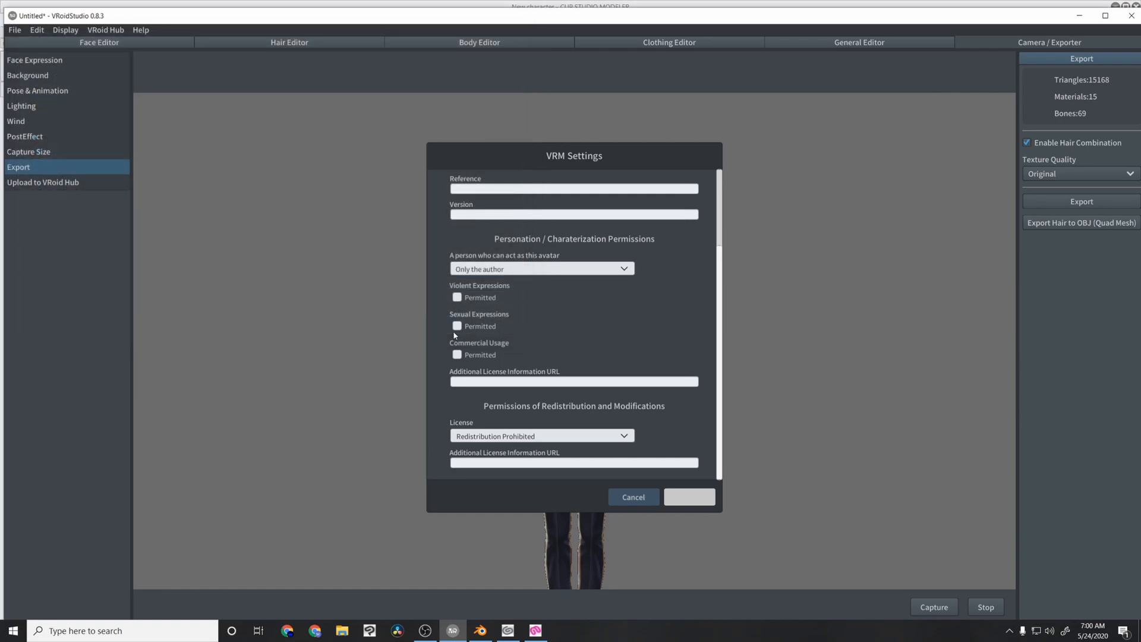
mouse_move(1133, 19)
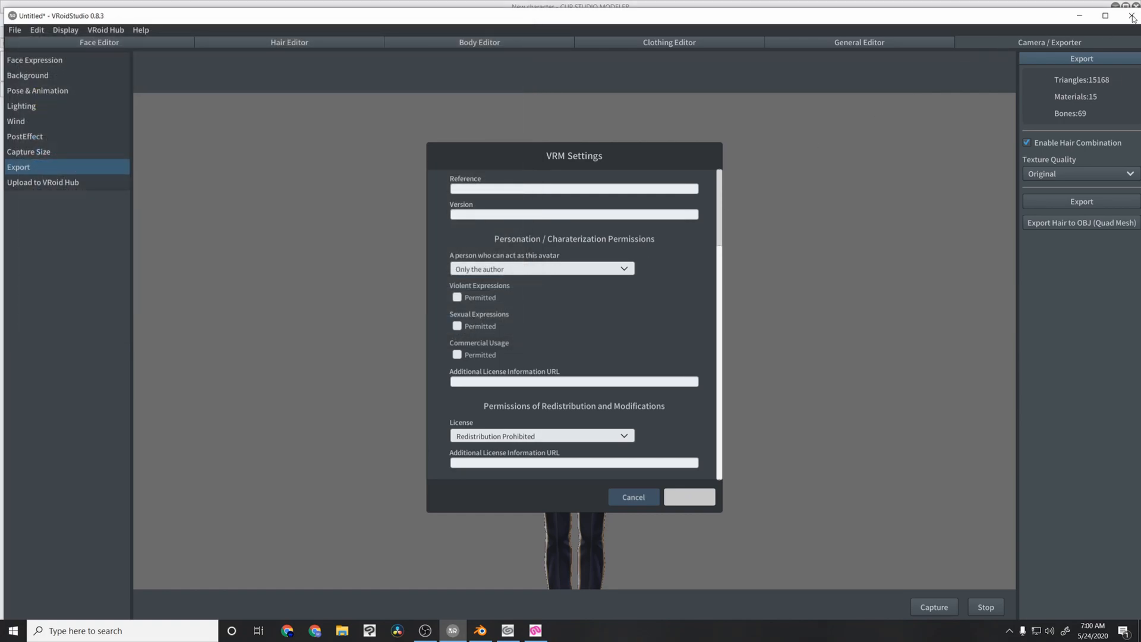
click(632, 497)
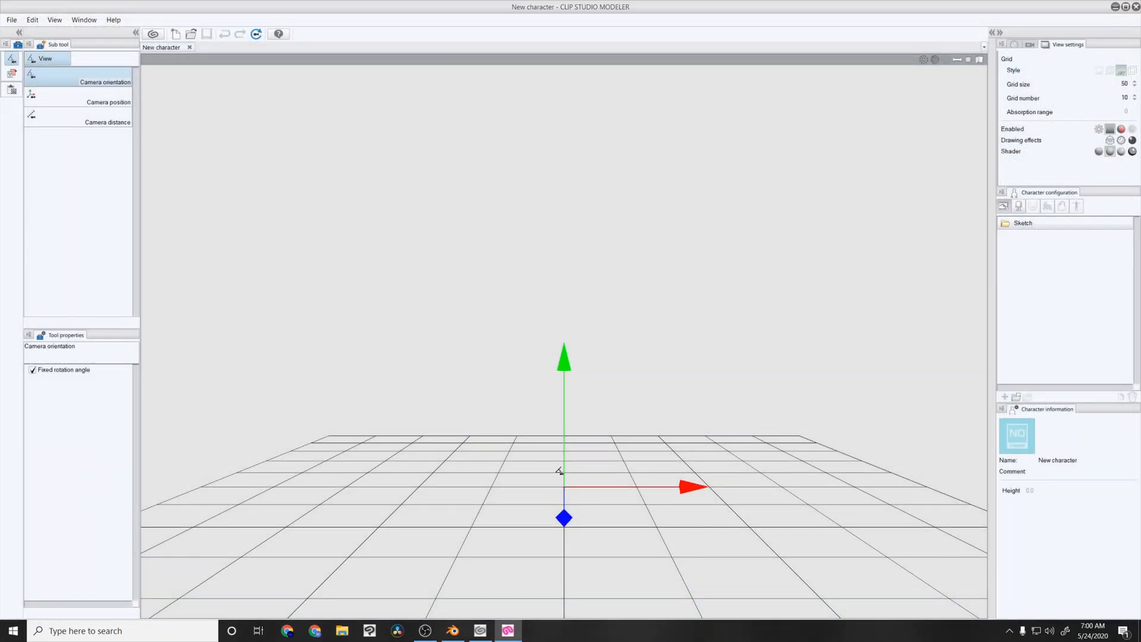
- Bring Blender forward and delete the default Cube from the Outliner
click(453, 631)
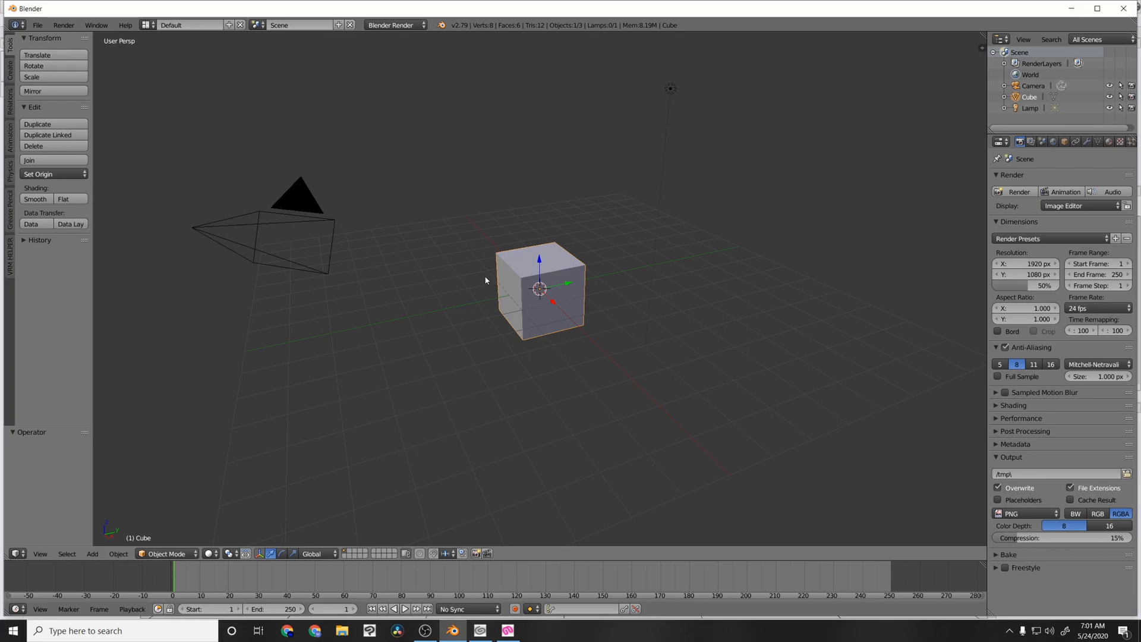
mouse_move(499, 202)
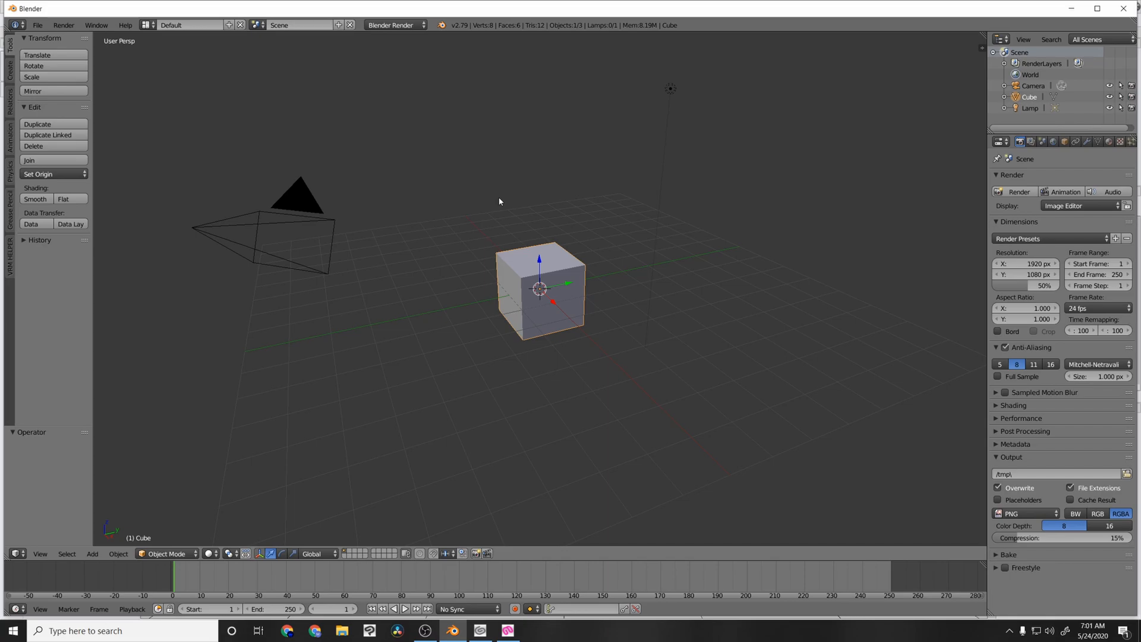
mouse_move(503, 206)
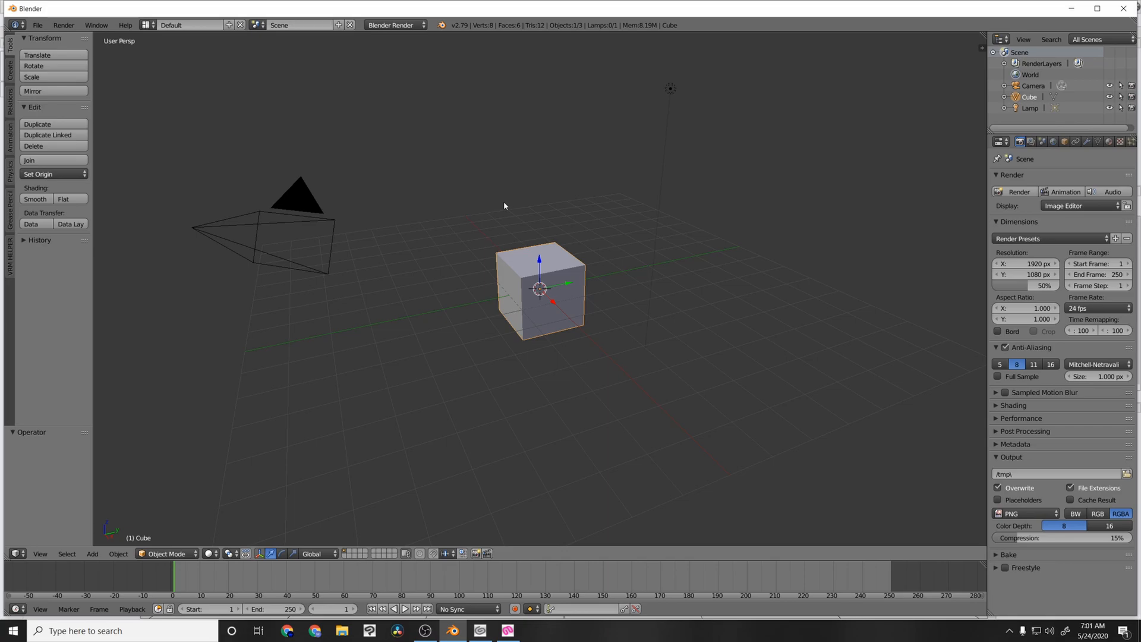
mouse_move(575, 191)
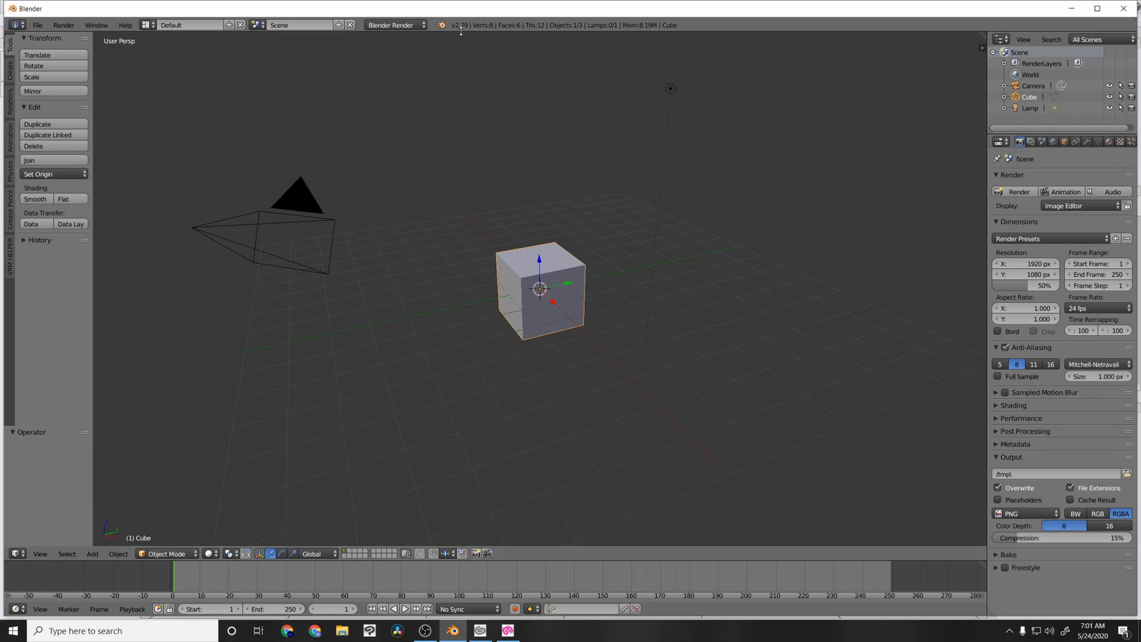
mouse_move(467, 28)
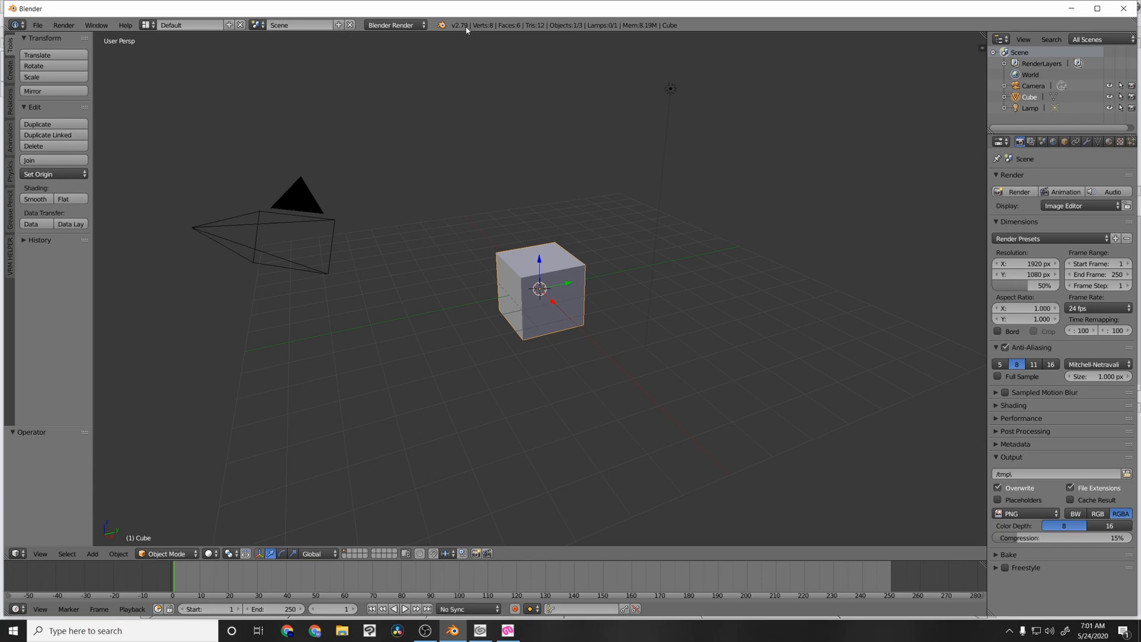
mouse_move(478, 139)
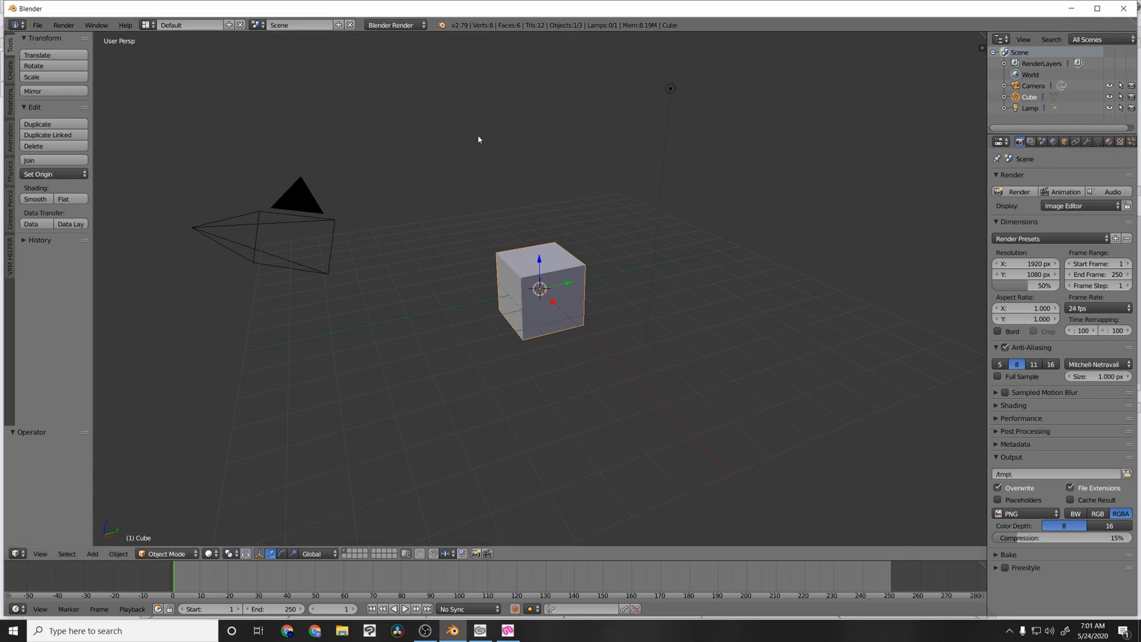
mouse_move(571, 169)
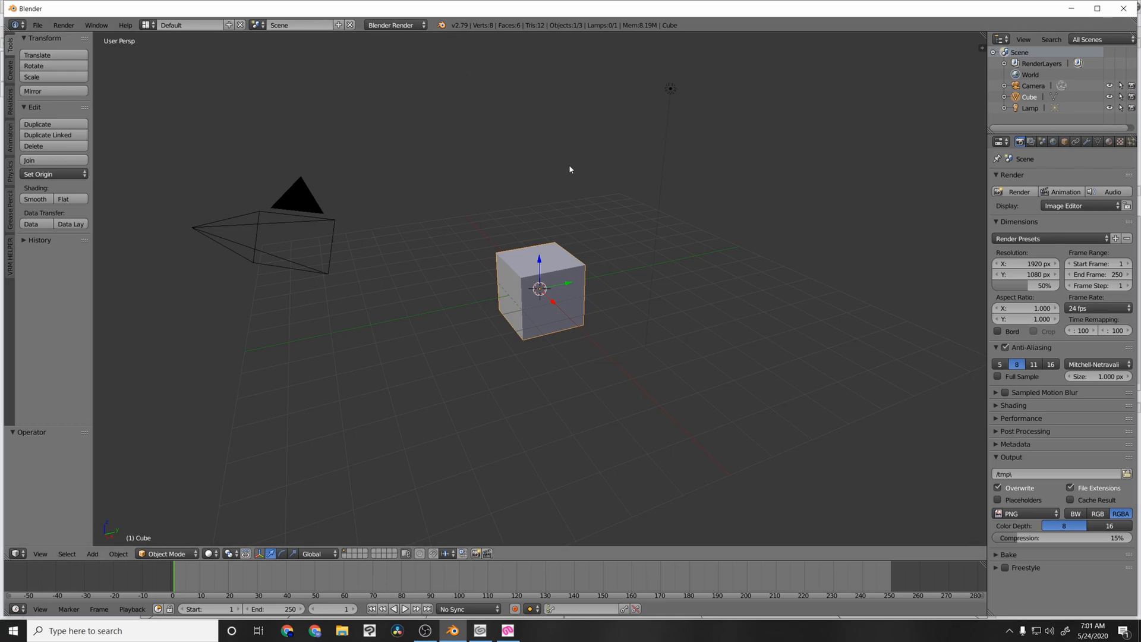
mouse_move(568, 222)
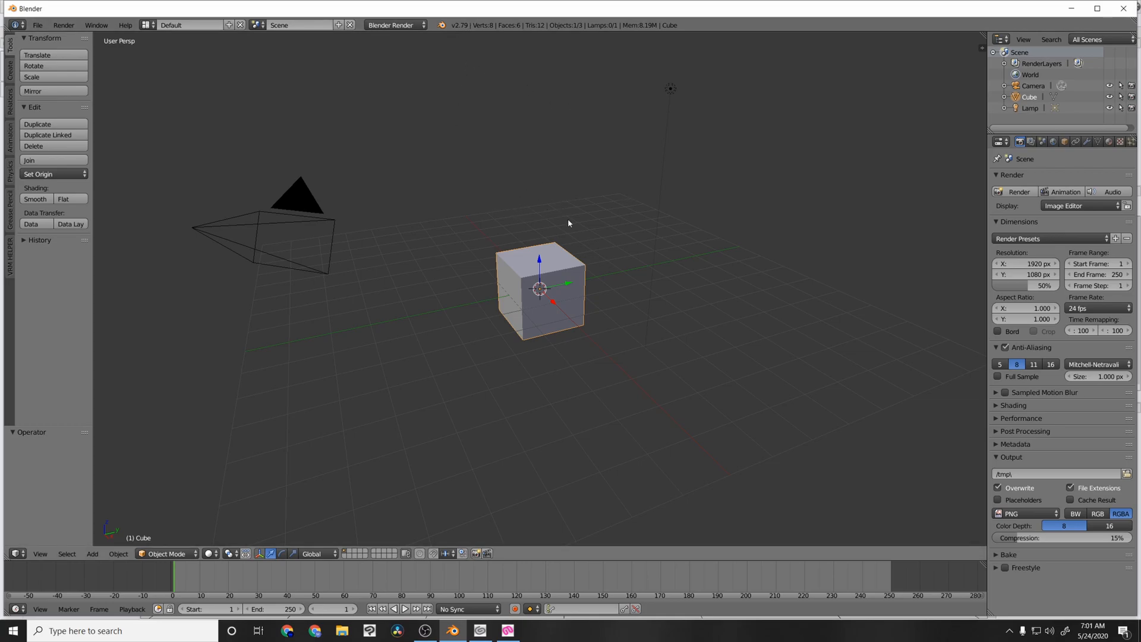
mouse_move(802, 197)
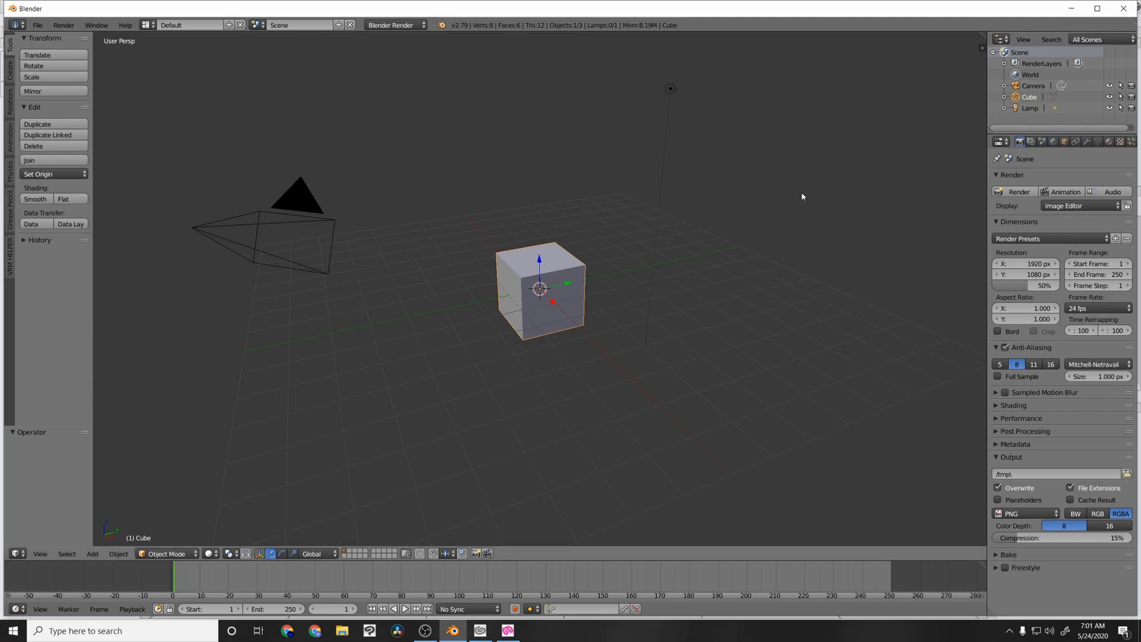
right_click(1031, 97)
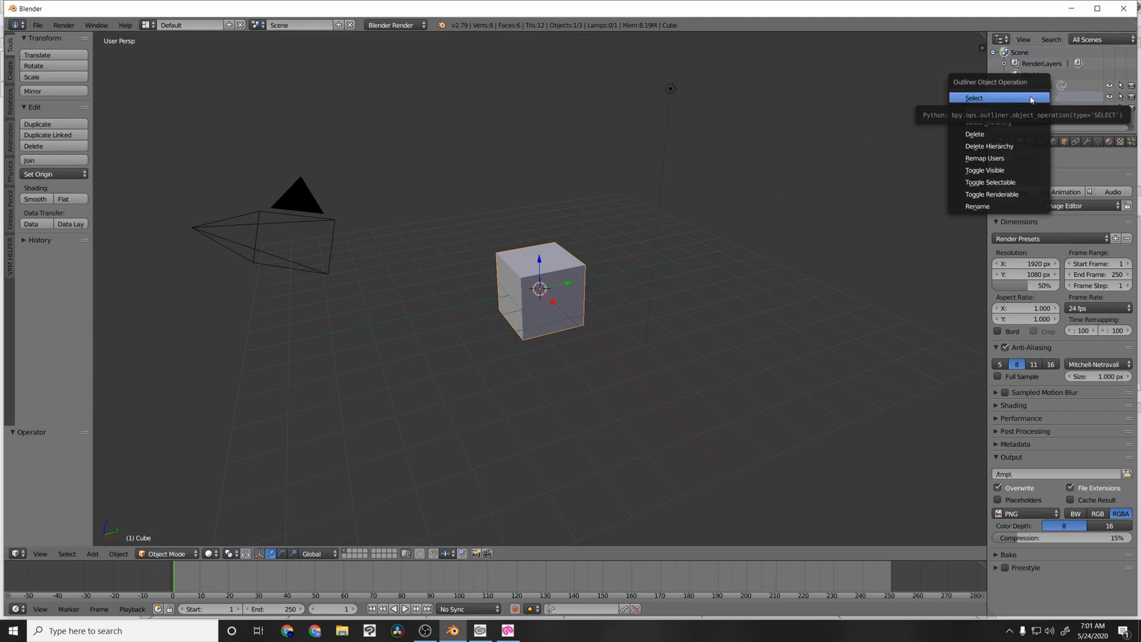
mouse_move(999, 134)
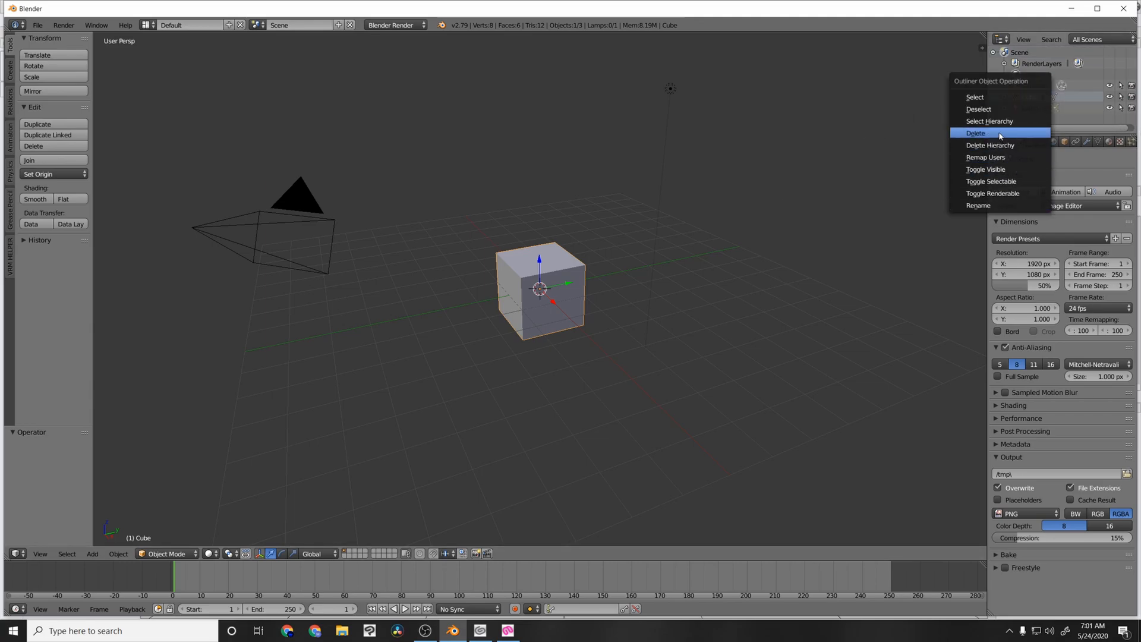
click(975, 133)
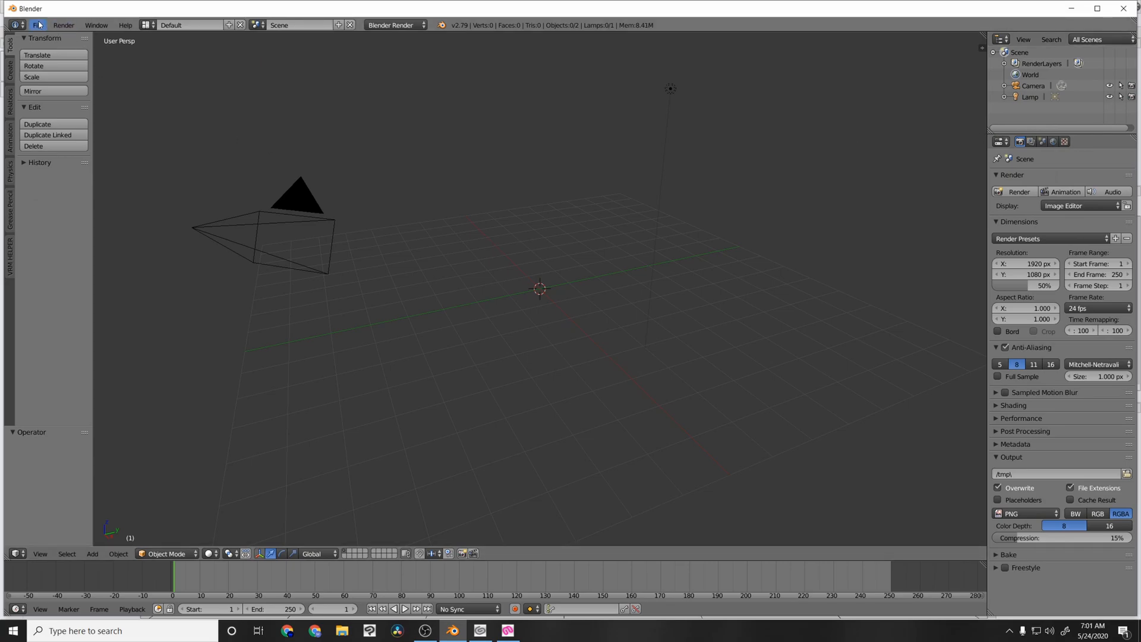
mouse_move(36, 23)
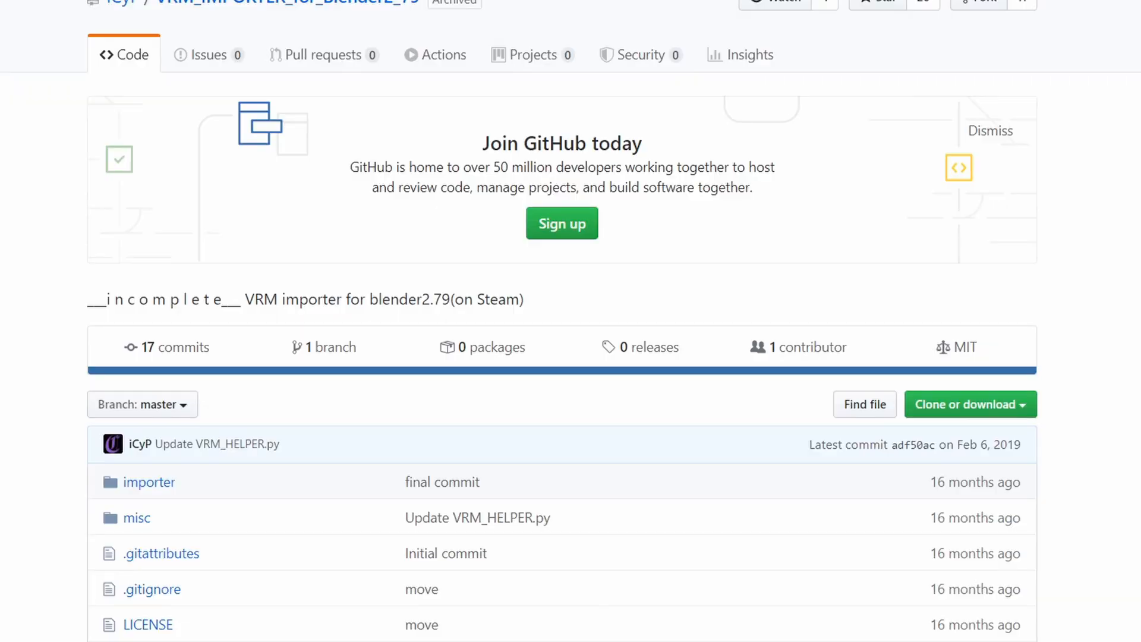
mouse_move(989, 421)
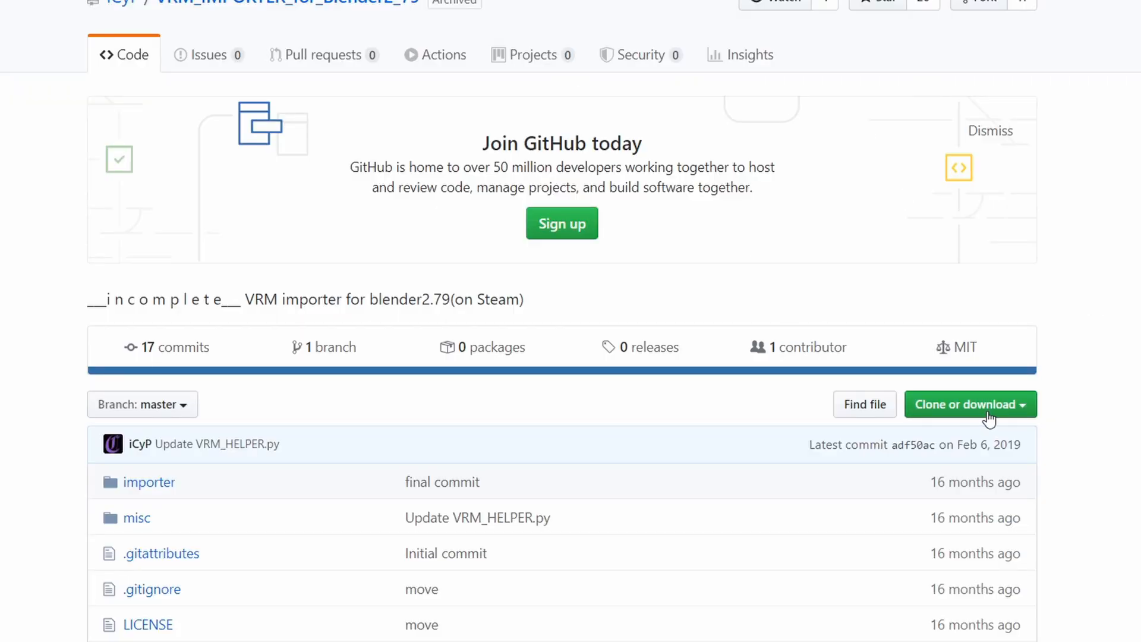
- Show the 'Clone or download' options on the Blender 2.79 VRM importer repository
click(969, 404)
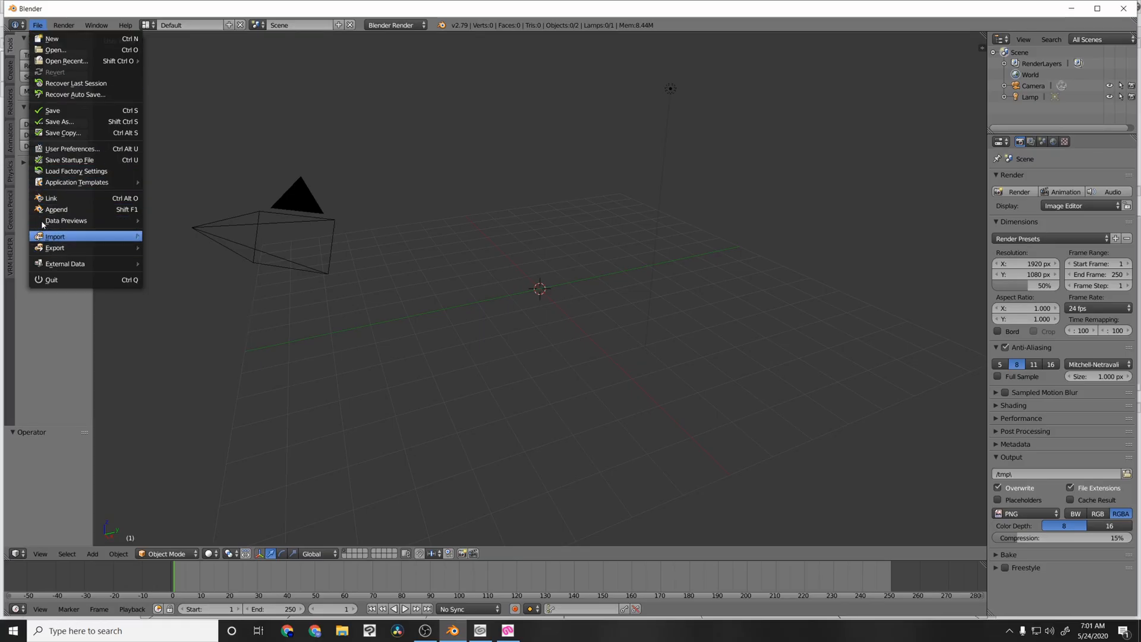
- Open User Preferences' Add-ons tab and choose 'Install Add-on from File...'
click(72, 148)
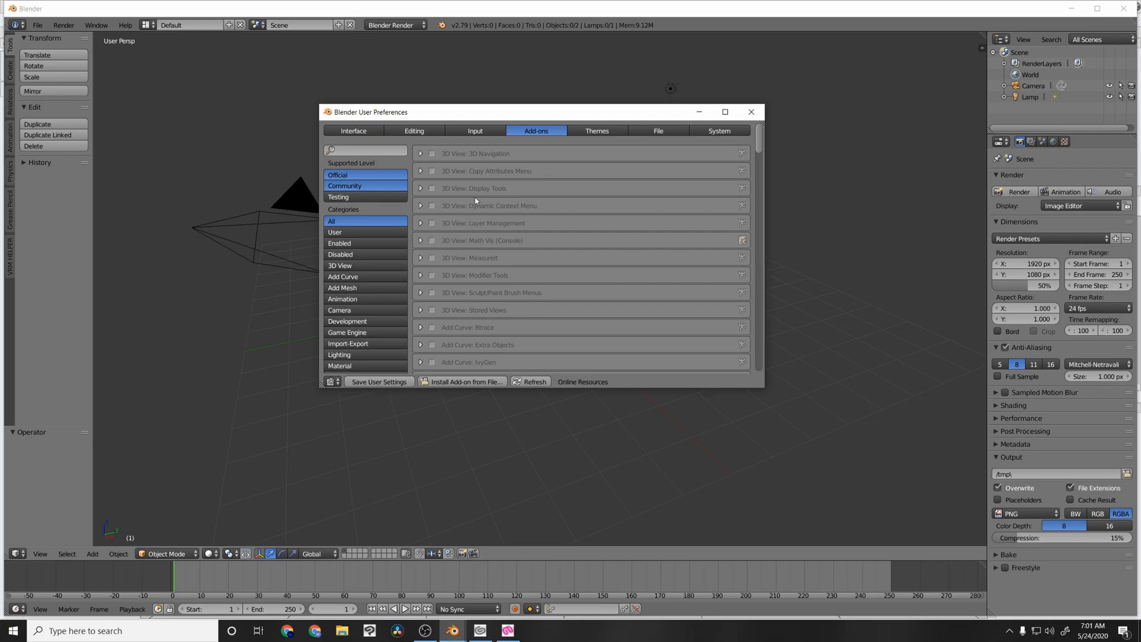
mouse_move(763, 150)
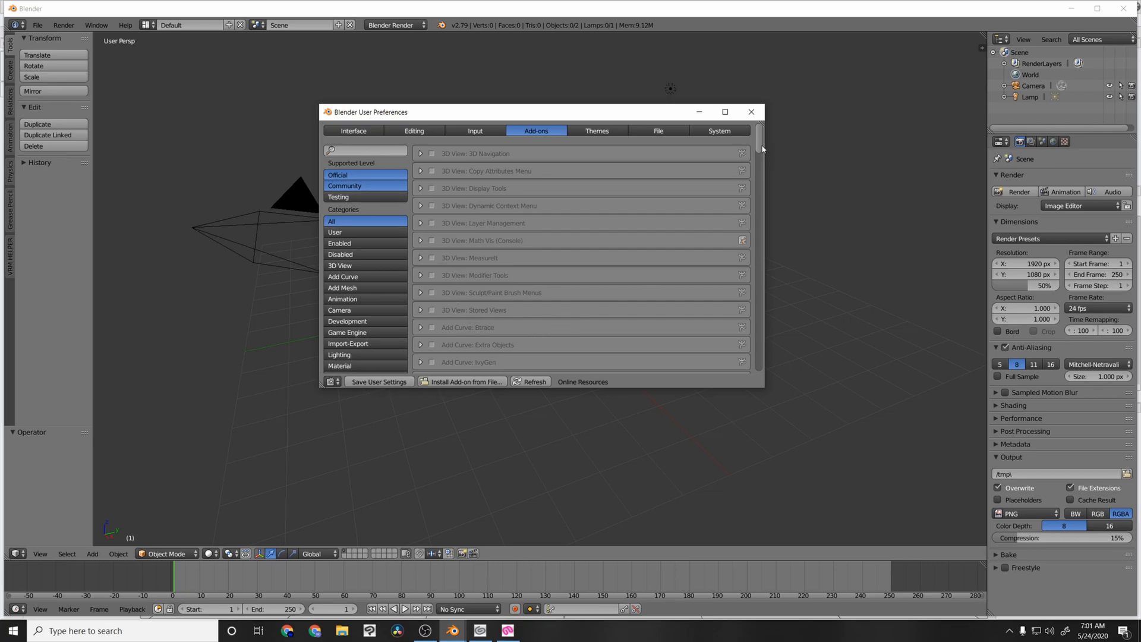
scroll(down, 3)
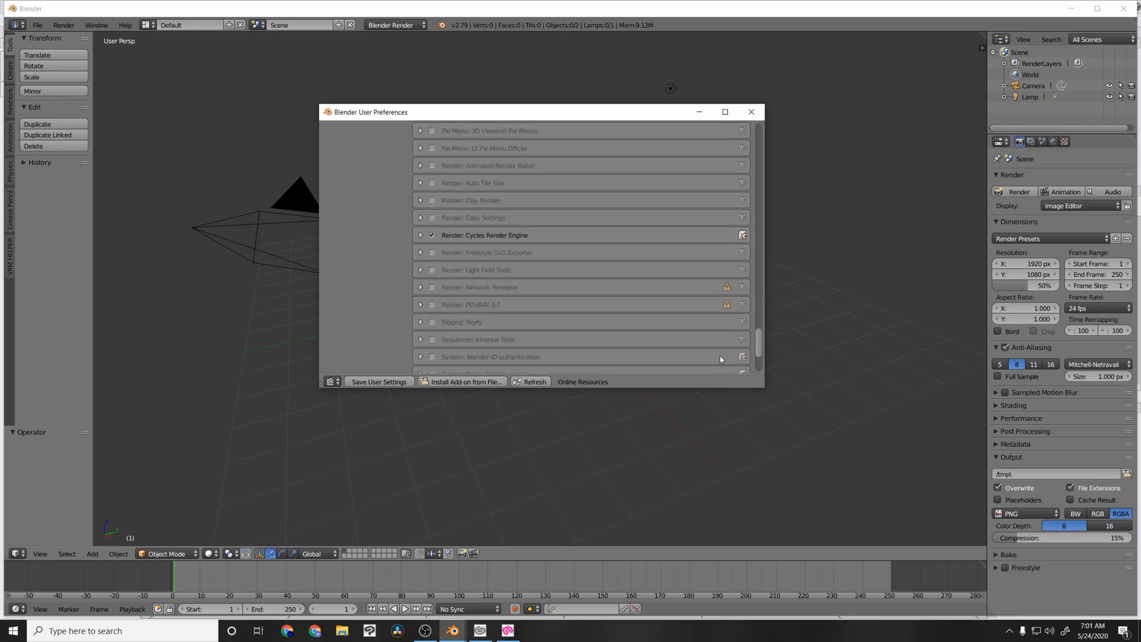
click(536, 131)
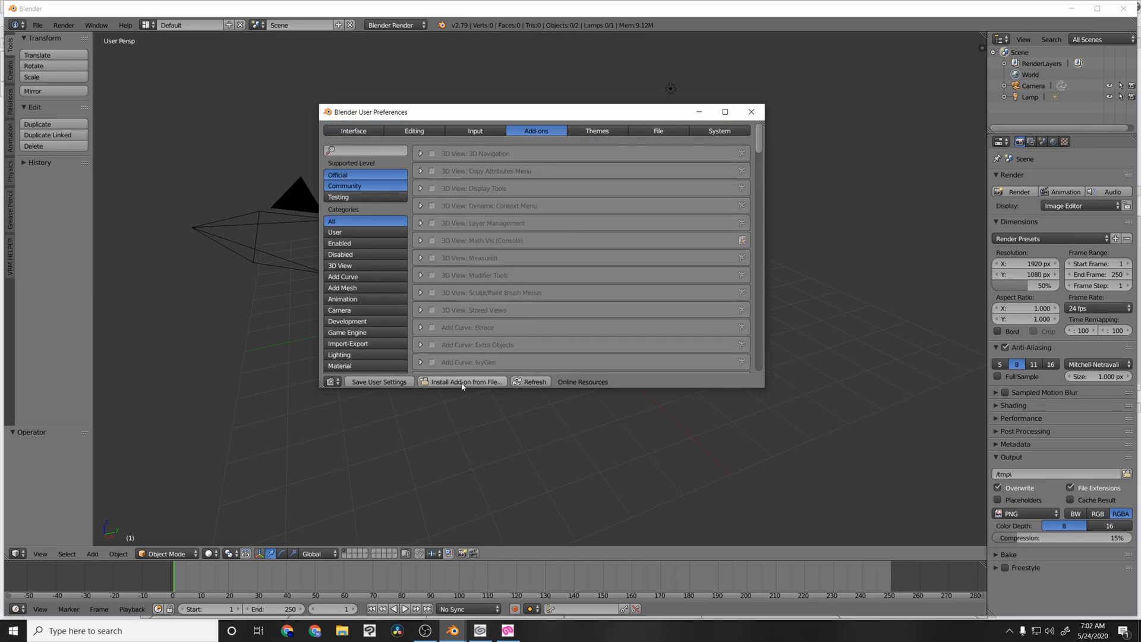
click(466, 381)
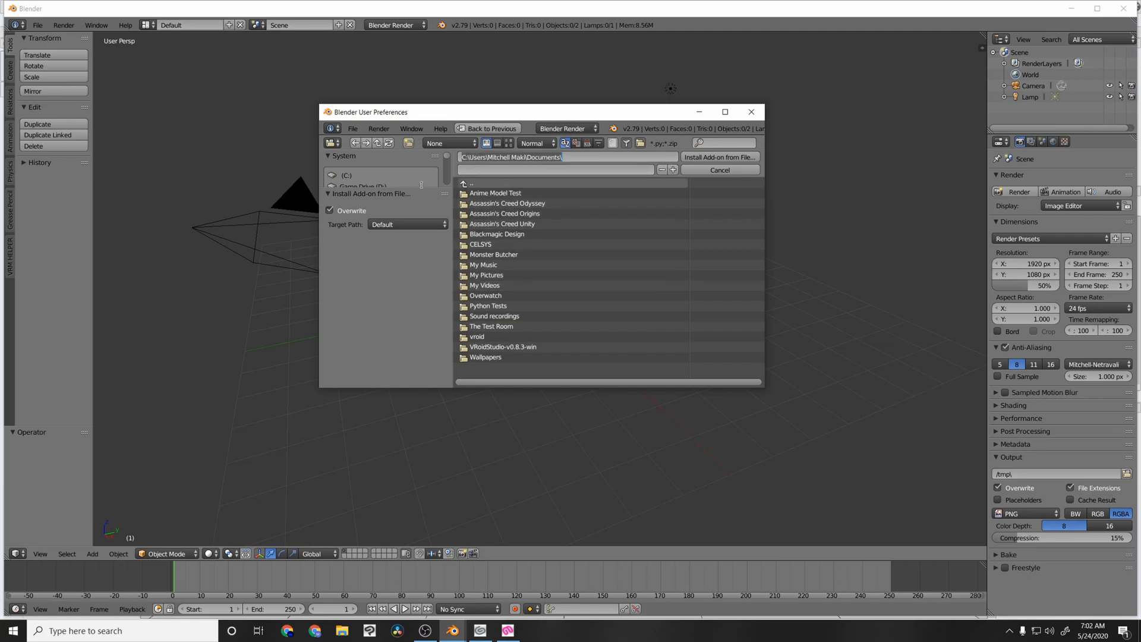
- Install the VRM_IMPORTER zip from C:\Youtube\VRoid to CSP as an add-on
click(348, 174)
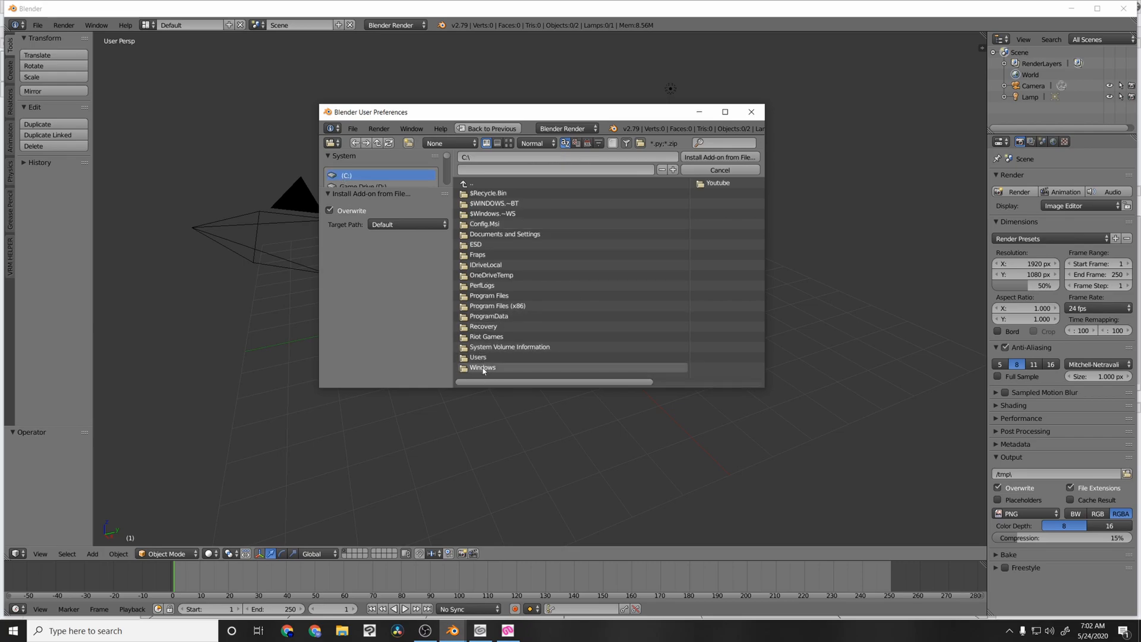
mouse_move(492, 336)
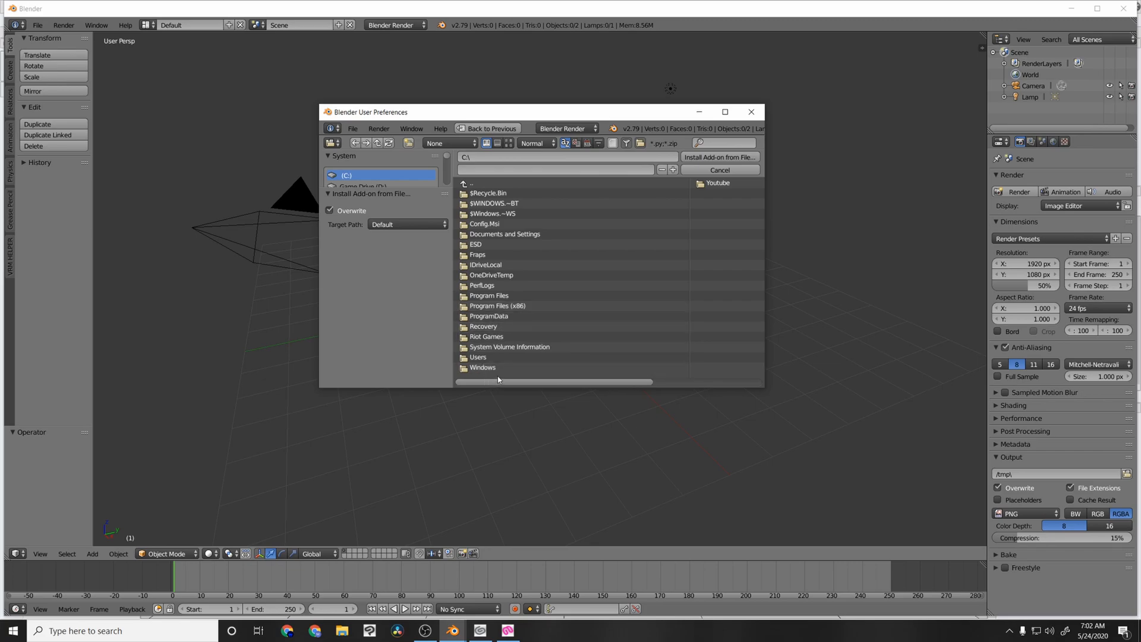
mouse_move(717, 388)
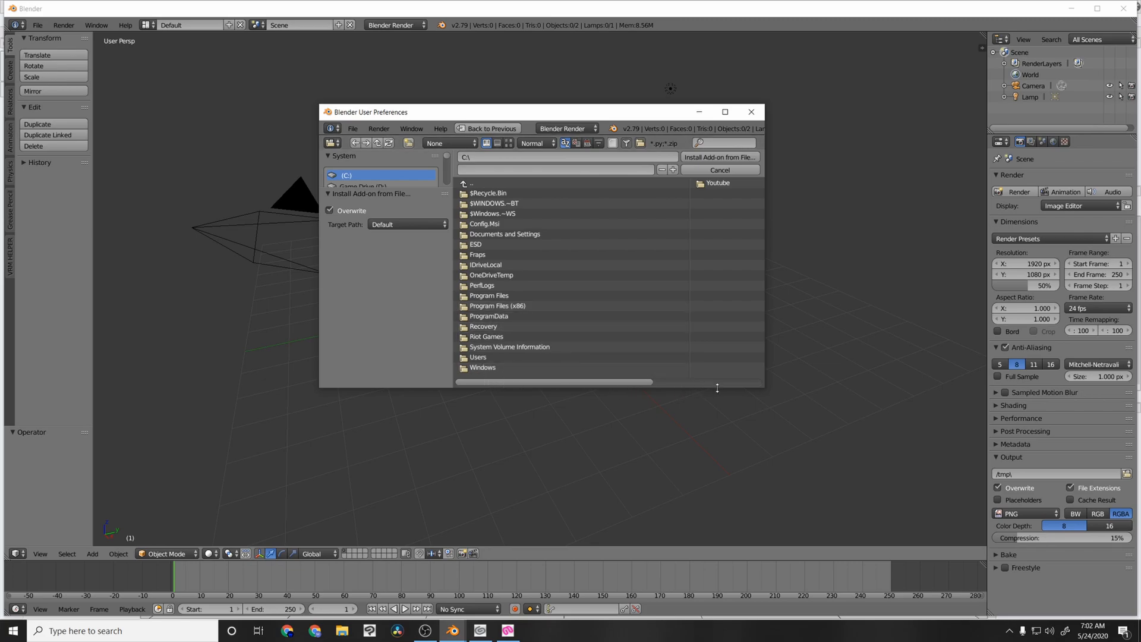
double_click(717, 182)
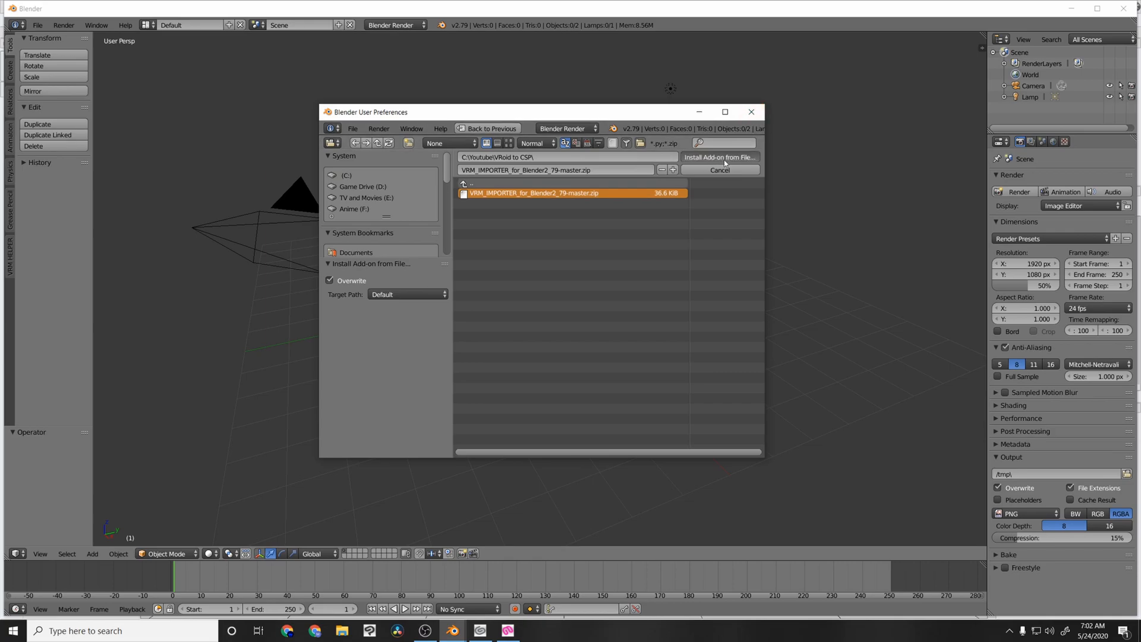
click(719, 157)
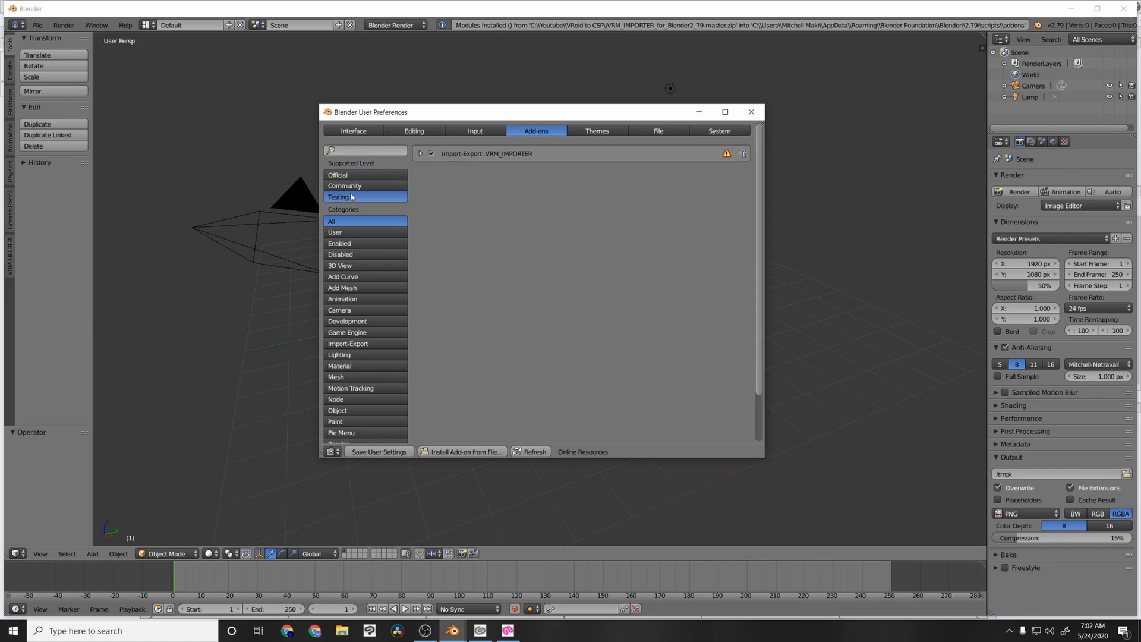
mouse_move(397, 159)
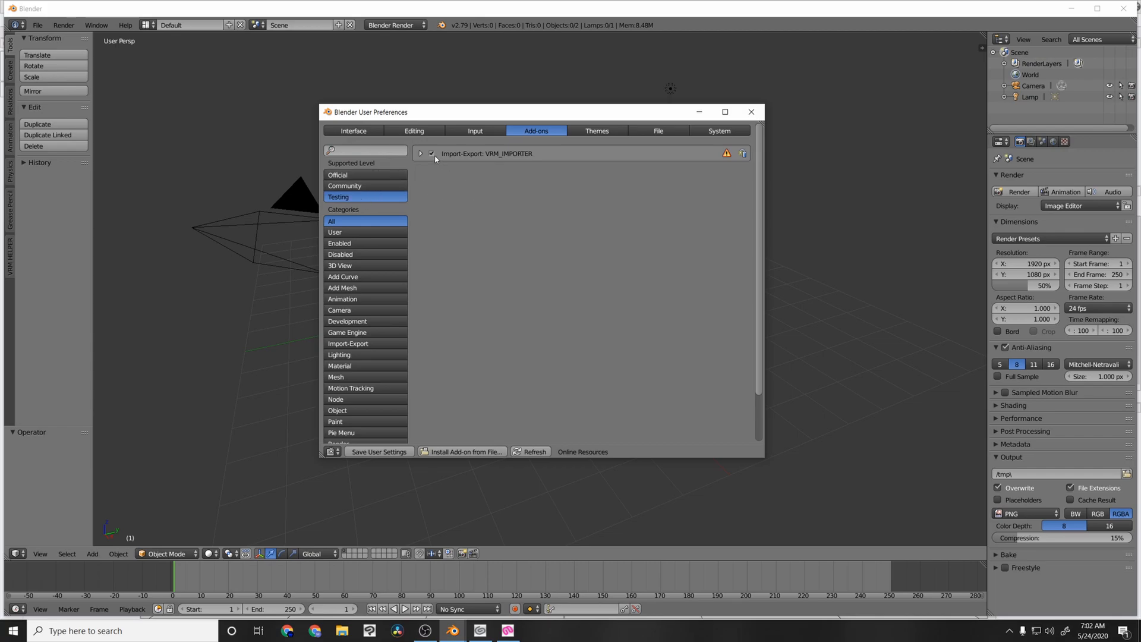
mouse_move(431, 153)
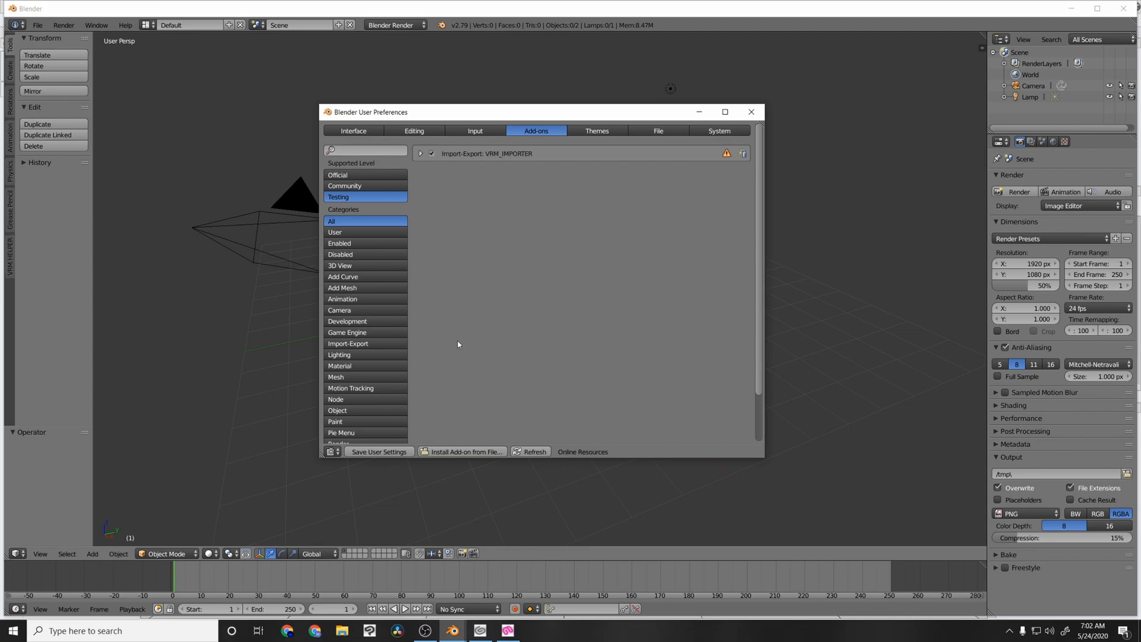
mouse_move(379, 451)
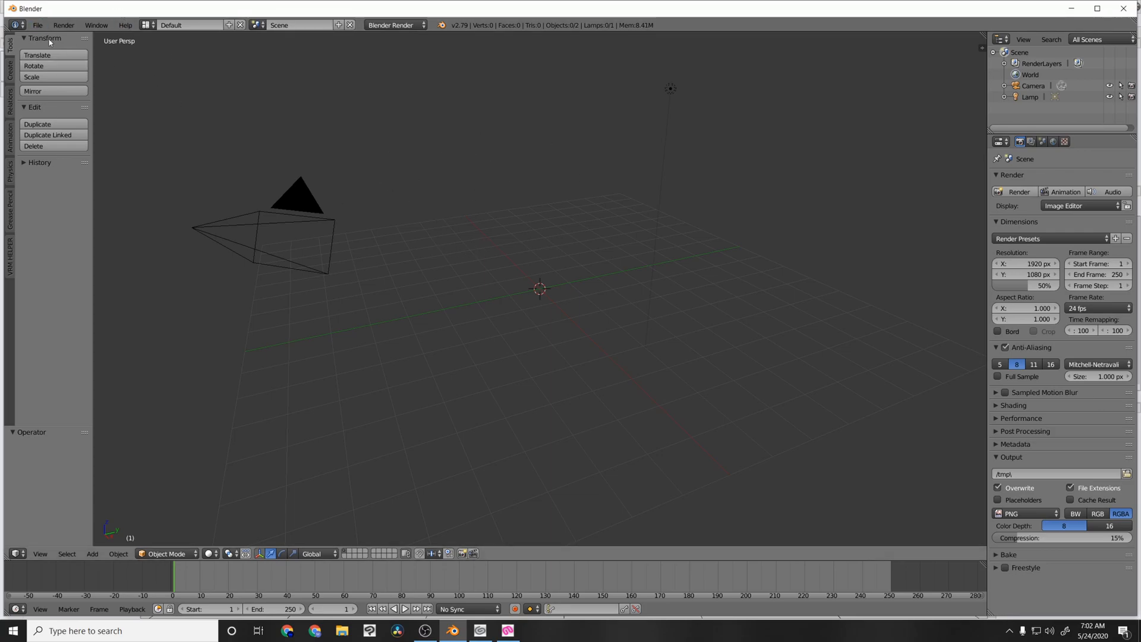
- Choose File > Import > VRM (.vrm) after leaving User Preferences
click(36, 25)
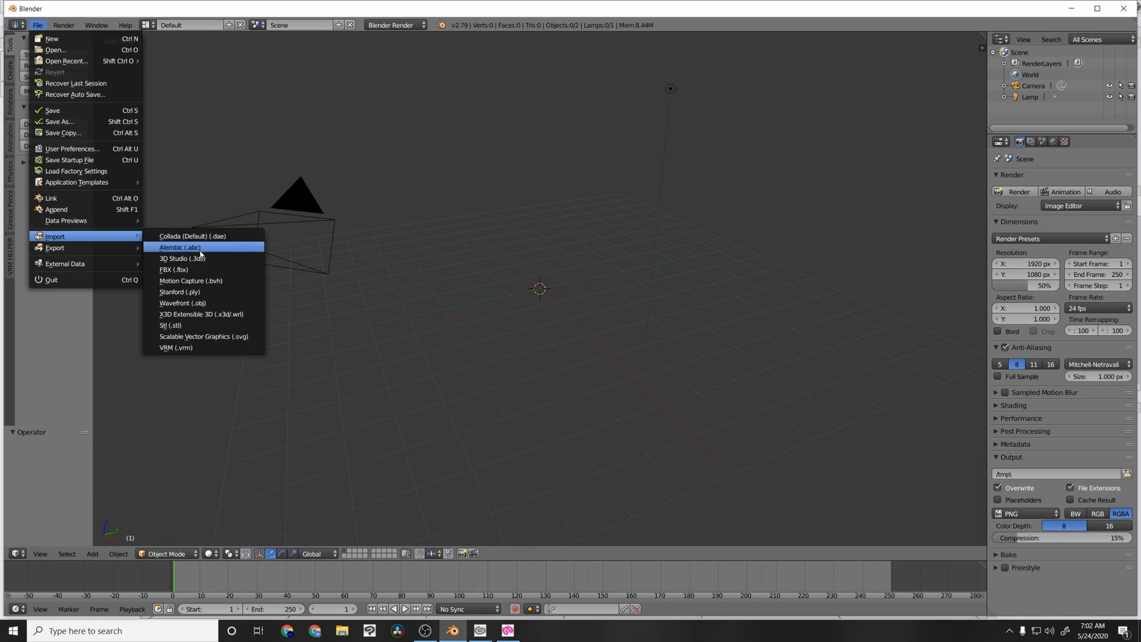
mouse_move(176, 347)
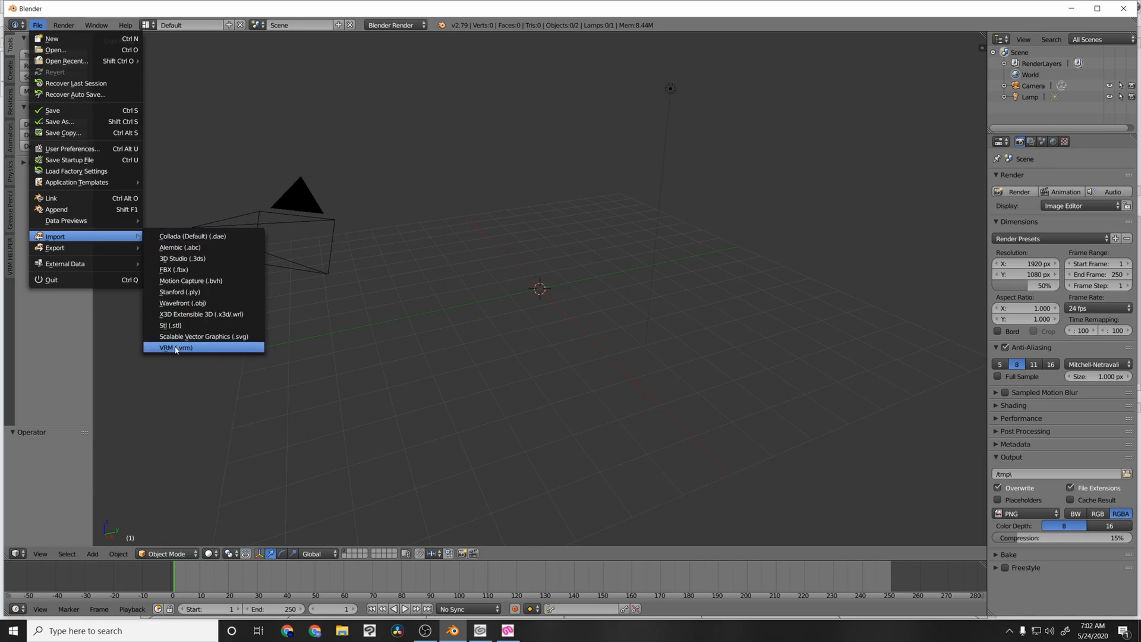
mouse_move(176, 348)
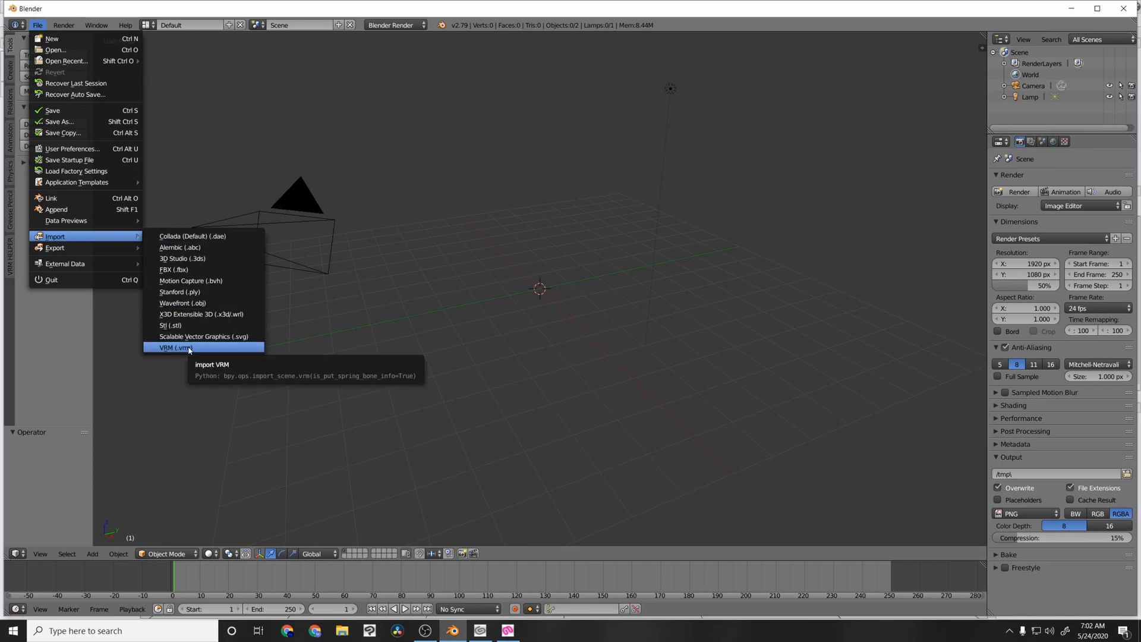
click(174, 347)
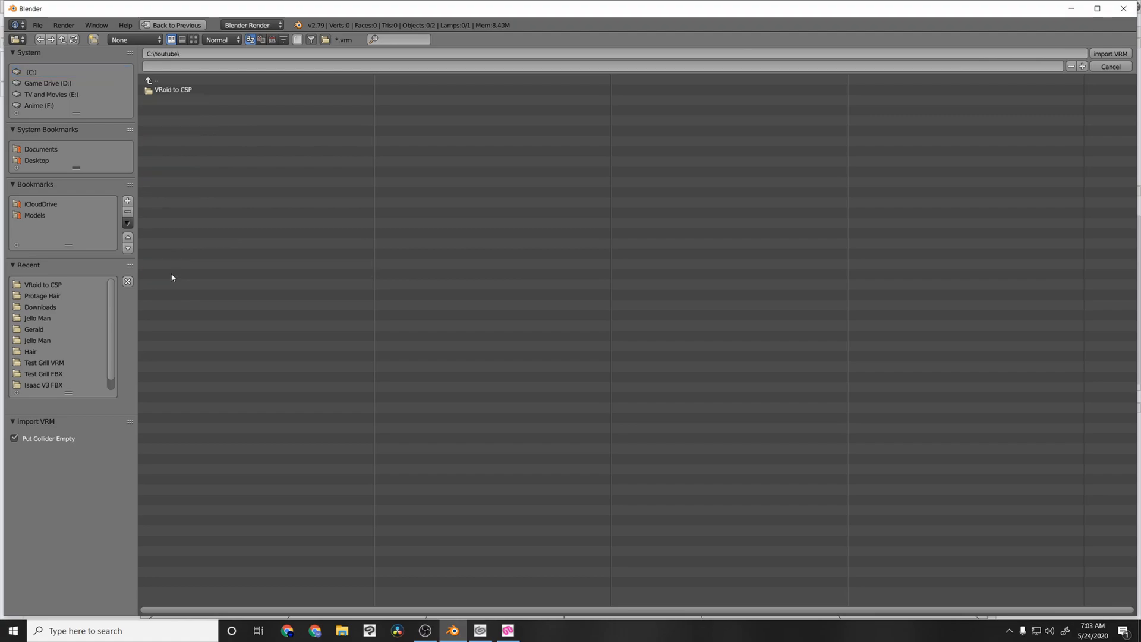
- Open the VRoid to CSP folder and import Test Avatar.vrm
double_click(175, 89)
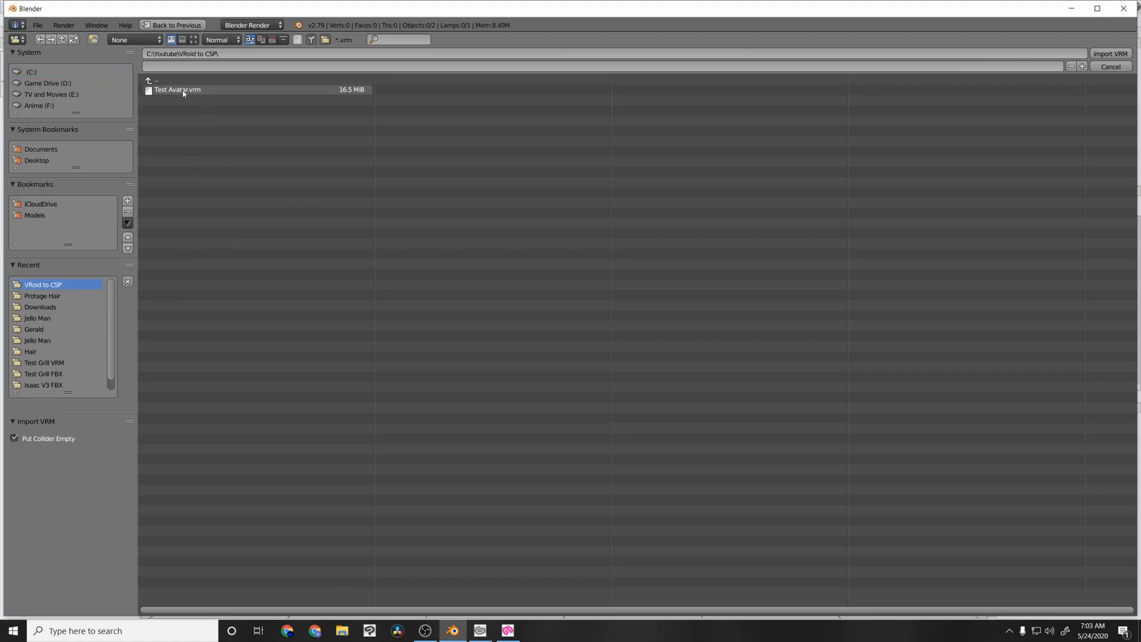
click(178, 90)
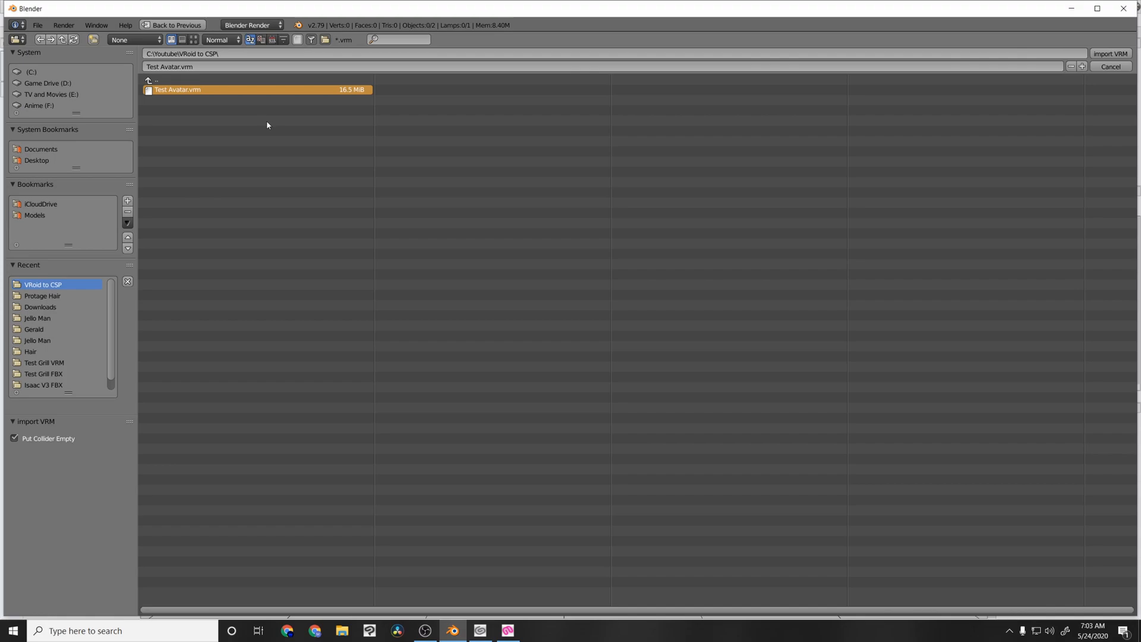
mouse_move(295, 120)
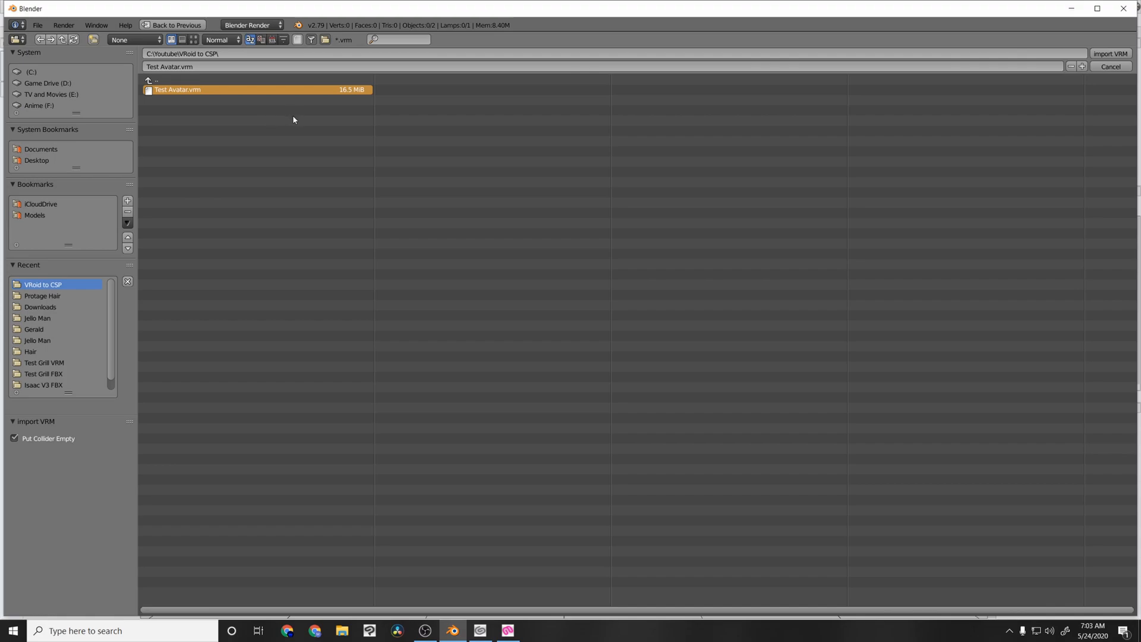
click(1110, 53)
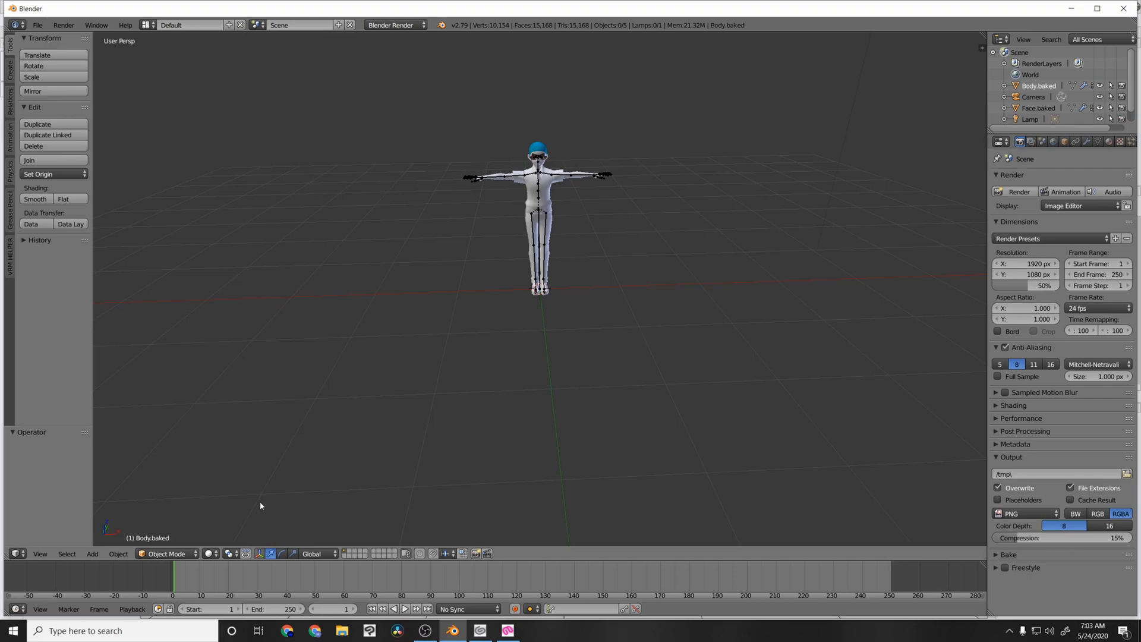
mouse_move(466, 362)
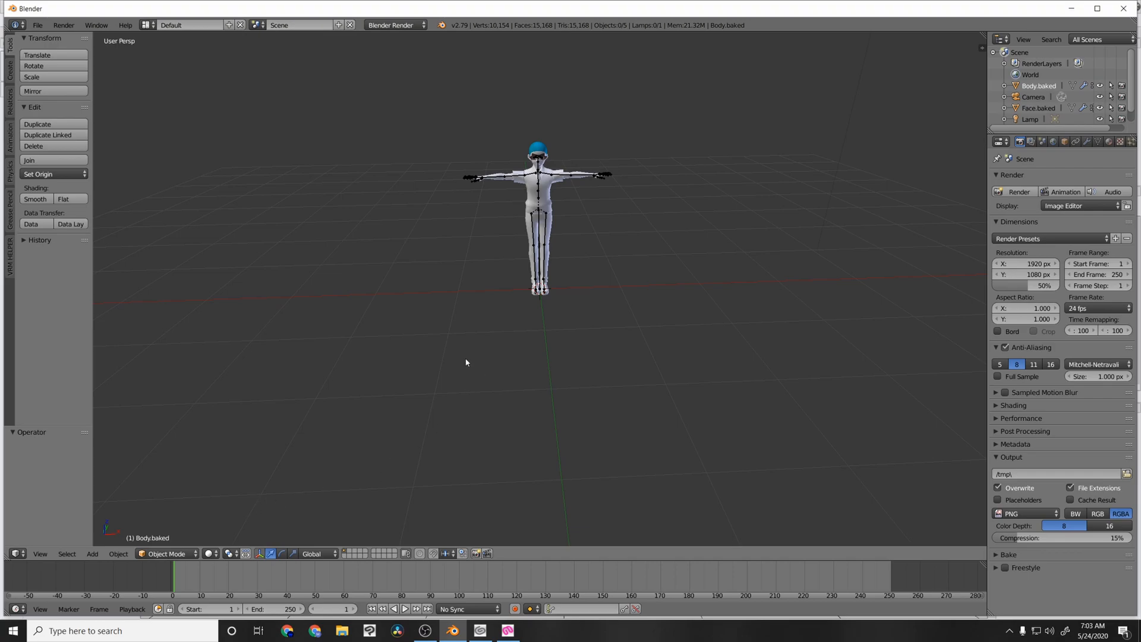
mouse_move(631, 233)
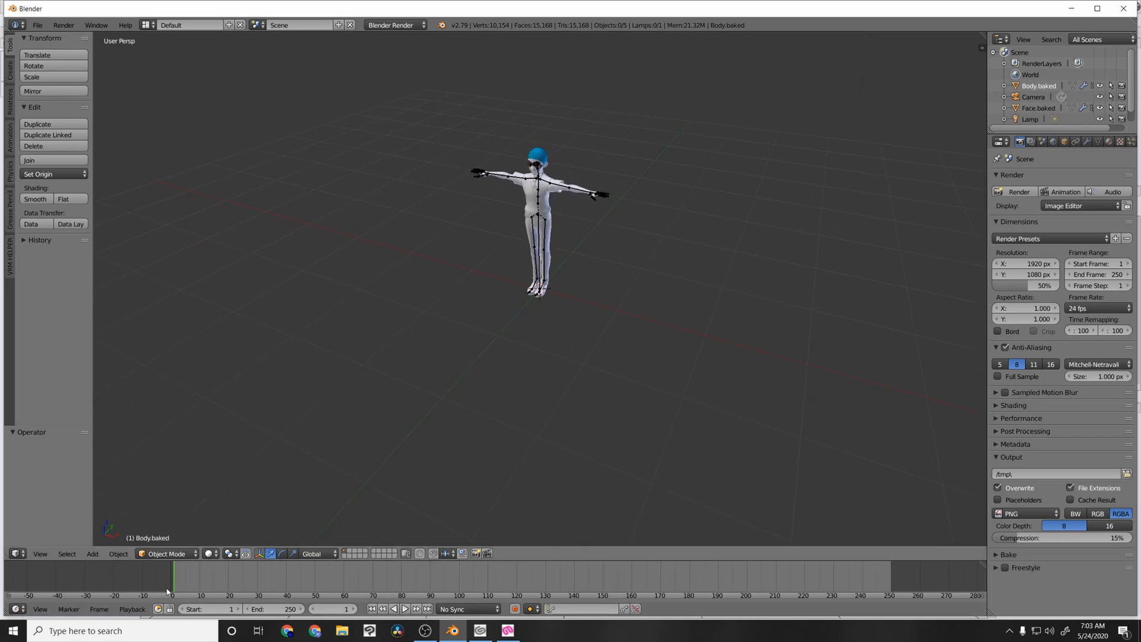
- Switch the viewport to rendered shading and bring up File > Export formats
click(271, 554)
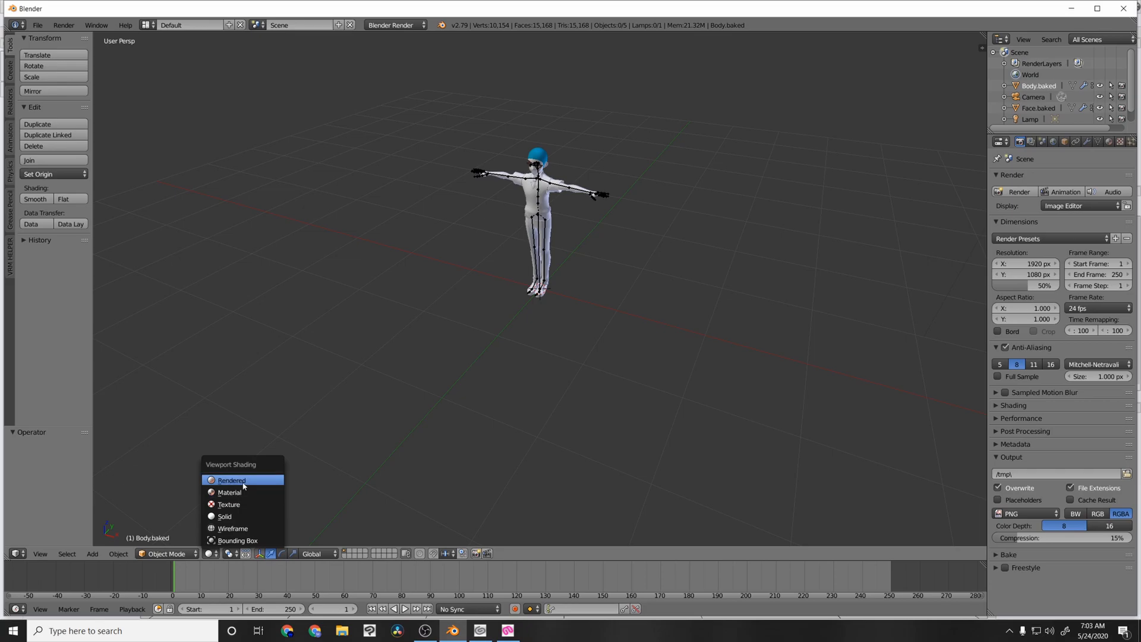
click(231, 480)
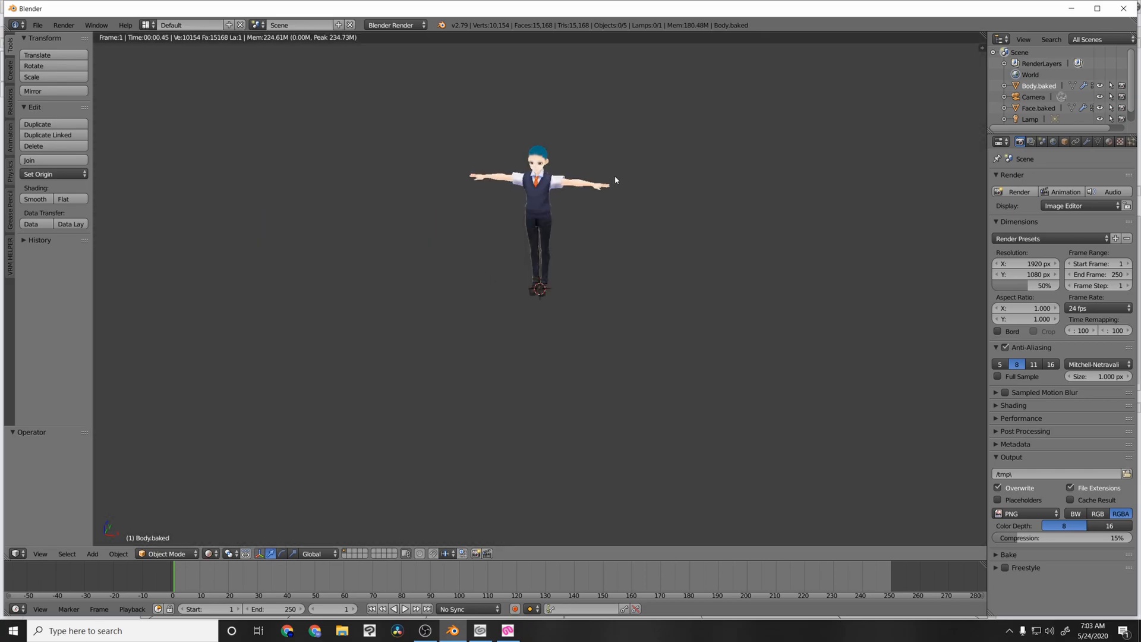
mouse_move(225, 350)
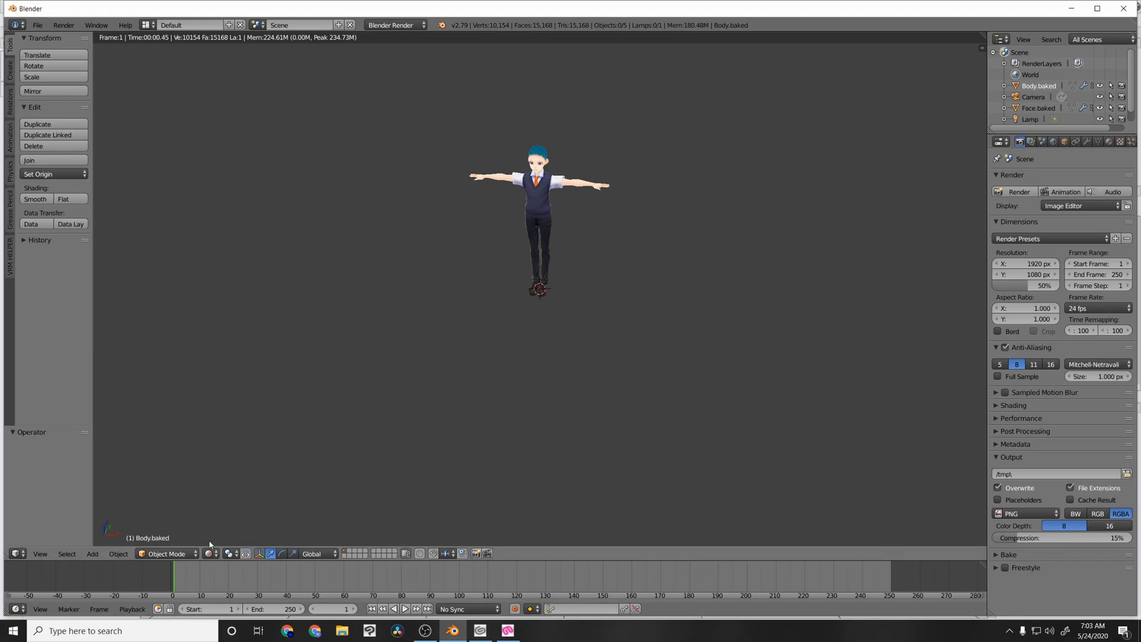
mouse_move(211, 556)
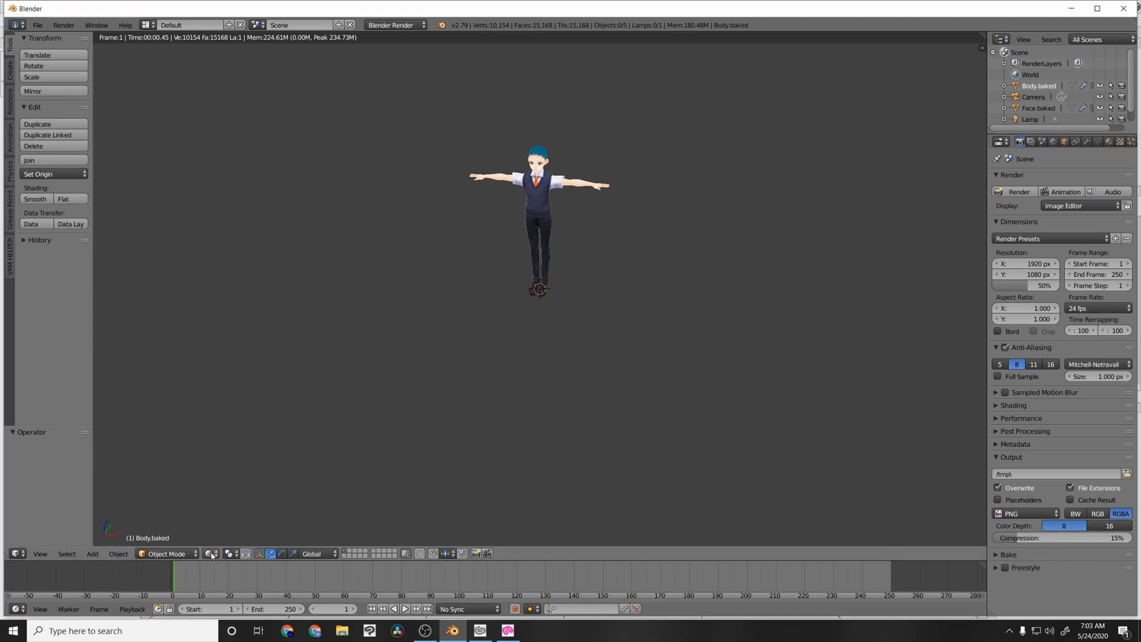
mouse_move(212, 554)
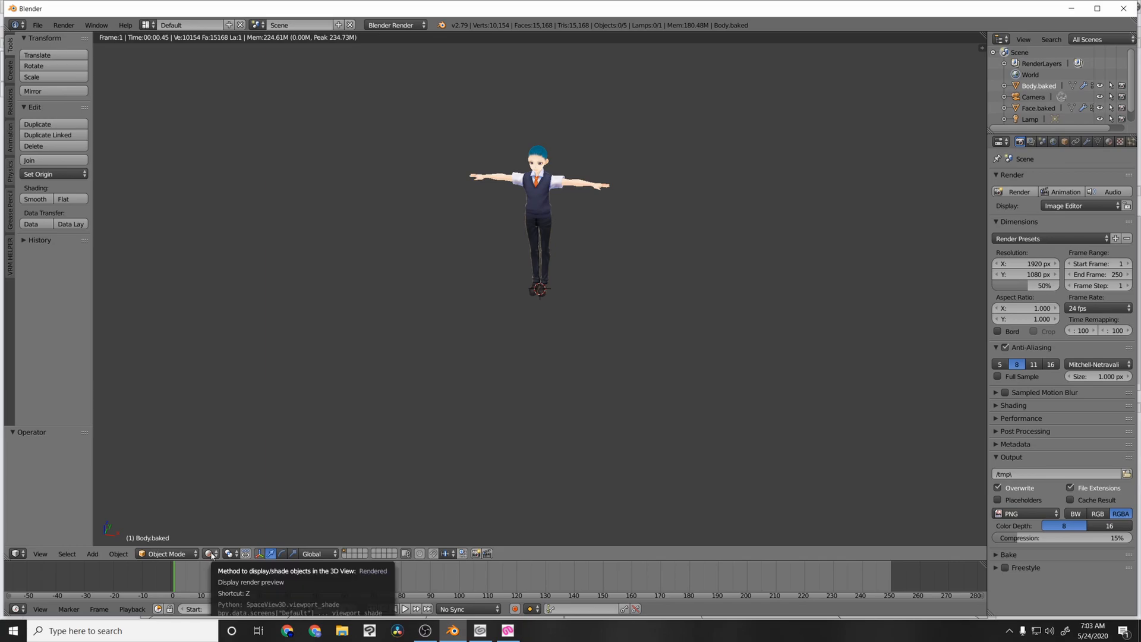
mouse_move(498, 306)
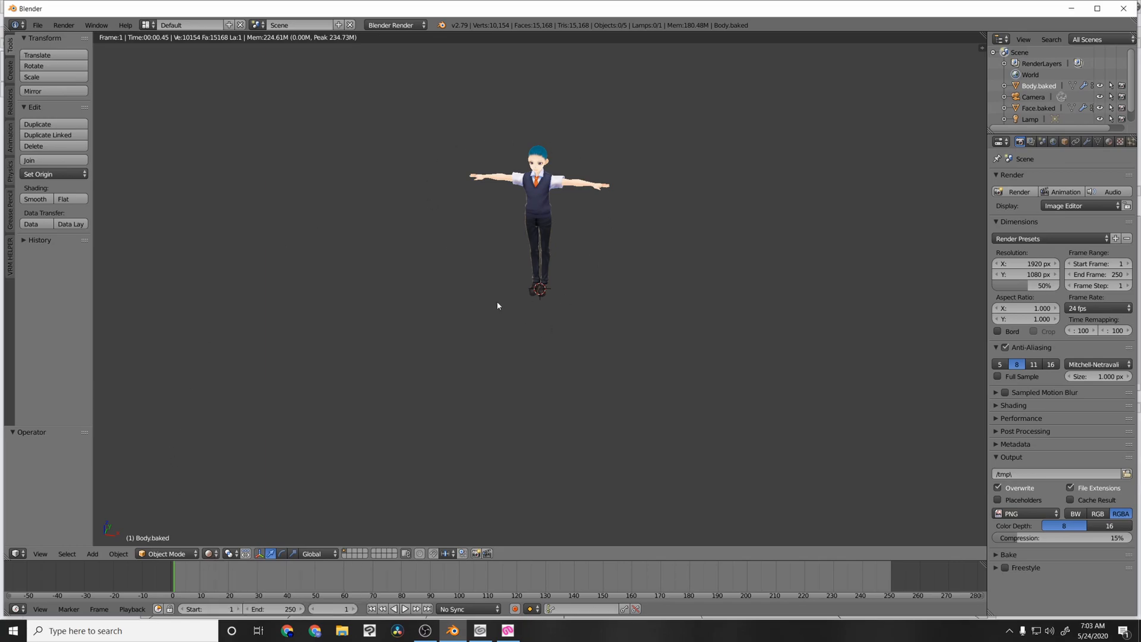
mouse_move(452, 226)
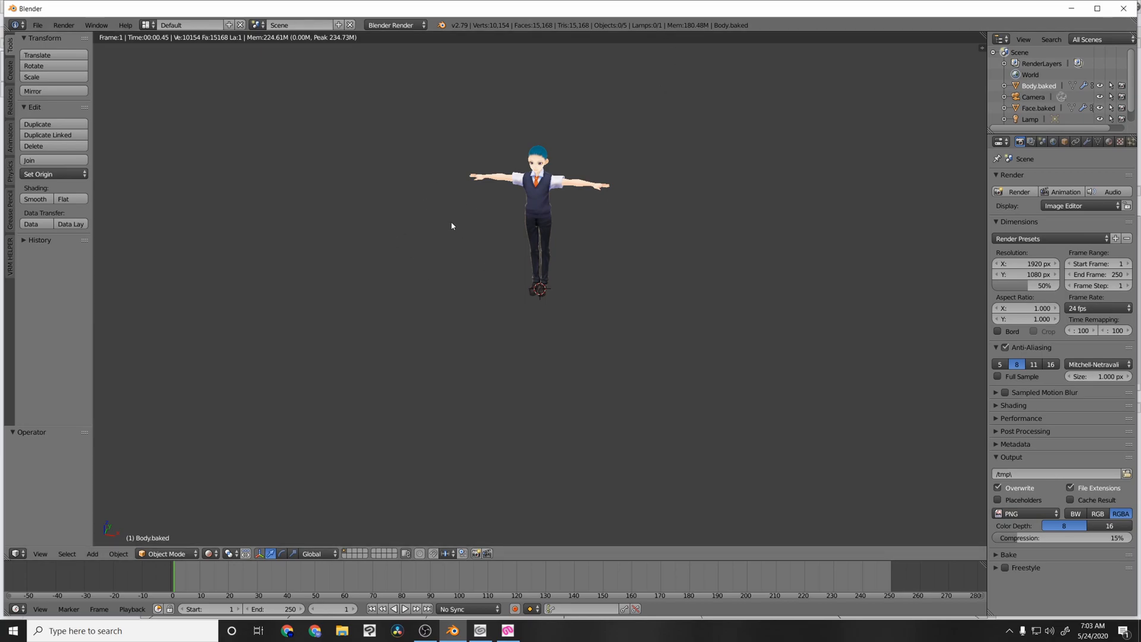
mouse_move(466, 220)
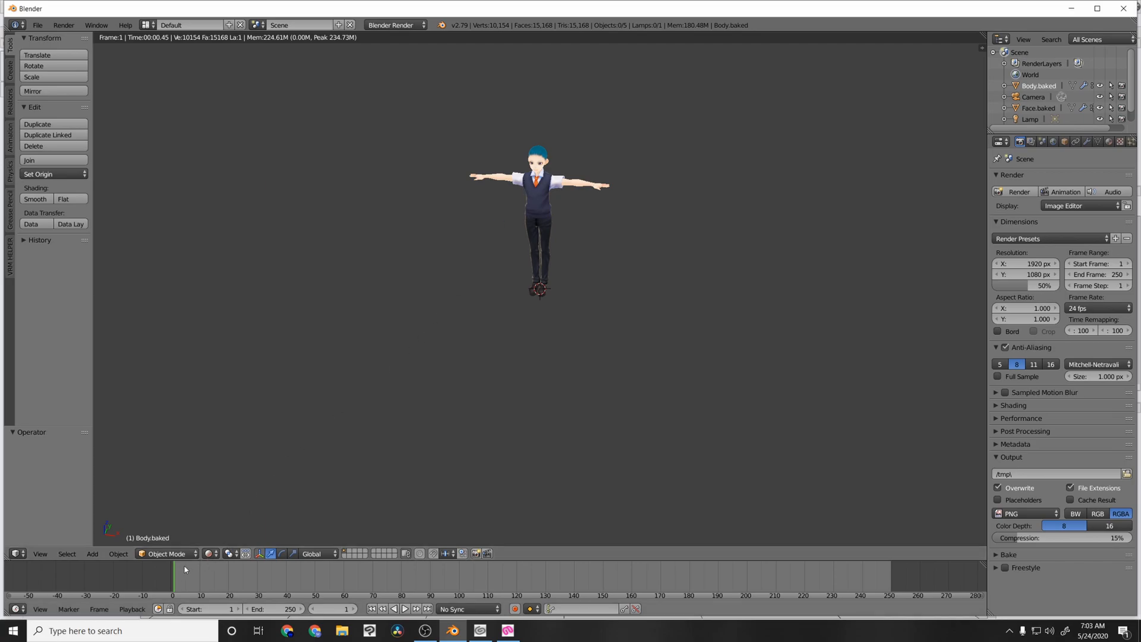
click(36, 25)
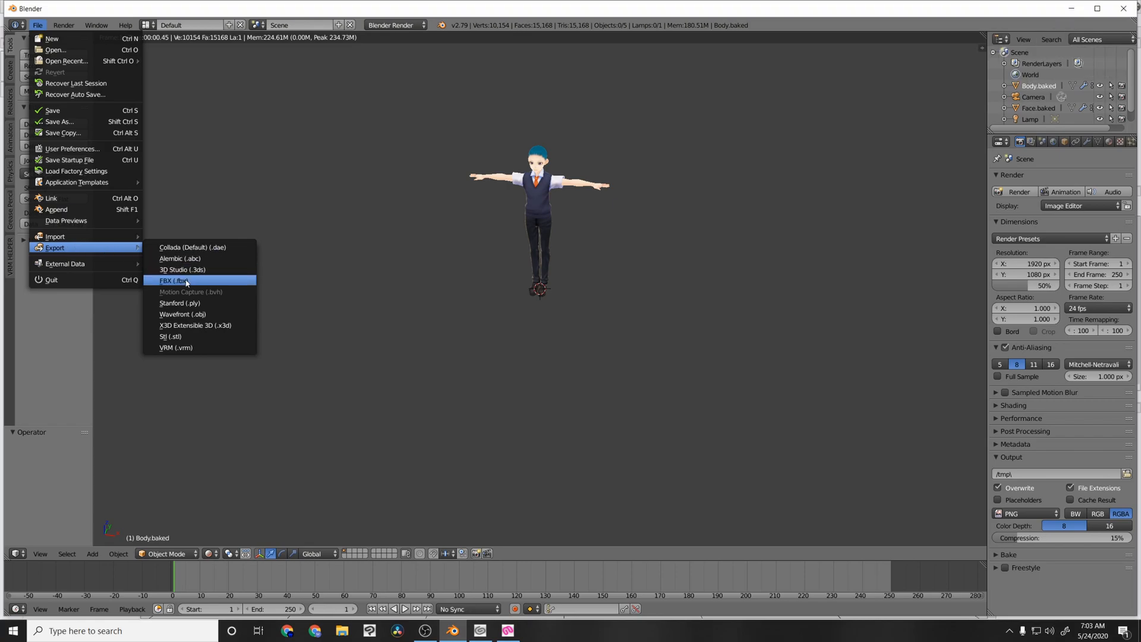
- Pick FBX, go to C:\Youtube\VRoid to CSP, and export Test.fbx
click(173, 280)
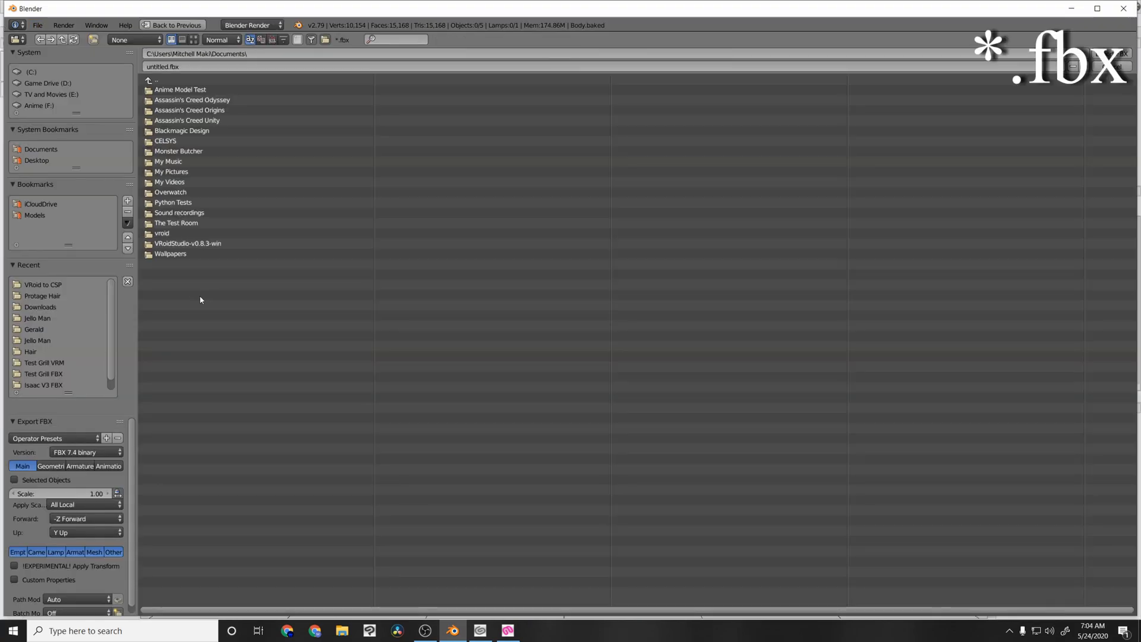
click(171, 254)
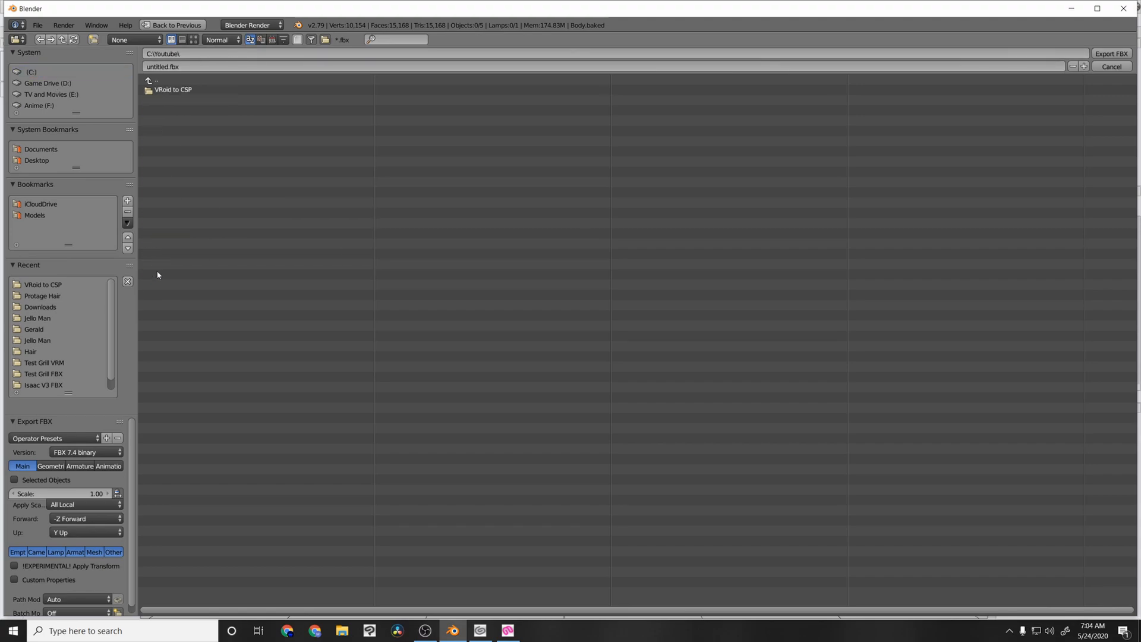
double_click(172, 90)
text(Test)
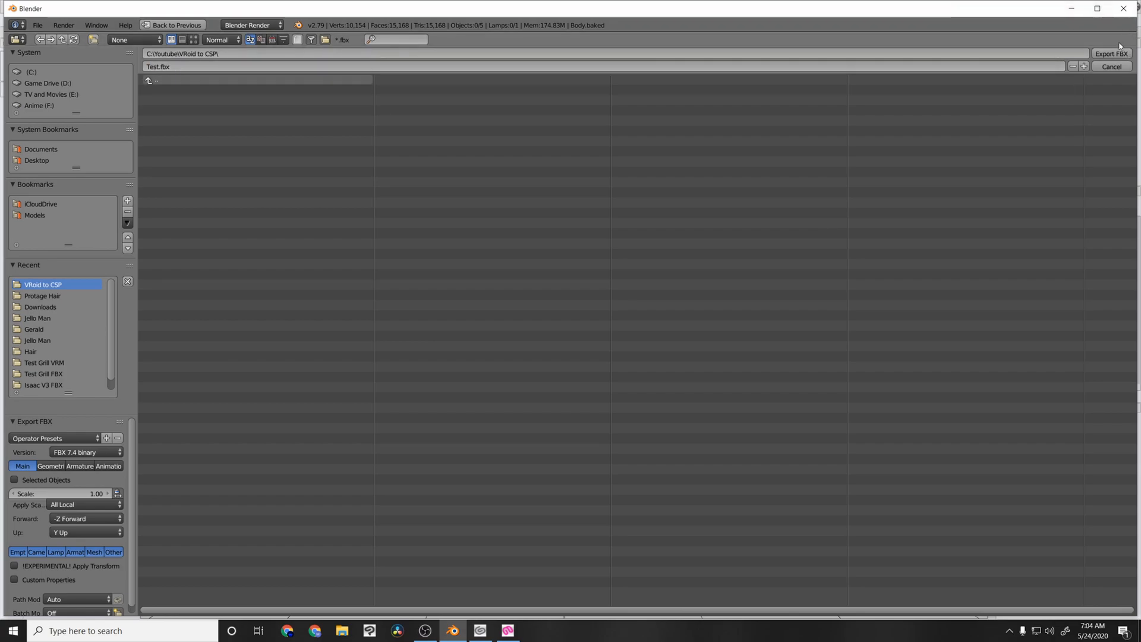
click(1112, 66)
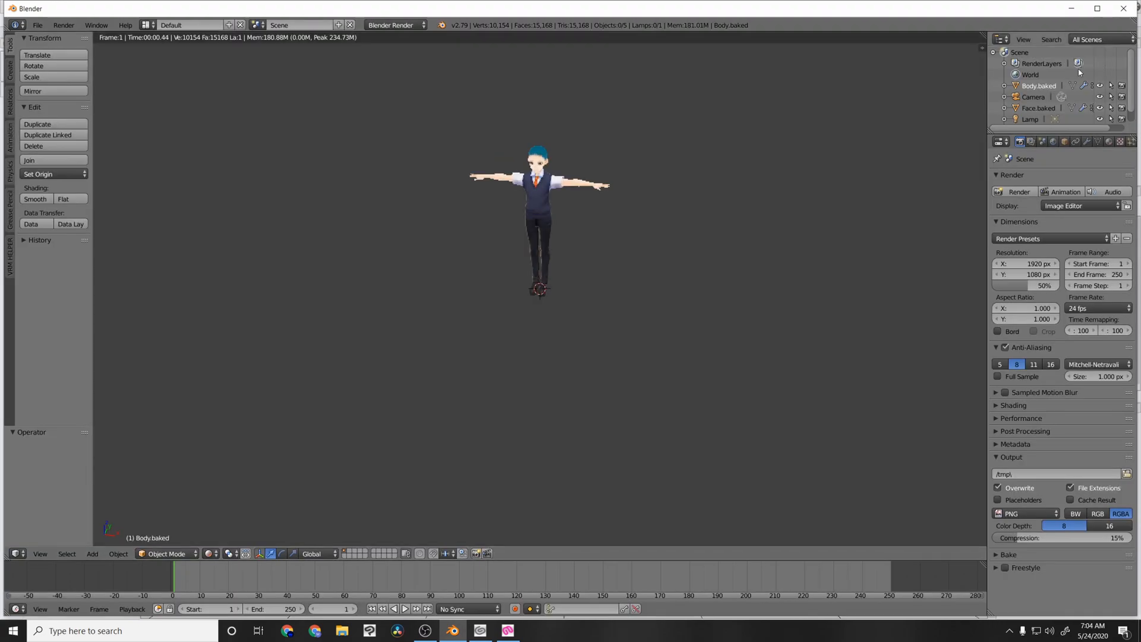
mouse_move(1131, 8)
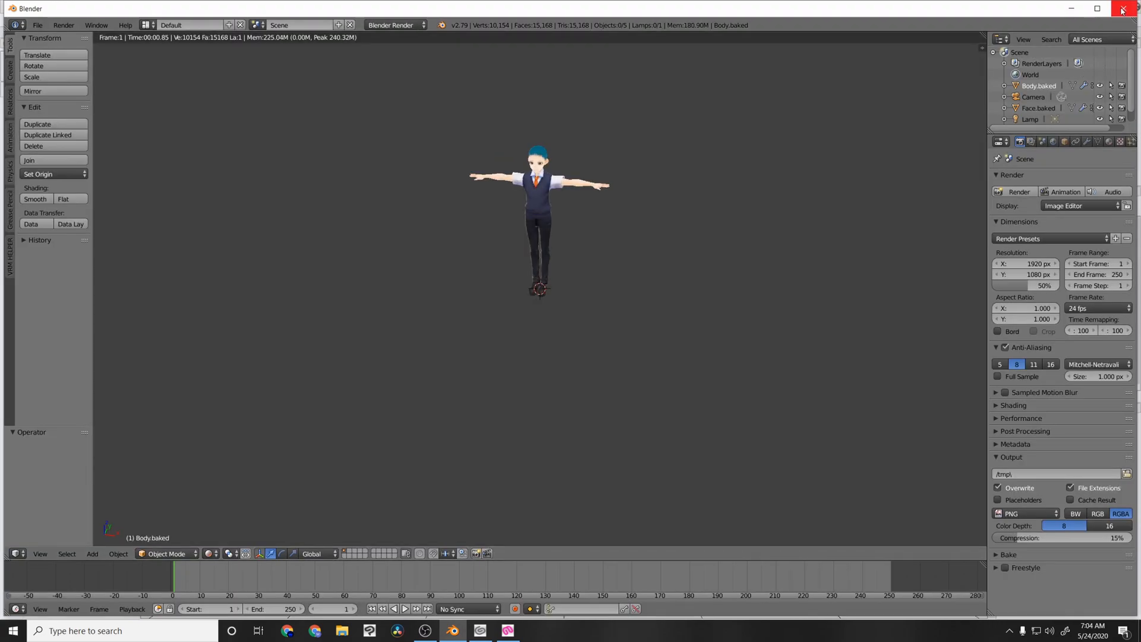
mouse_move(591, 227)
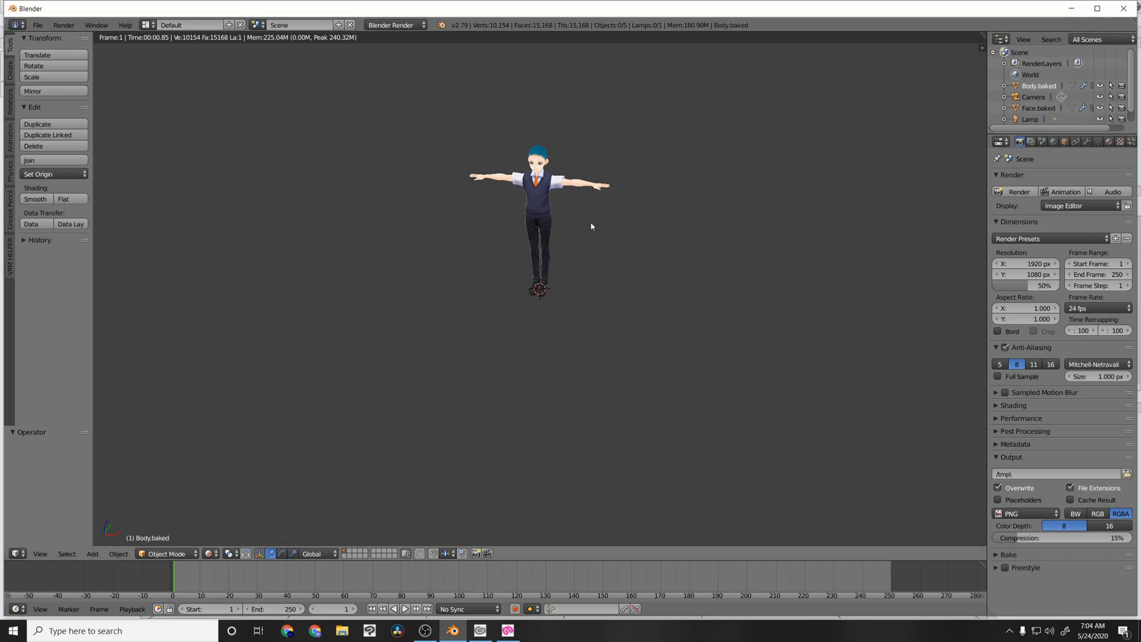
mouse_move(568, 196)
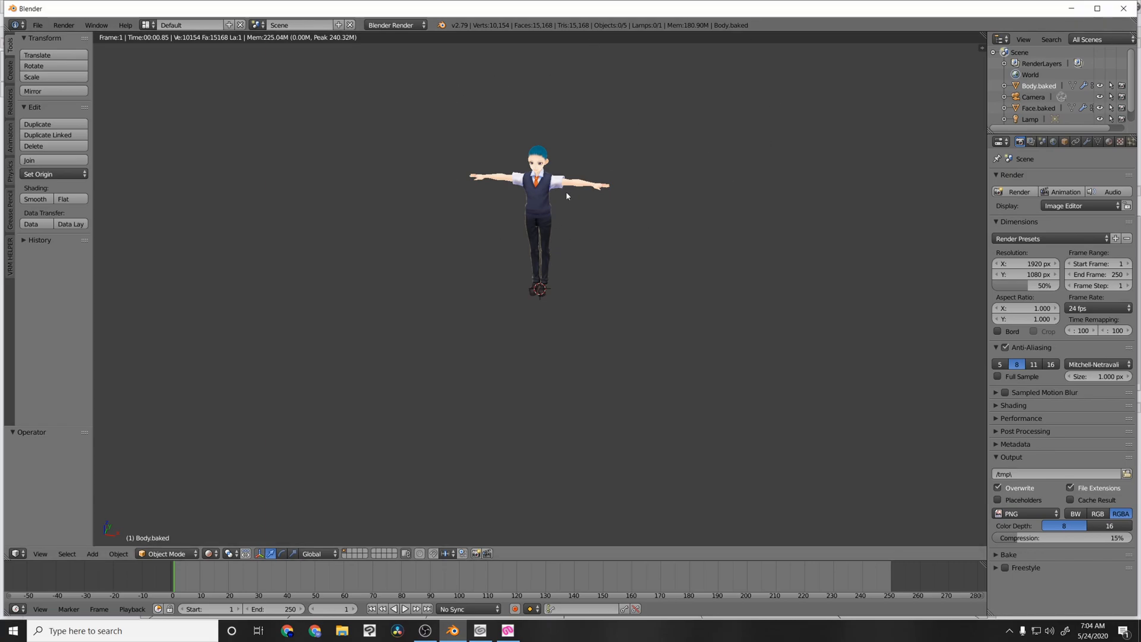
mouse_move(512, 165)
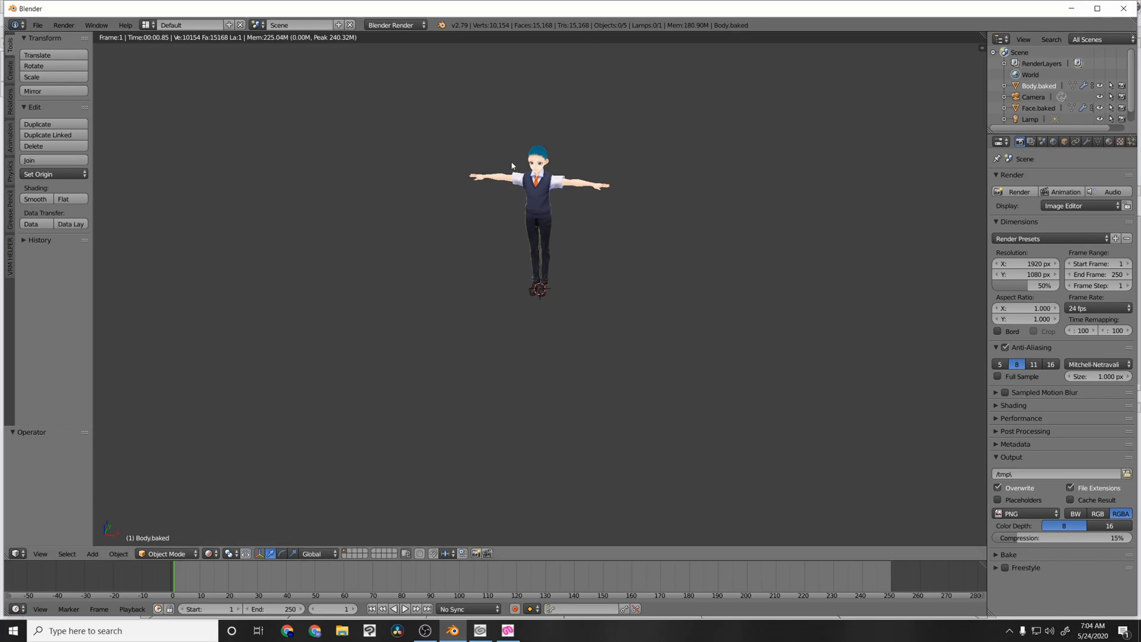
mouse_move(914, 101)
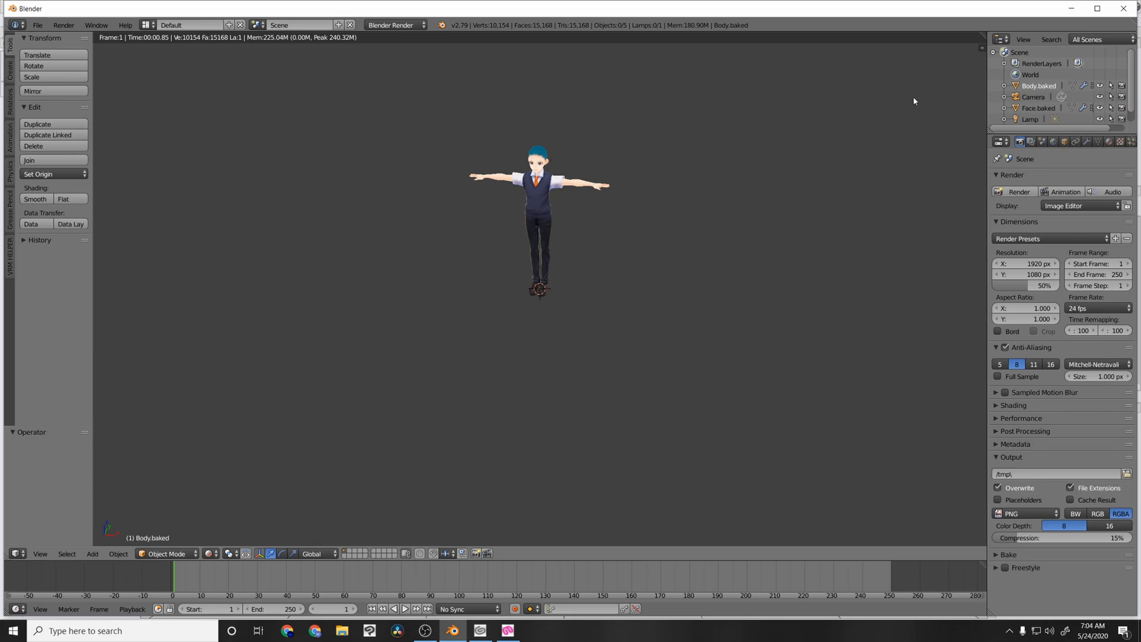
mouse_move(583, 181)
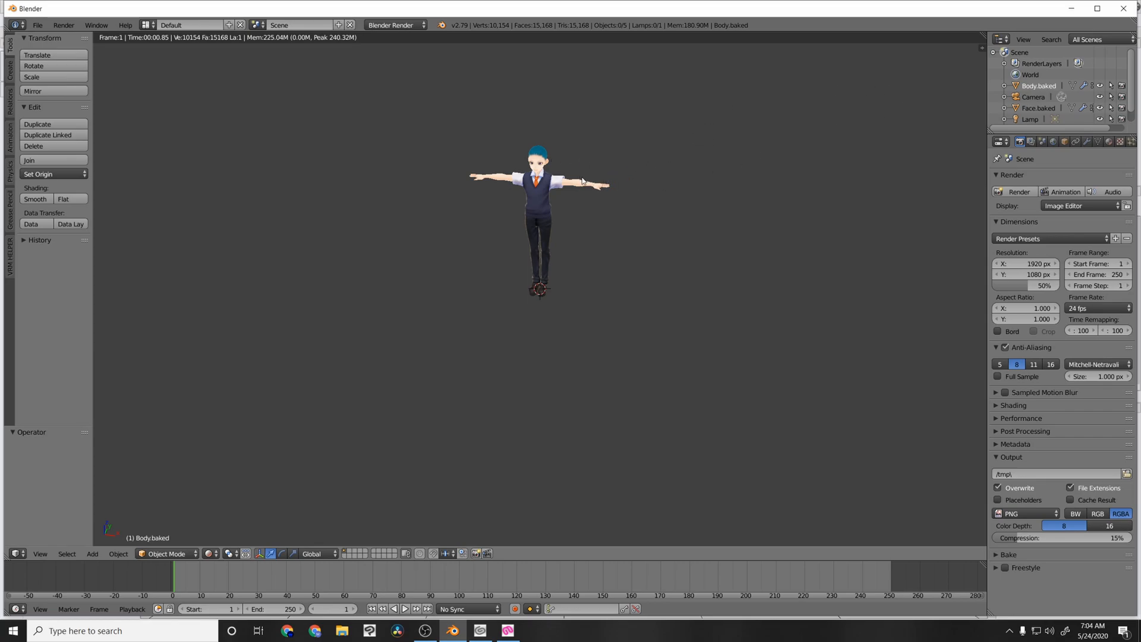
mouse_move(496, 207)
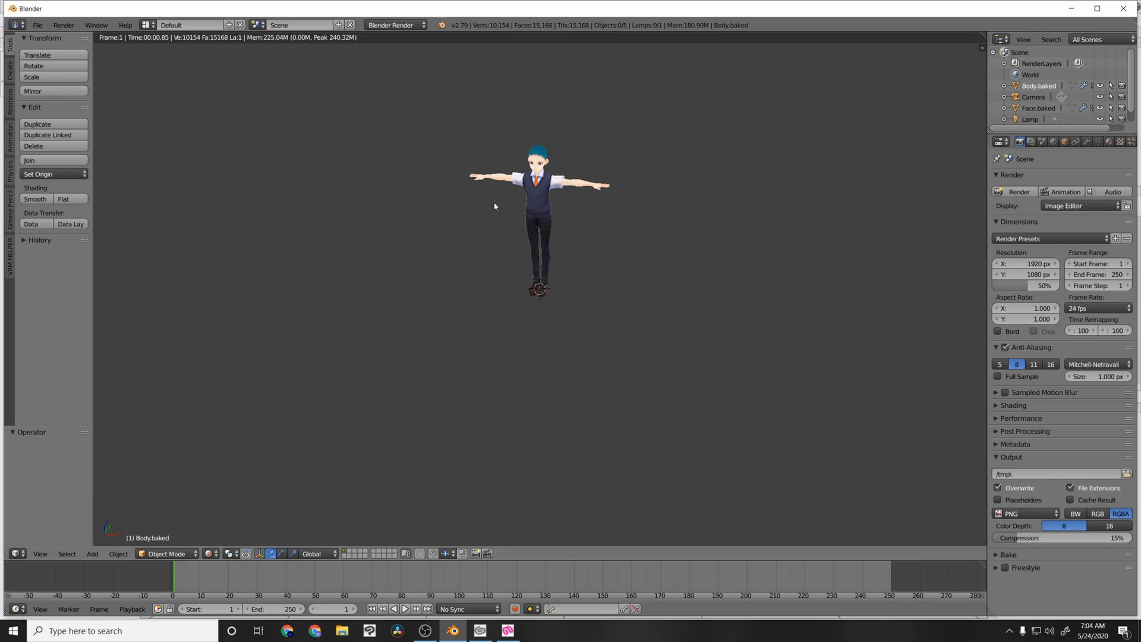
mouse_move(499, 152)
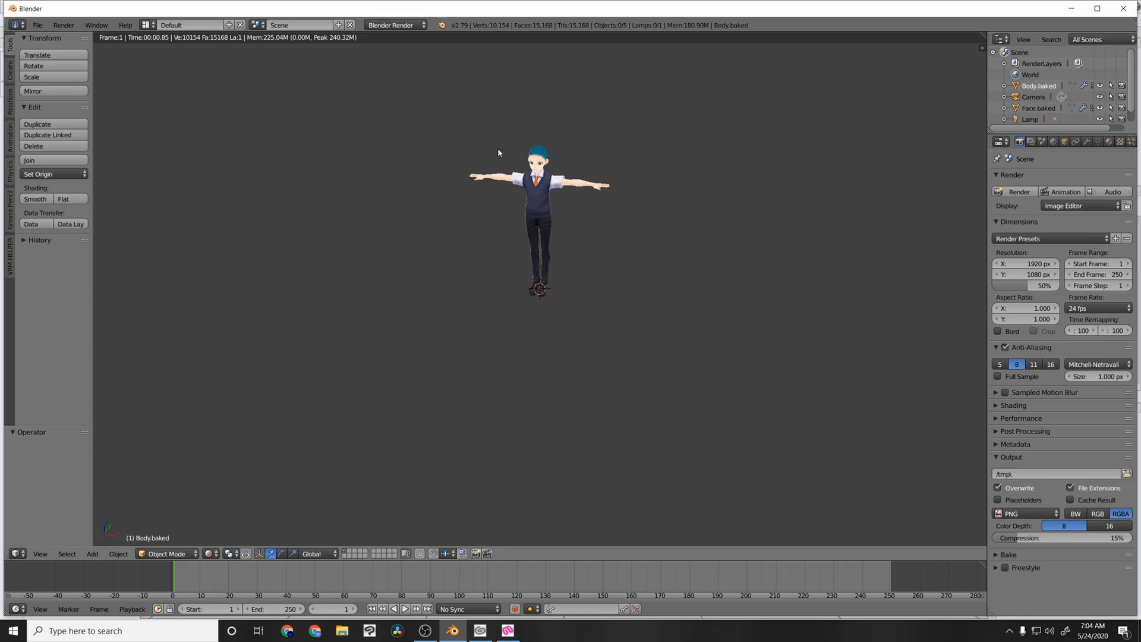
mouse_move(528, 212)
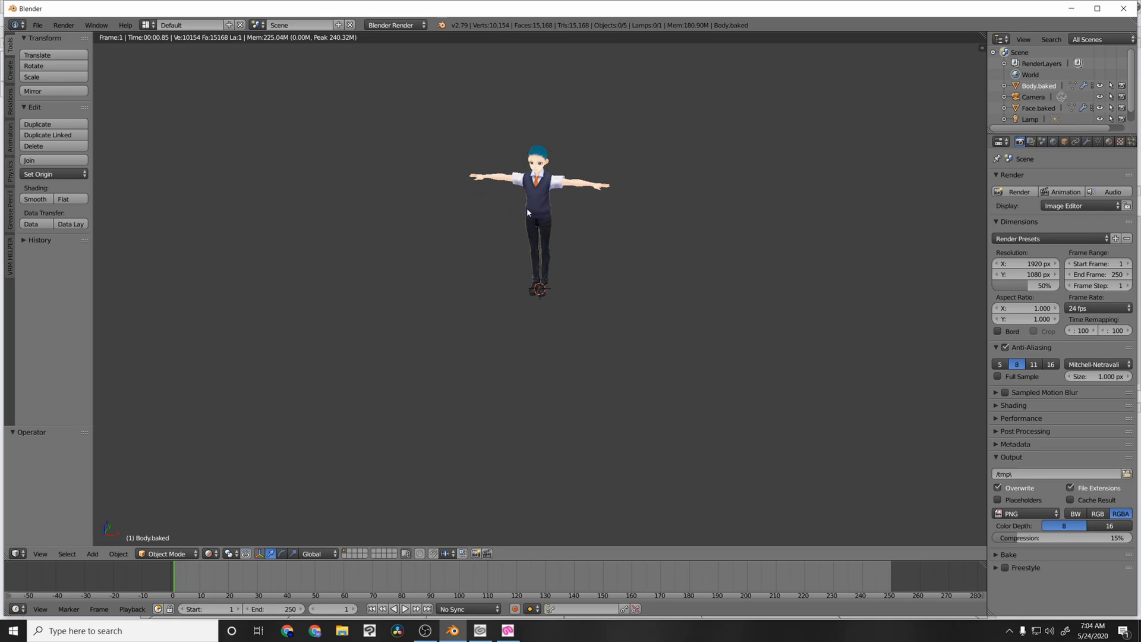
mouse_move(517, 133)
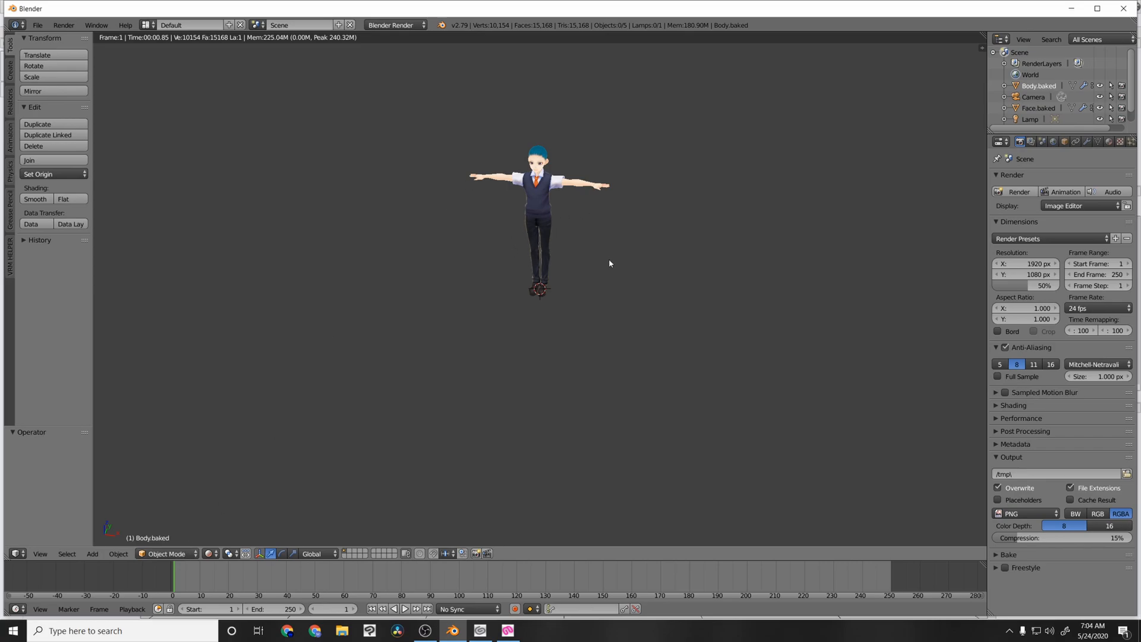
mouse_move(594, 220)
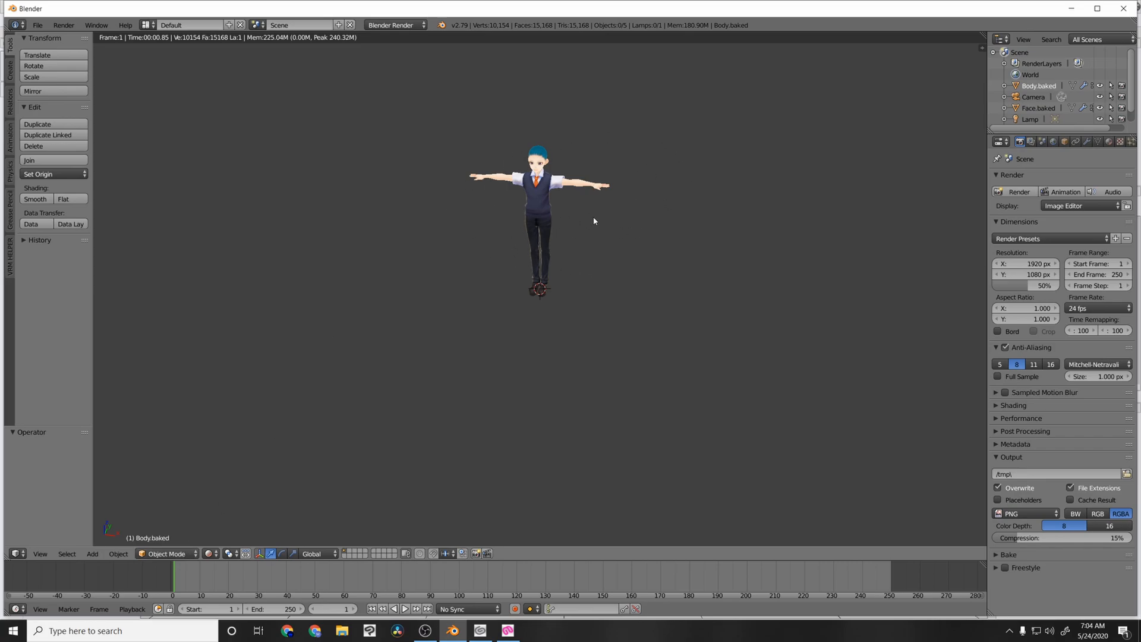
mouse_move(574, 240)
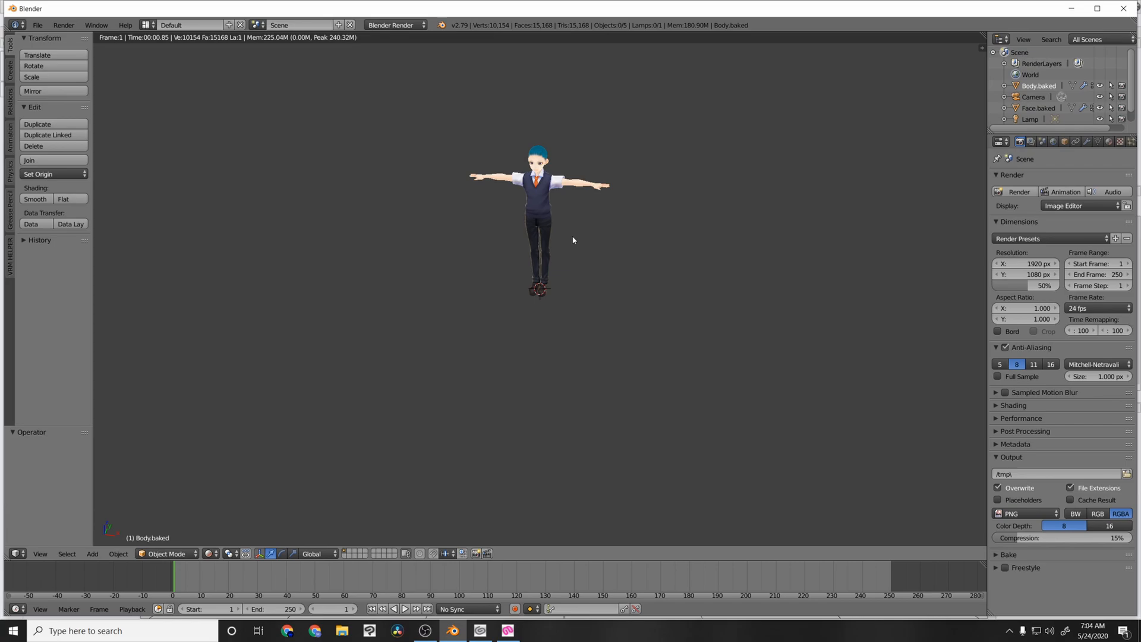
mouse_move(558, 236)
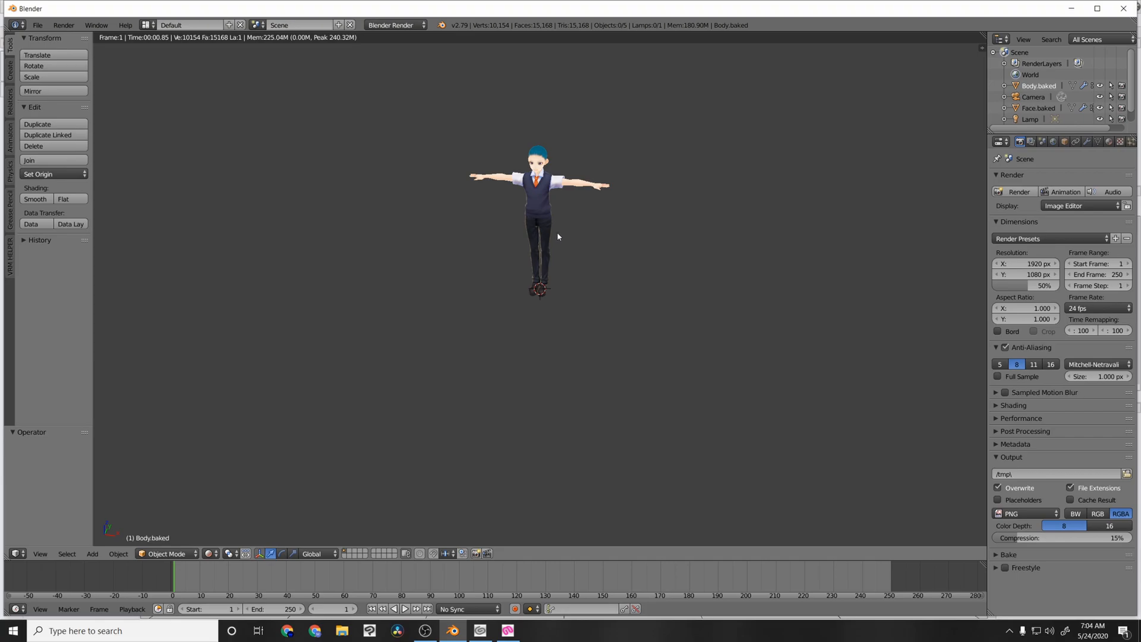
mouse_move(490, 246)
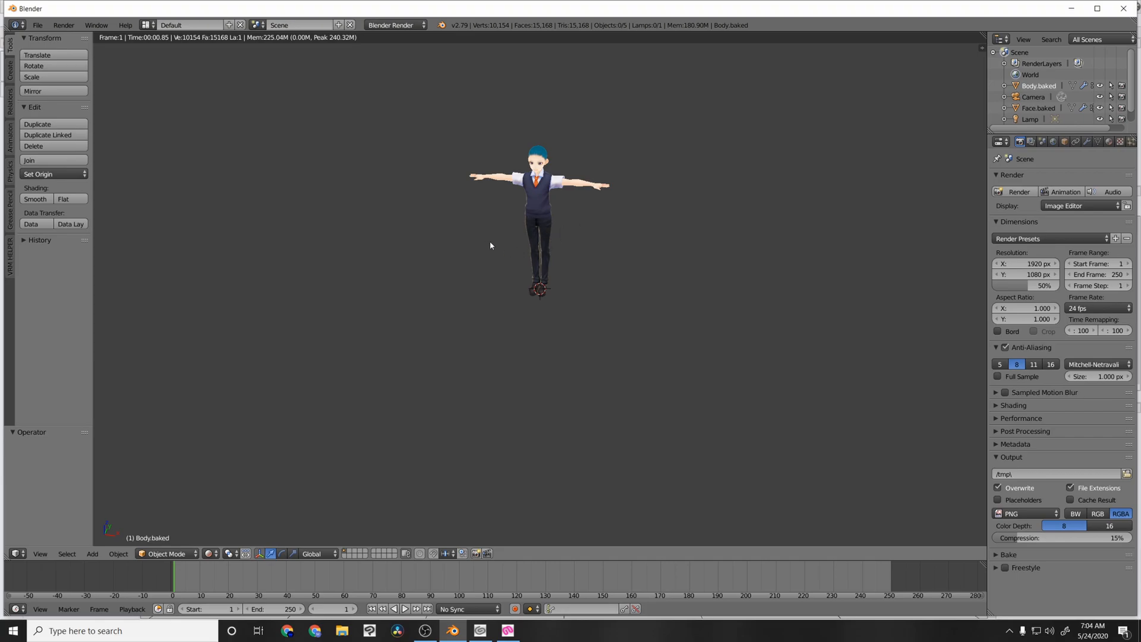
mouse_move(200, 554)
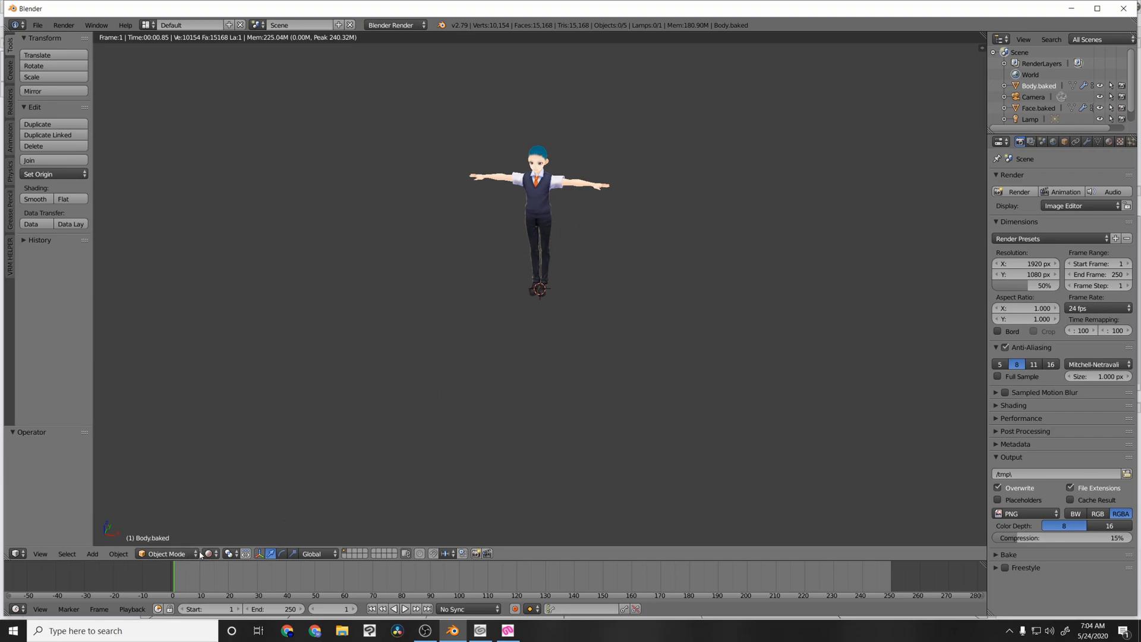
- Switch Blender's viewport shading to Material to display the Test Avatar and skeleton
click(166, 554)
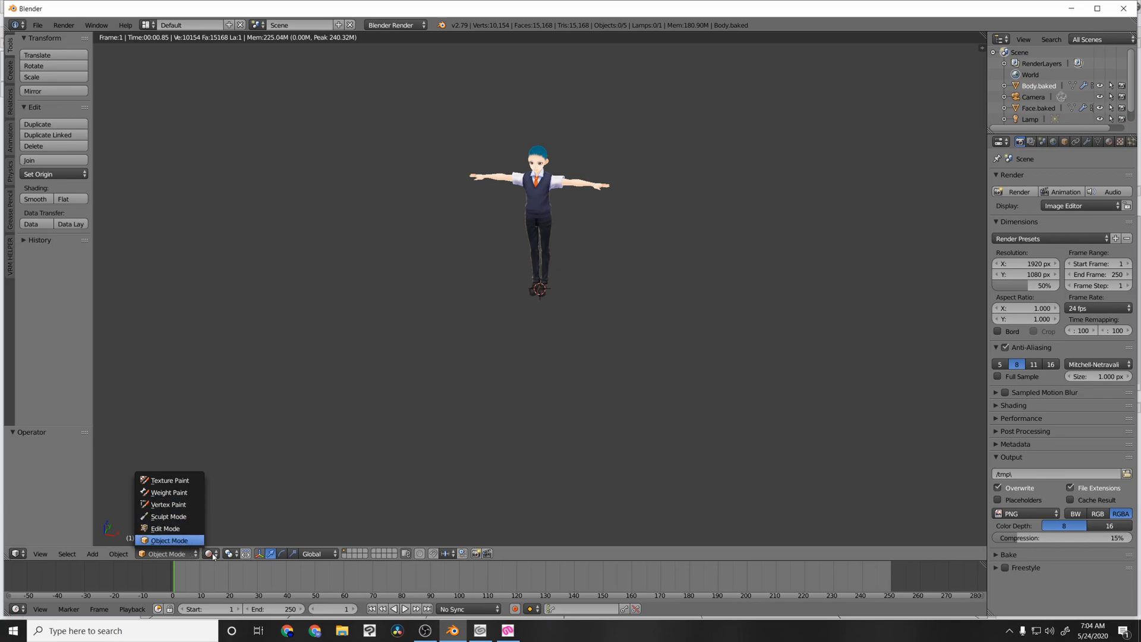
click(210, 555)
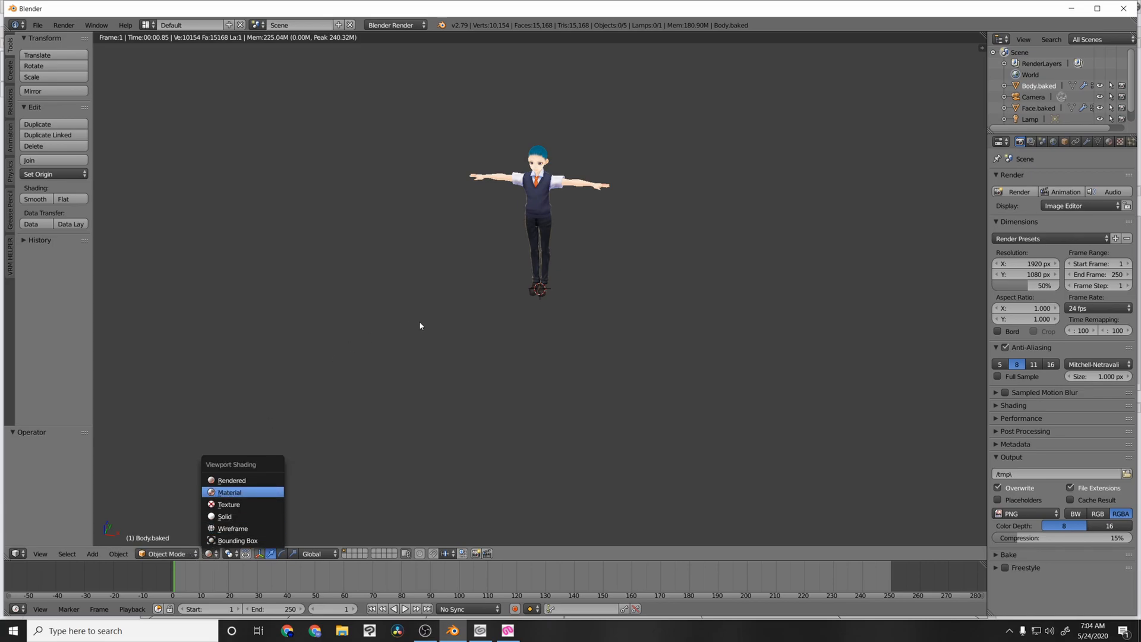
click(230, 505)
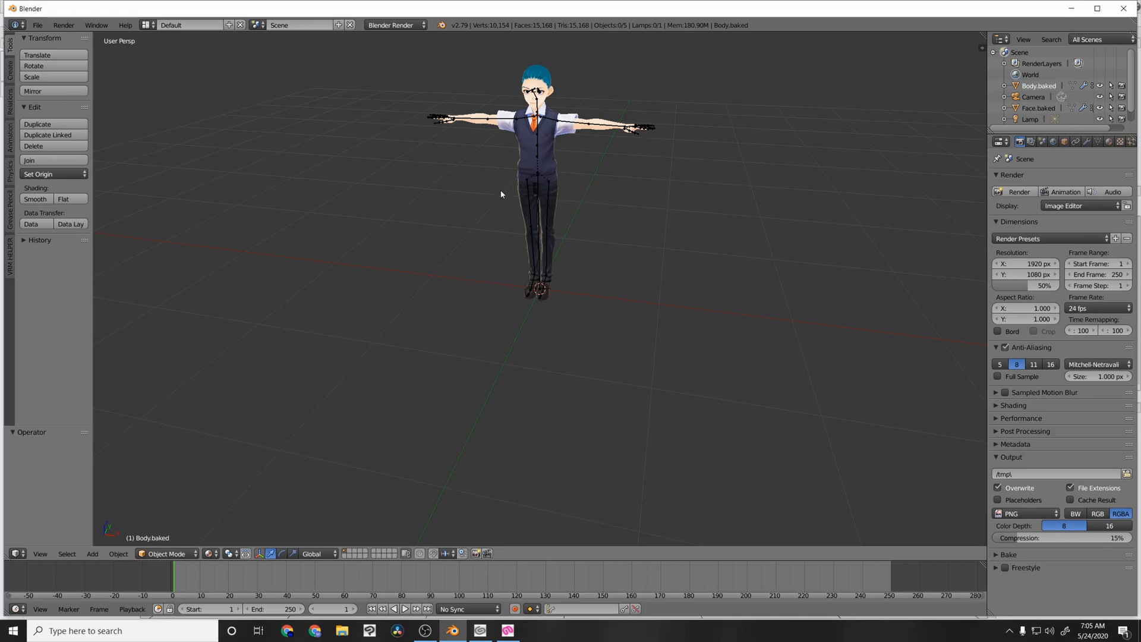
mouse_move(538, 208)
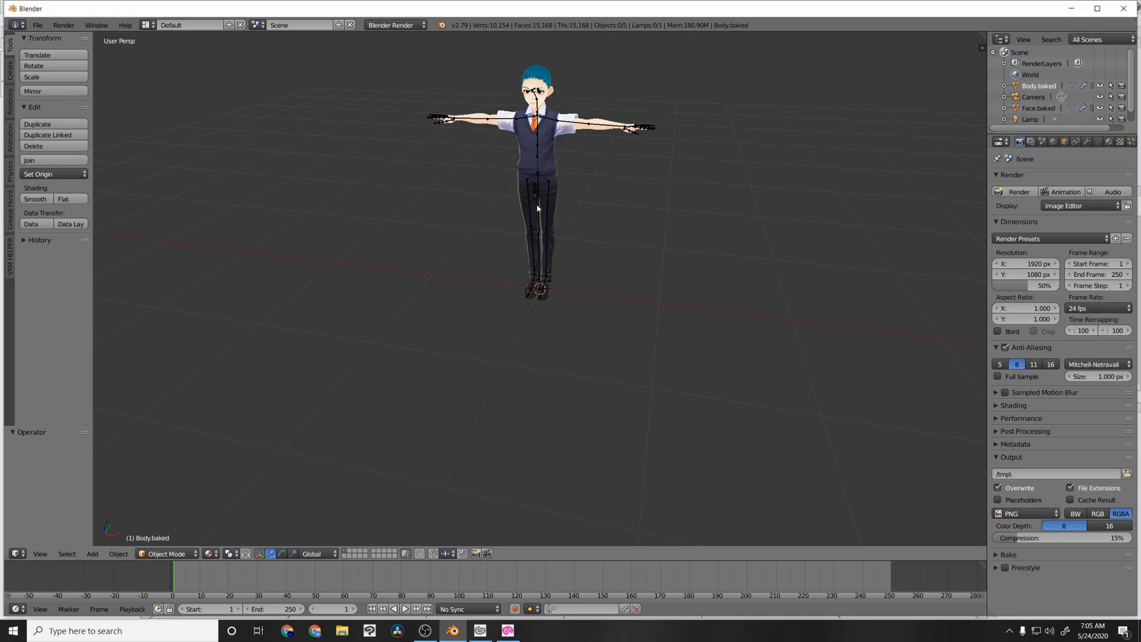
mouse_move(588, 240)
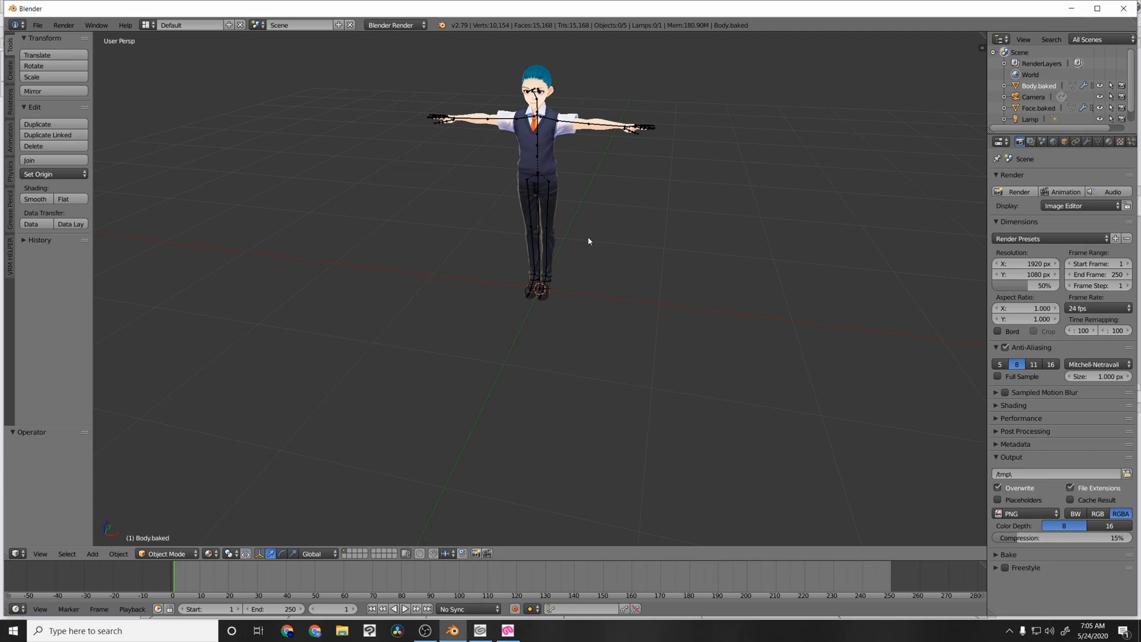
mouse_move(571, 219)
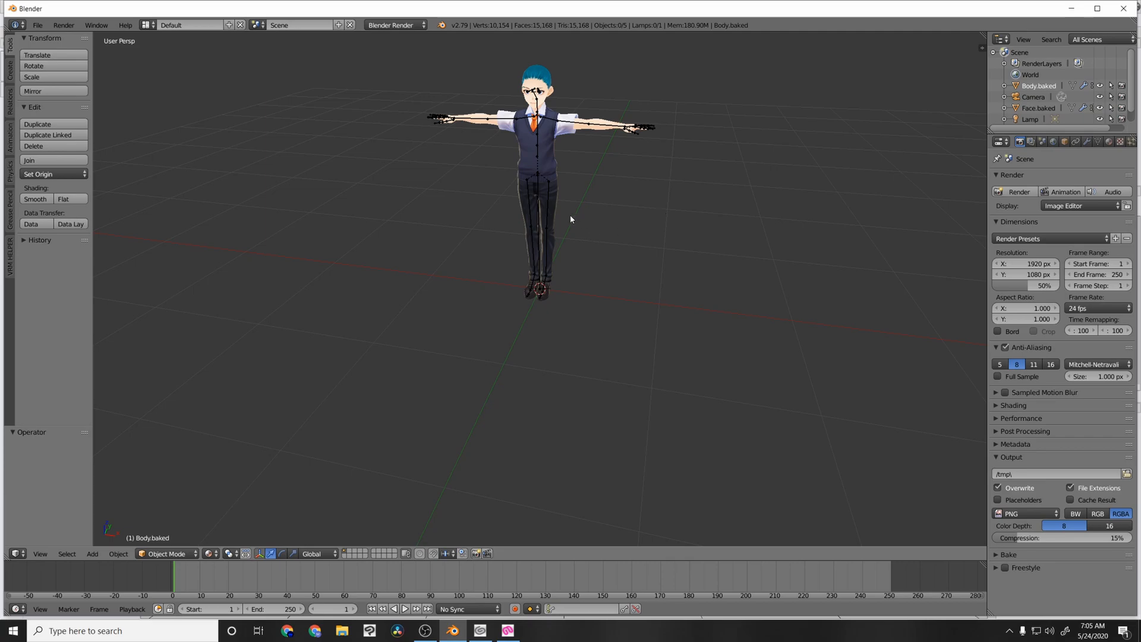
mouse_move(571, 217)
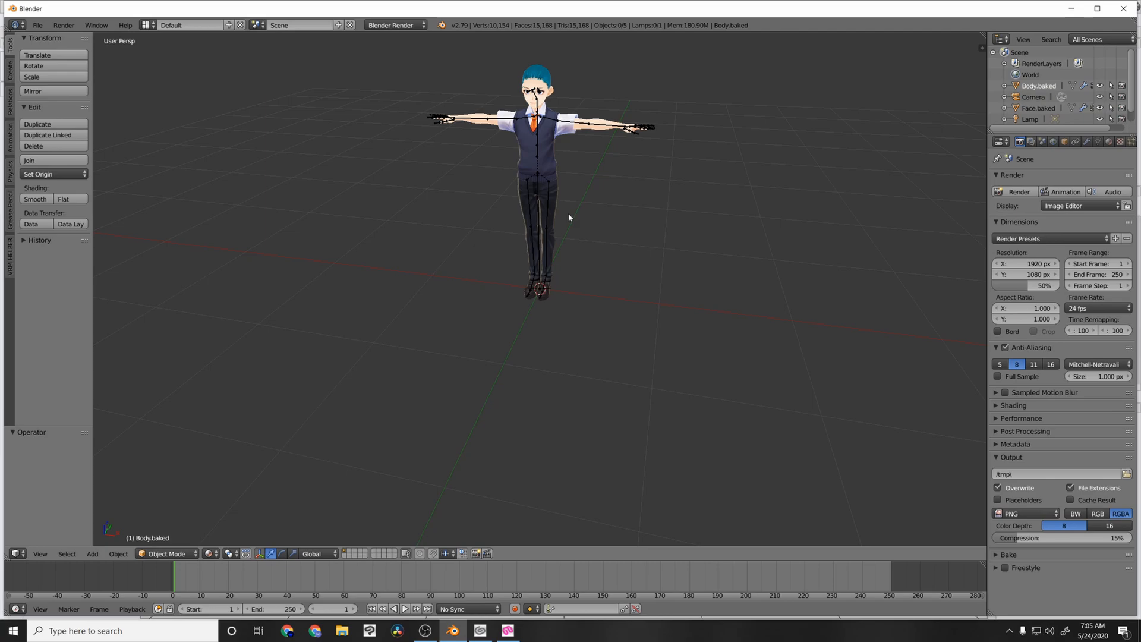
mouse_move(534, 494)
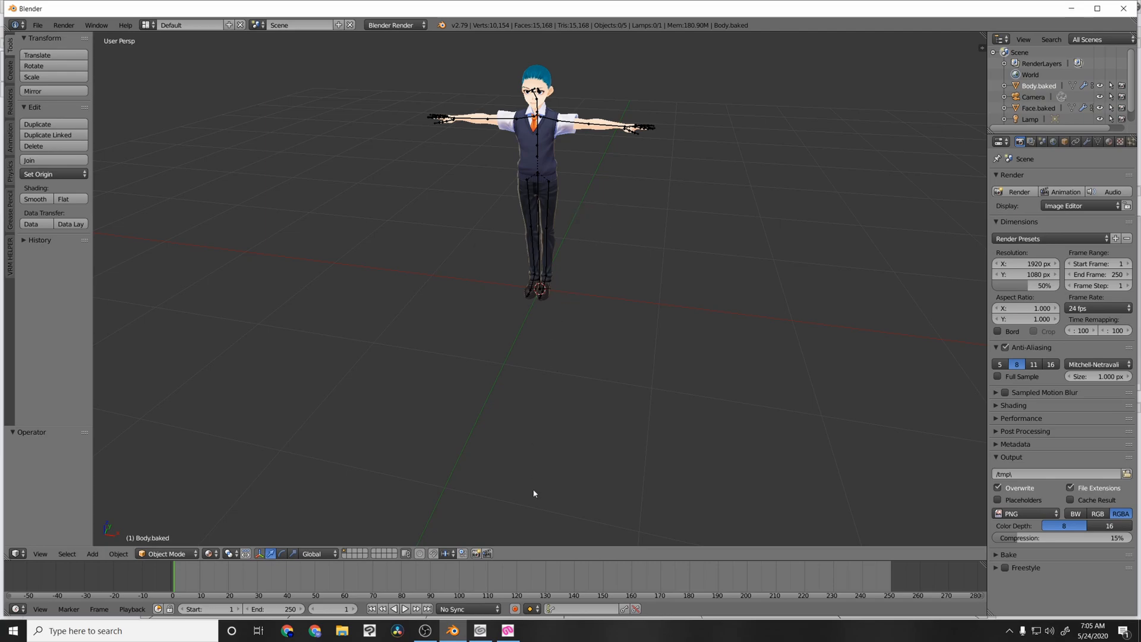
click(507, 630)
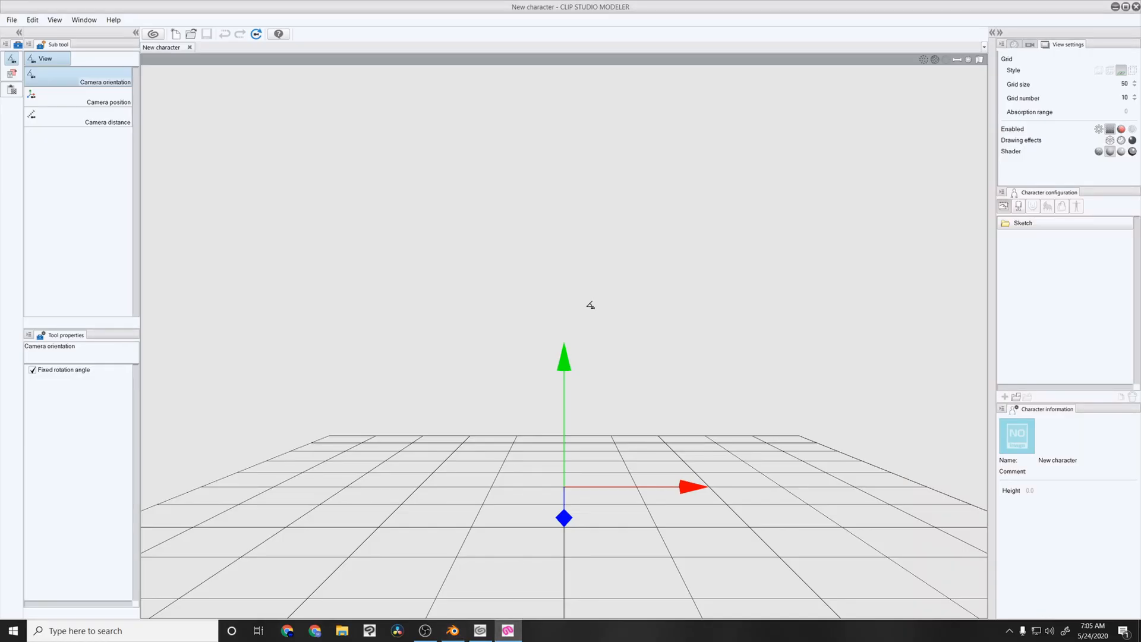
mouse_move(590, 68)
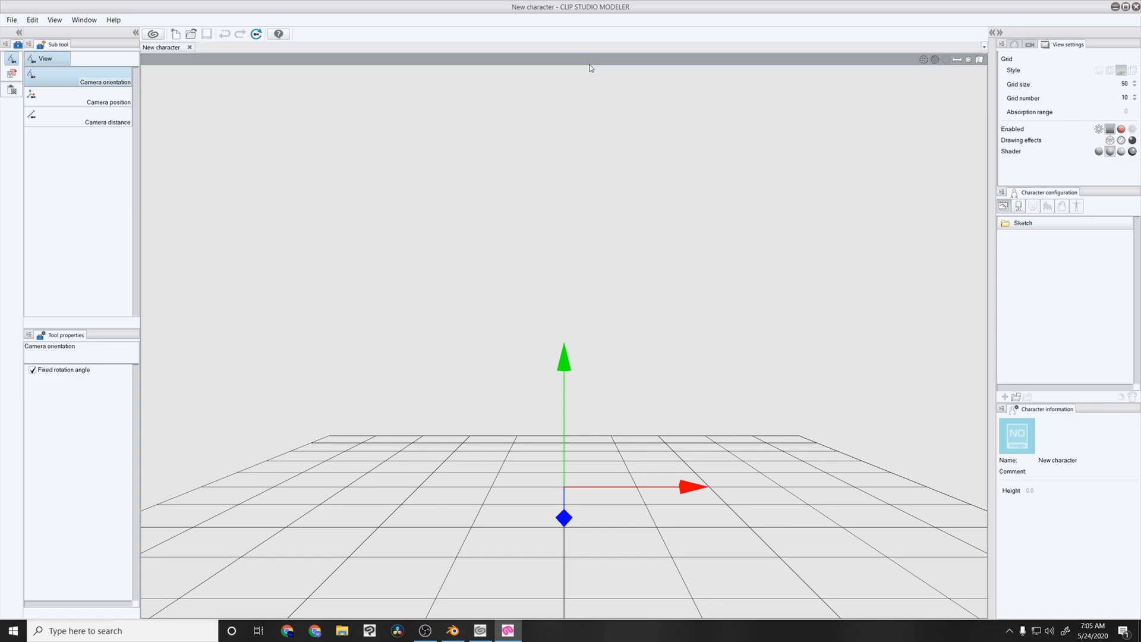
mouse_move(185, 64)
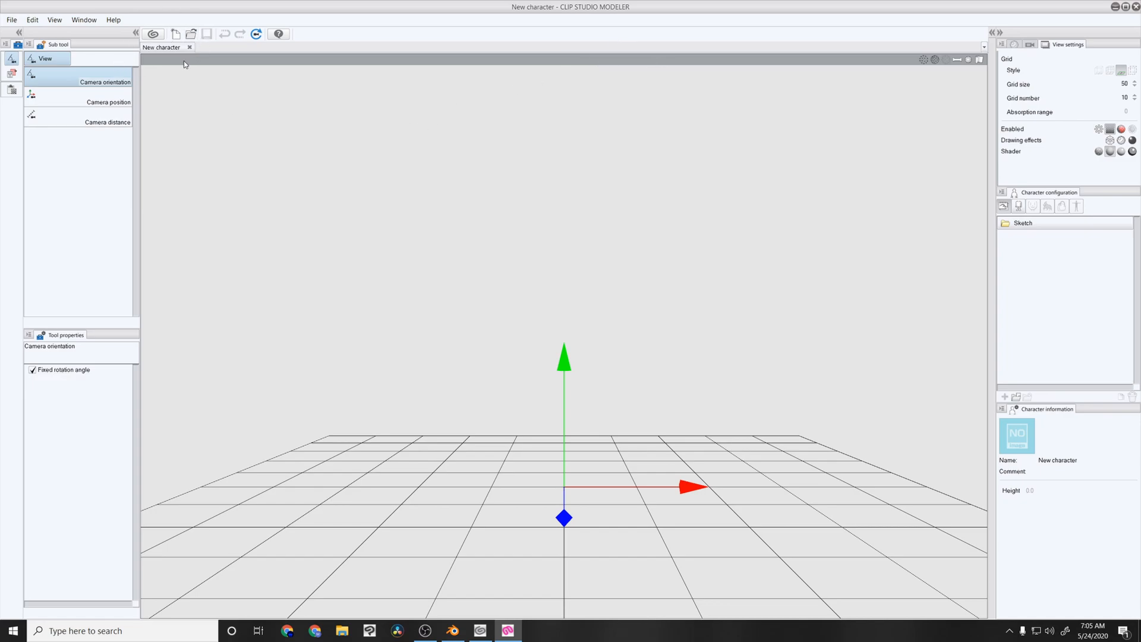
- Close the New character document and create a new project of the 3D character type
click(189, 48)
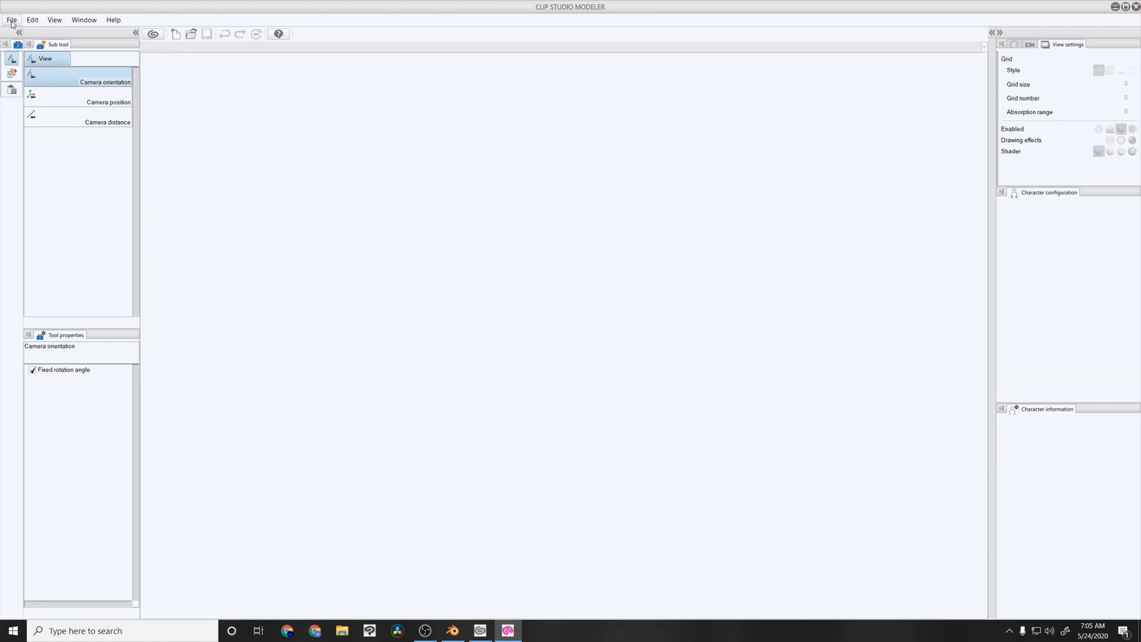
click(10, 20)
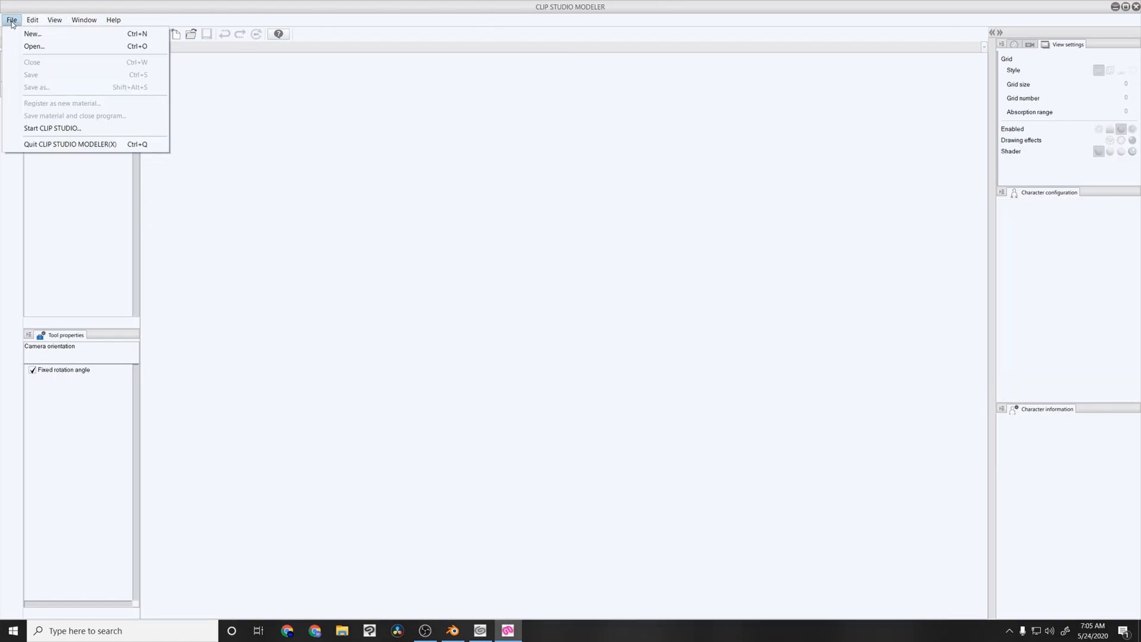
click(32, 34)
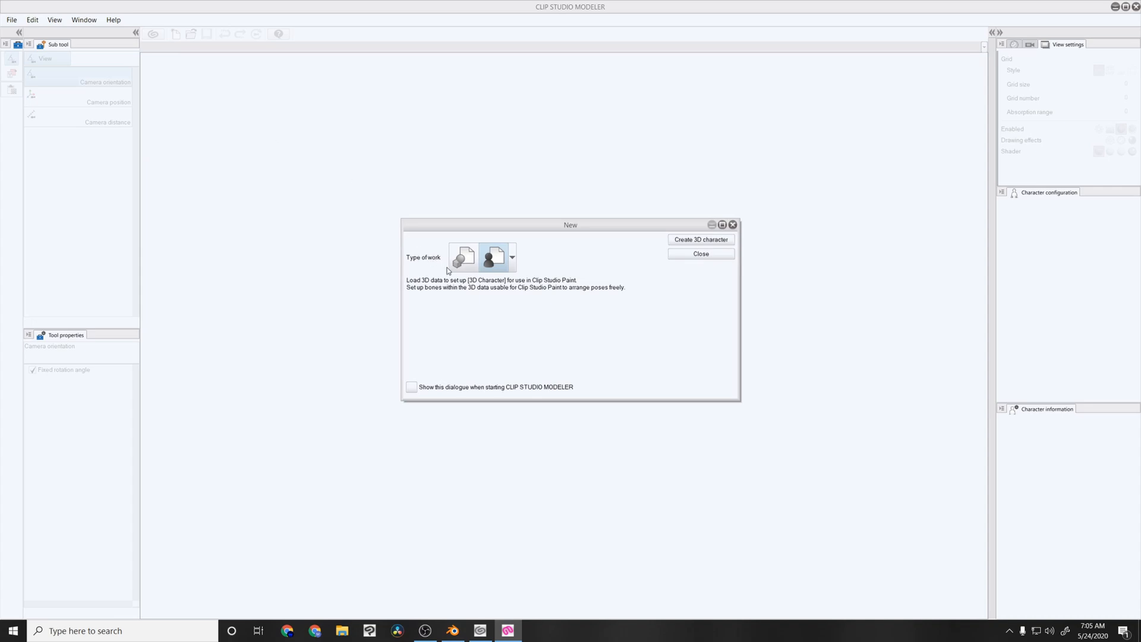
click(462, 257)
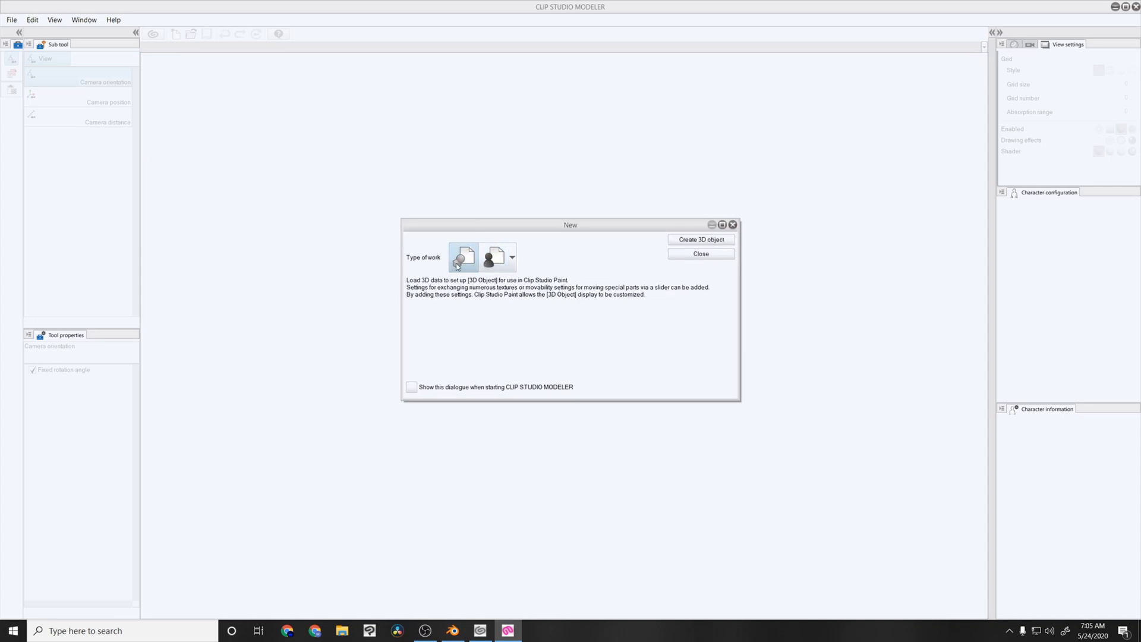
mouse_move(490, 258)
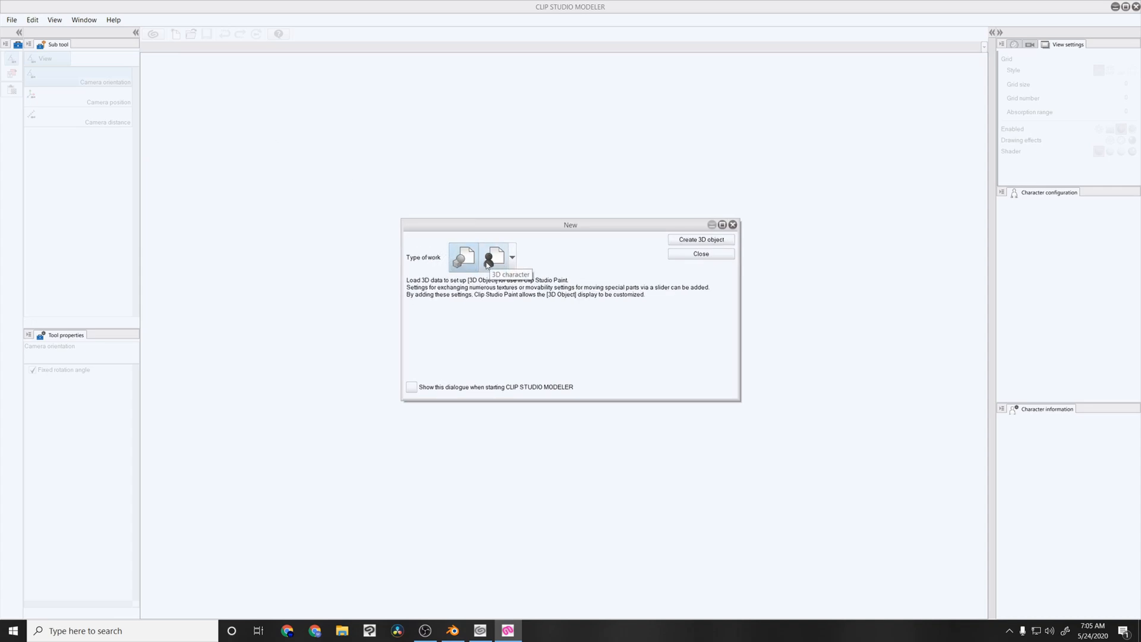
click(493, 257)
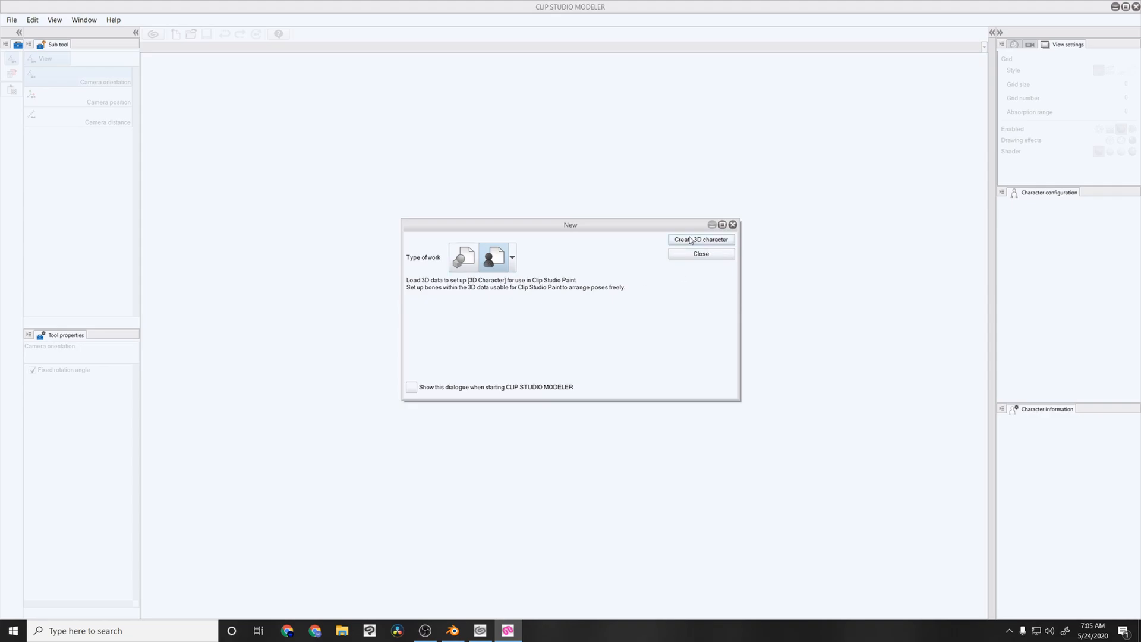
click(700, 239)
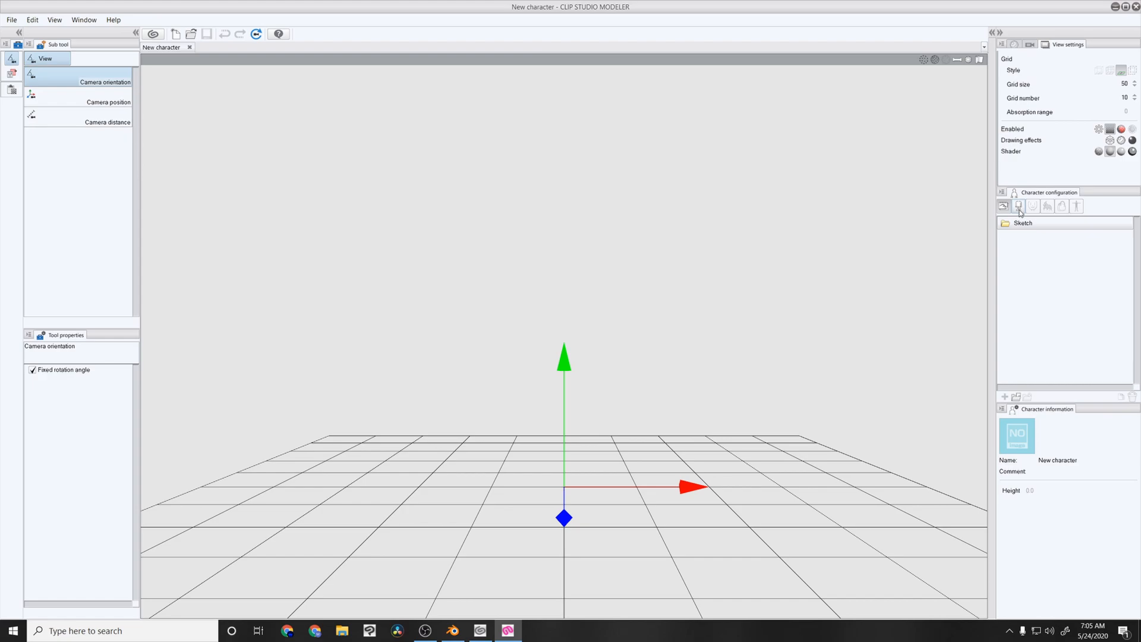
- Set Character configuration to the Body category, briefly toggling back to Sketch
click(1019, 206)
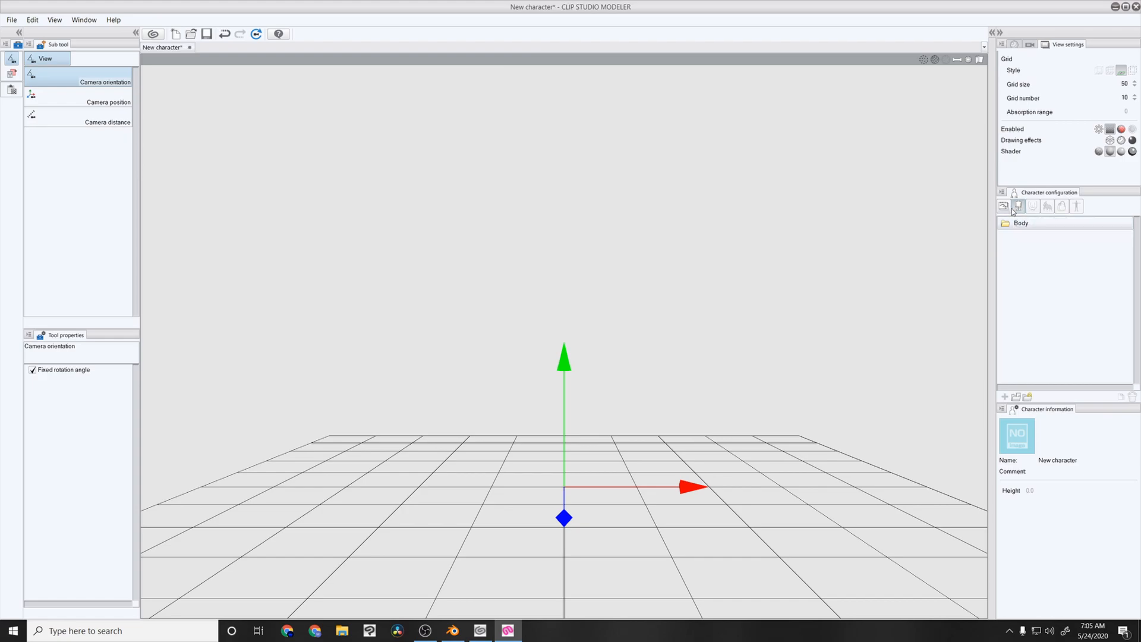
click(1019, 207)
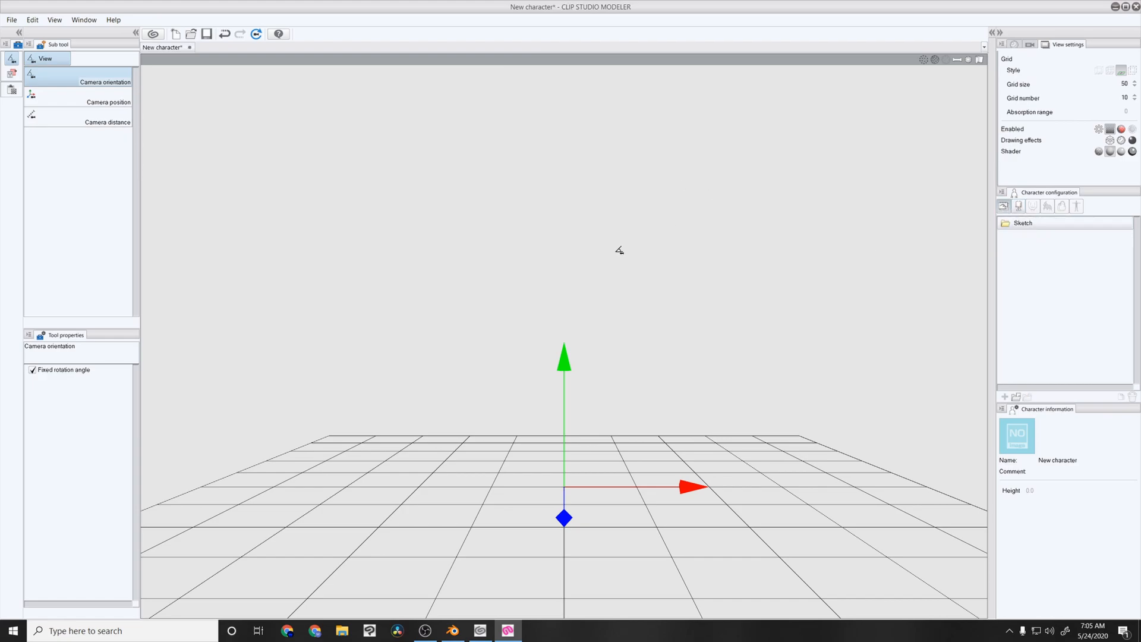
mouse_move(636, 323)
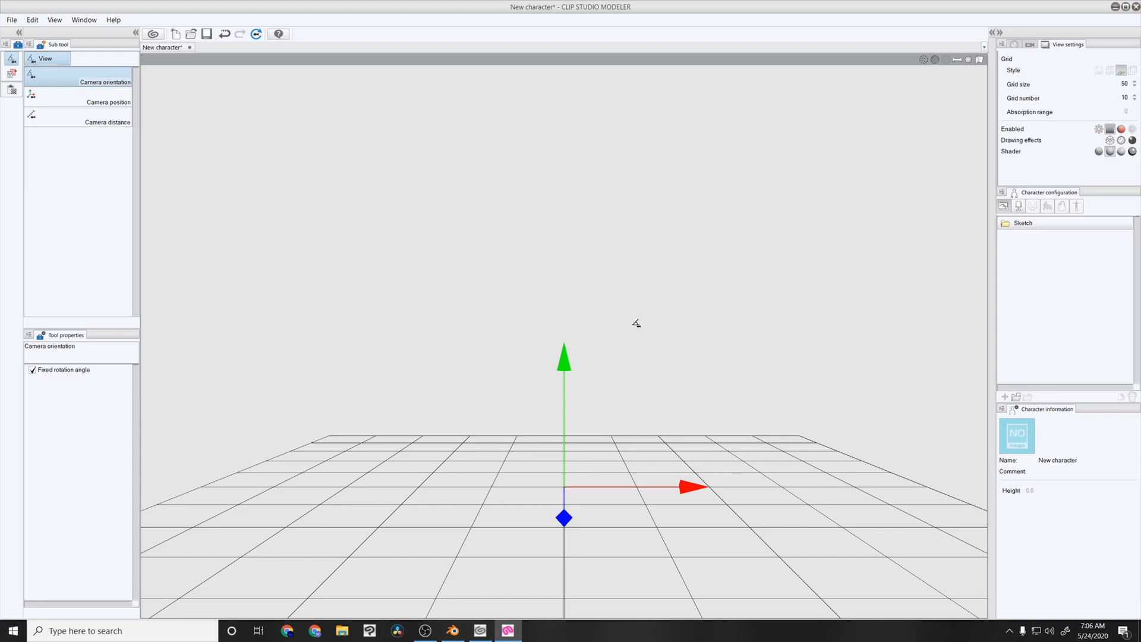
mouse_move(552, 246)
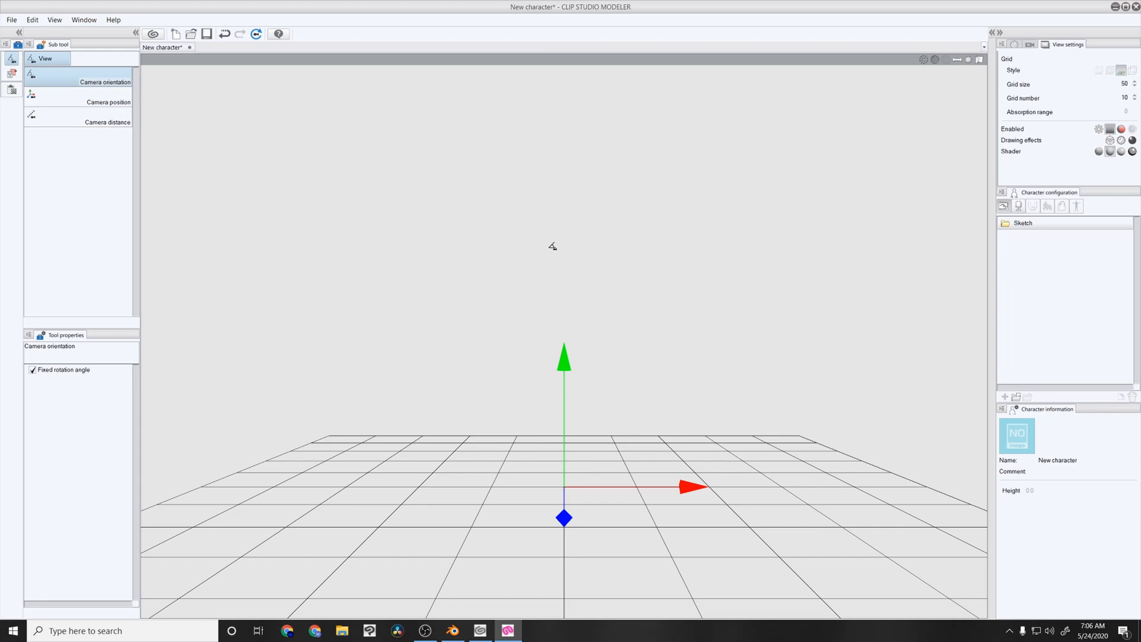
click(1019, 207)
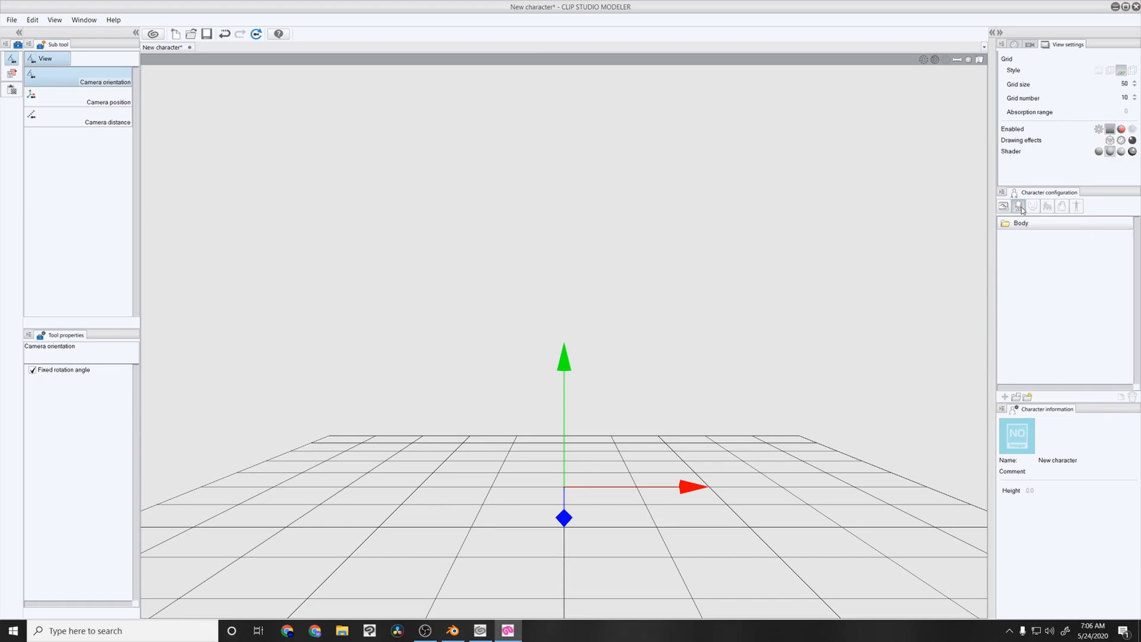
mouse_move(808, 239)
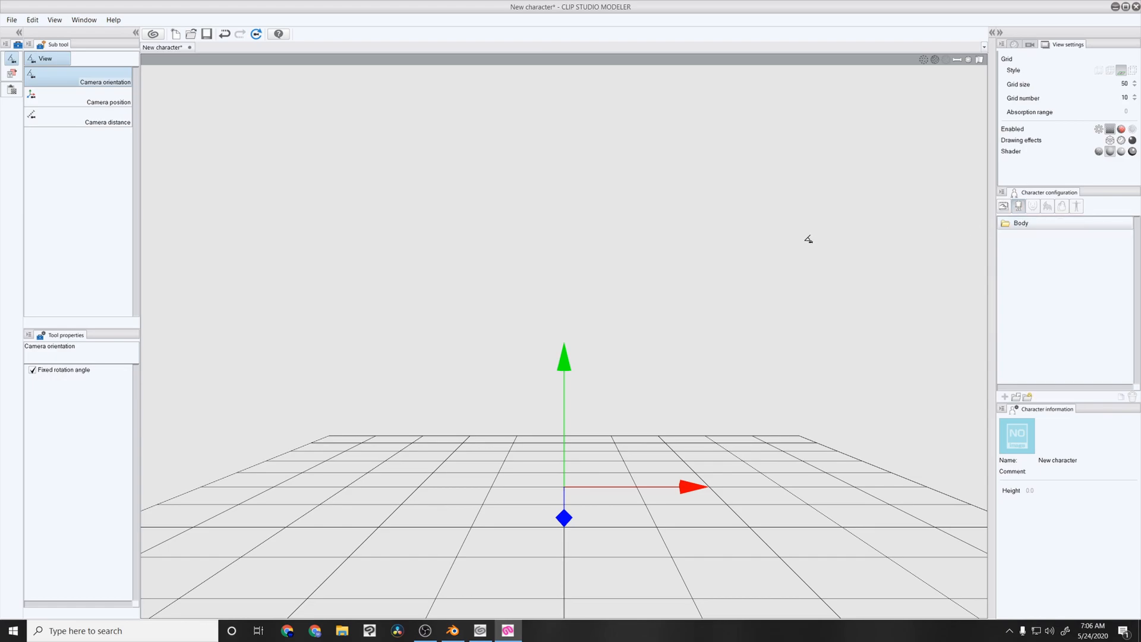
mouse_move(853, 260)
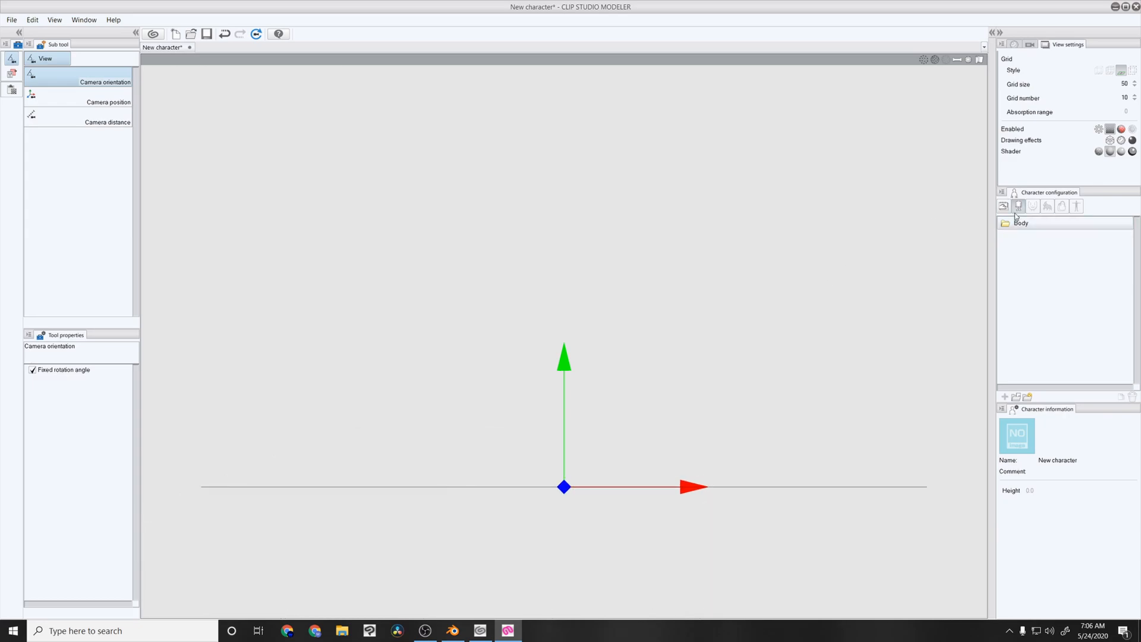
mouse_move(862, 429)
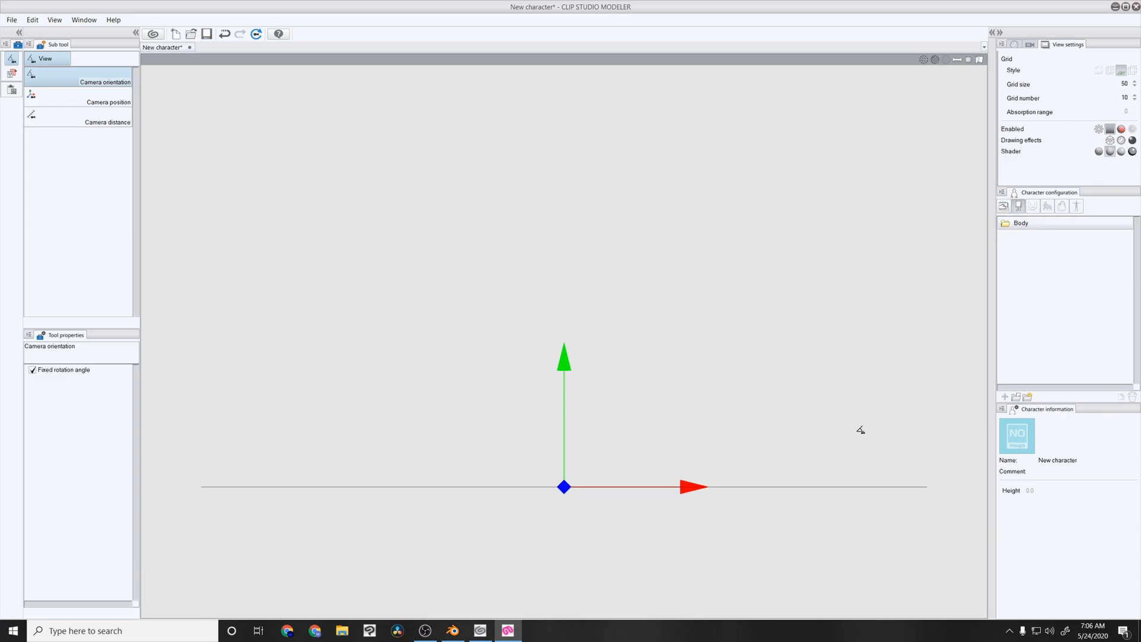
mouse_move(1017, 396)
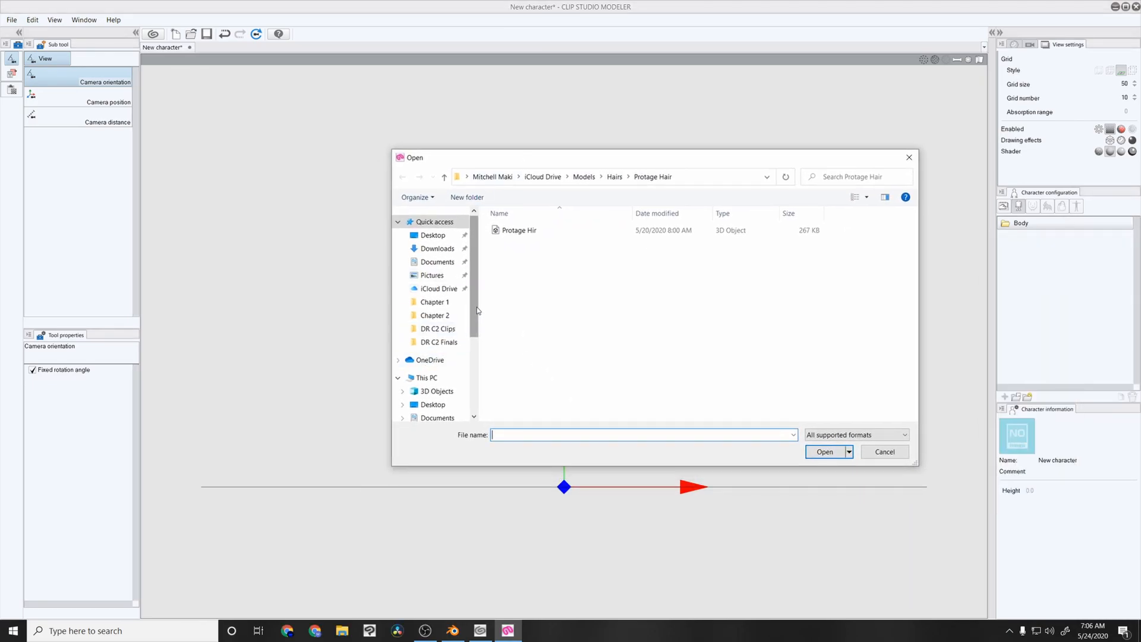
- Browse to Local Disk (C:) > Youtube and pick the Test model file
click(440, 382)
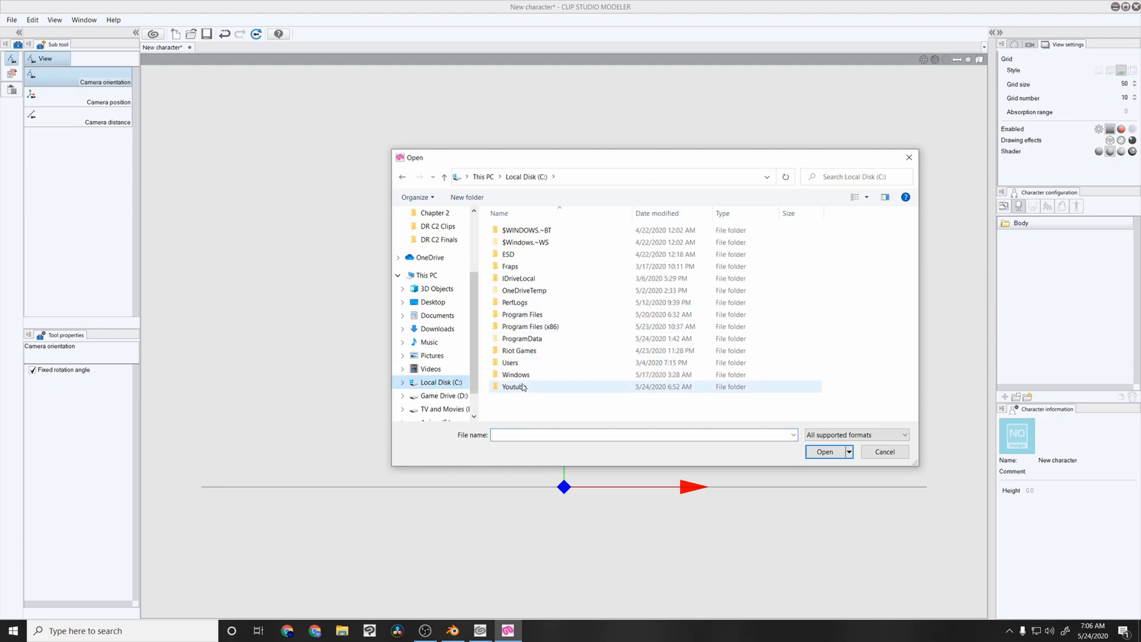
double_click(514, 386)
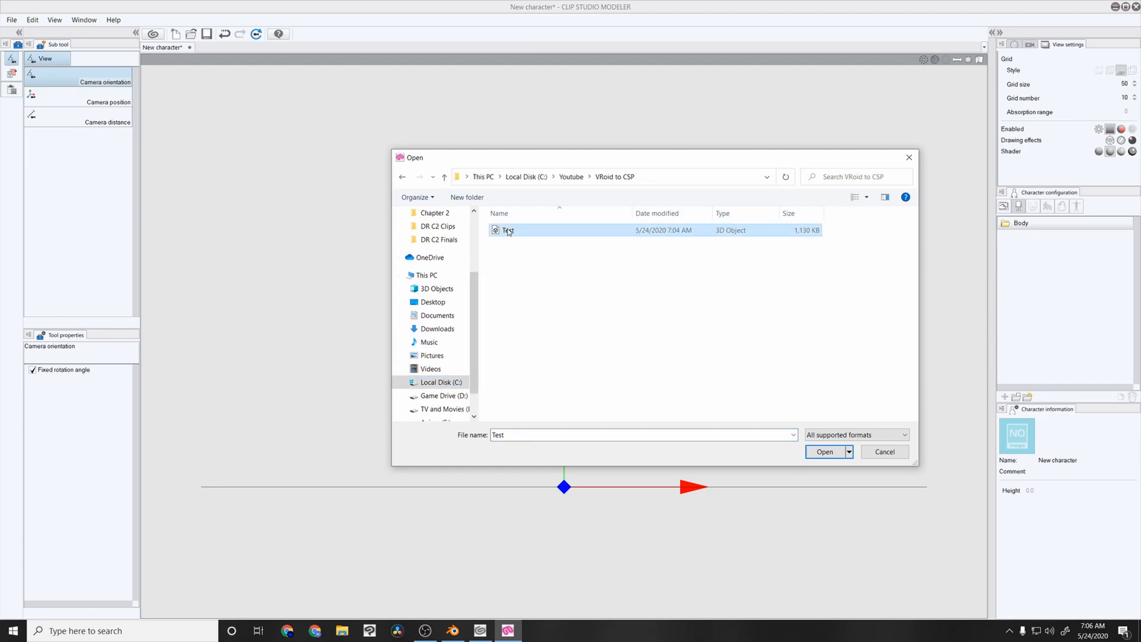
click(824, 451)
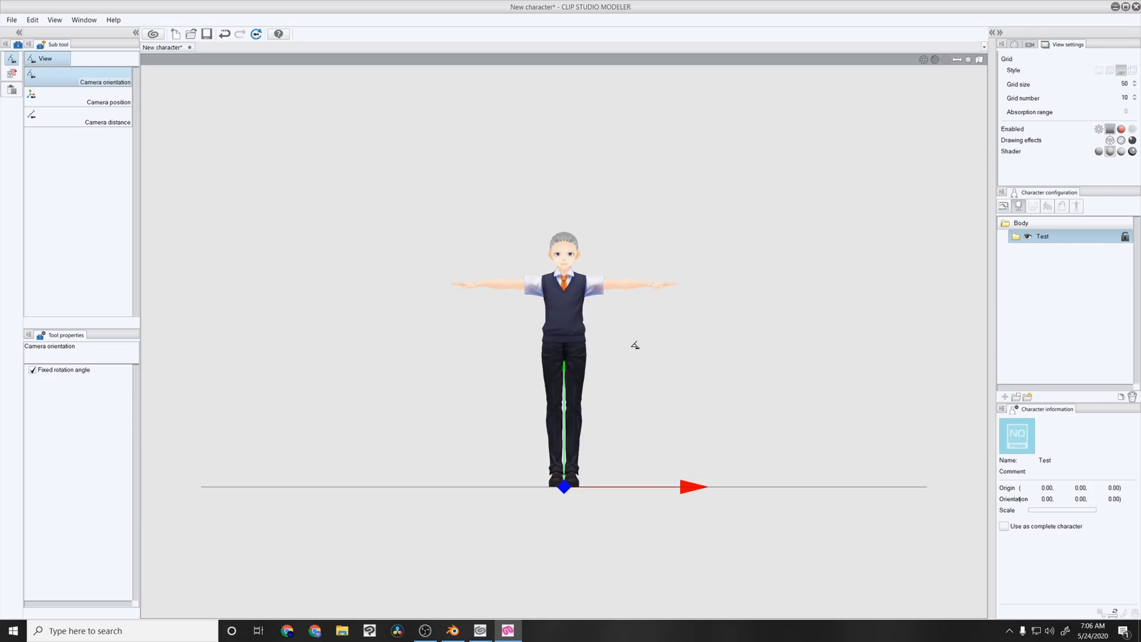
mouse_move(608, 162)
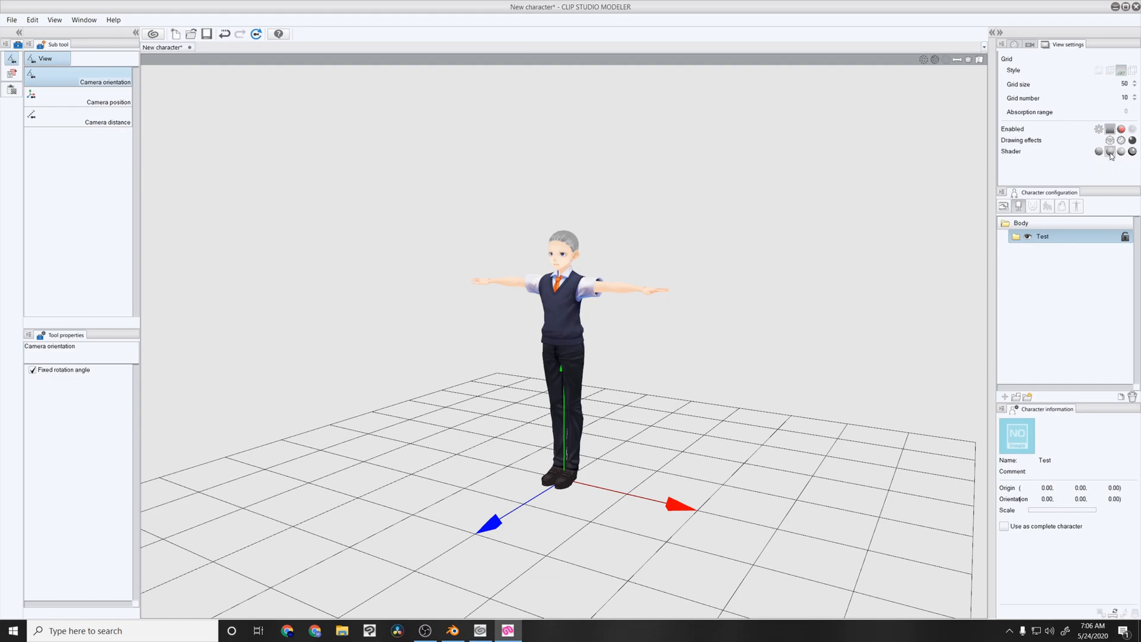
mouse_move(1131, 141)
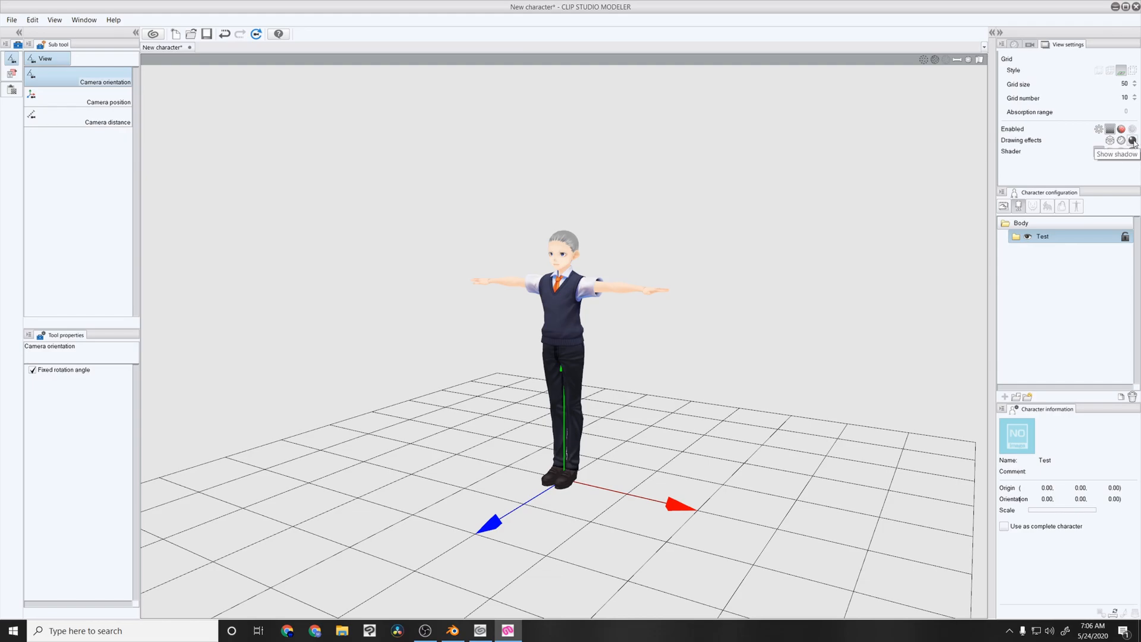
click(1133, 140)
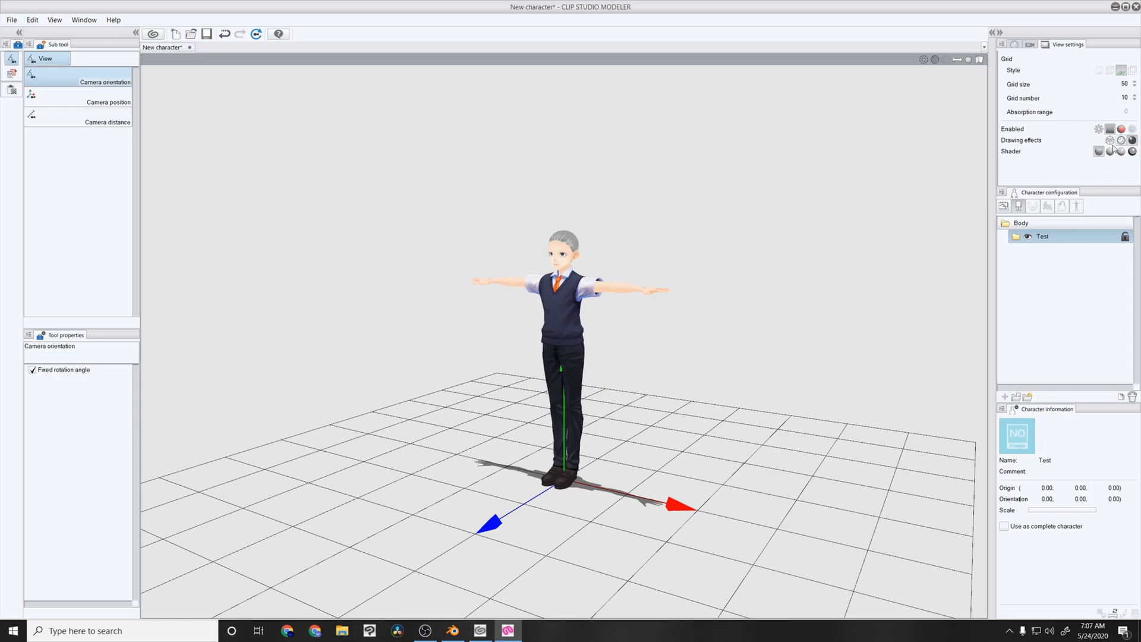
click(1133, 151)
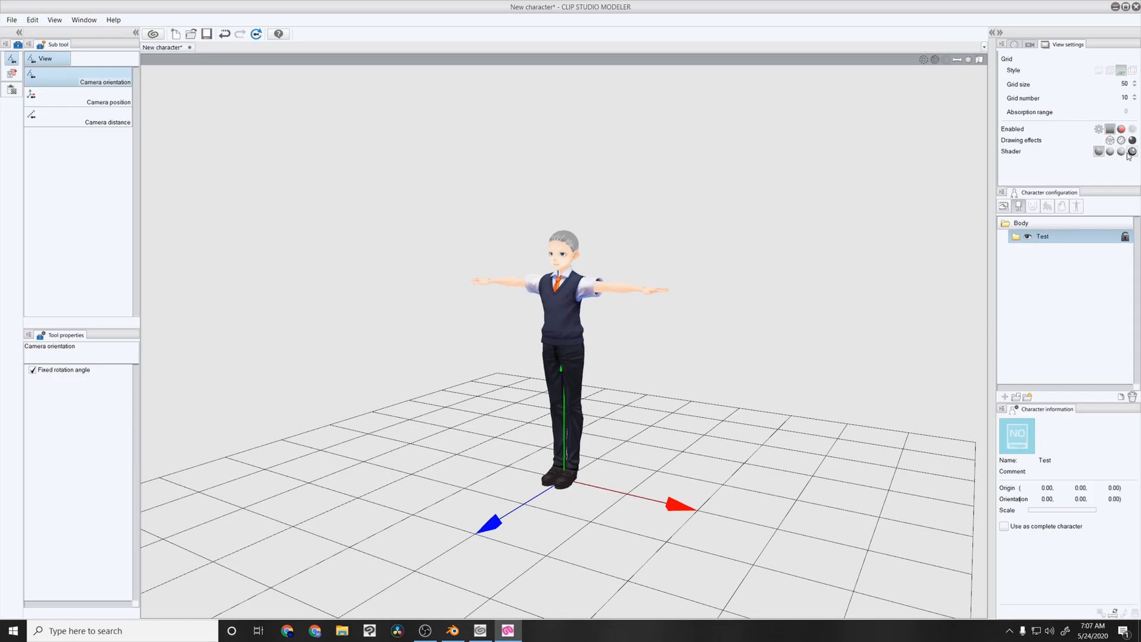
mouse_move(1099, 153)
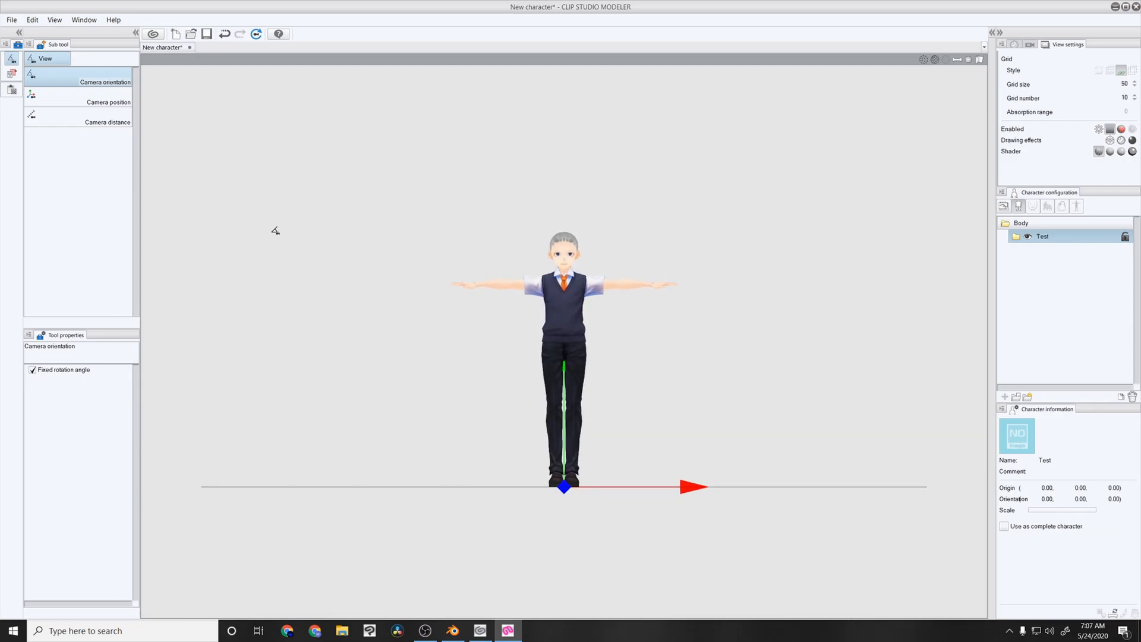
mouse_move(549, 213)
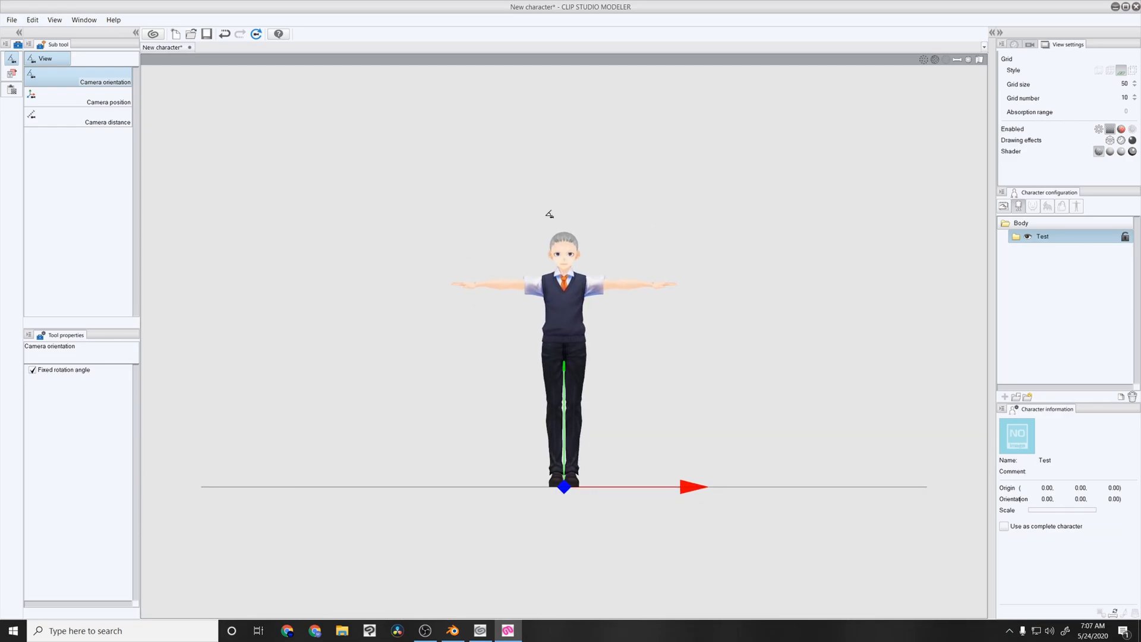
mouse_move(804, 348)
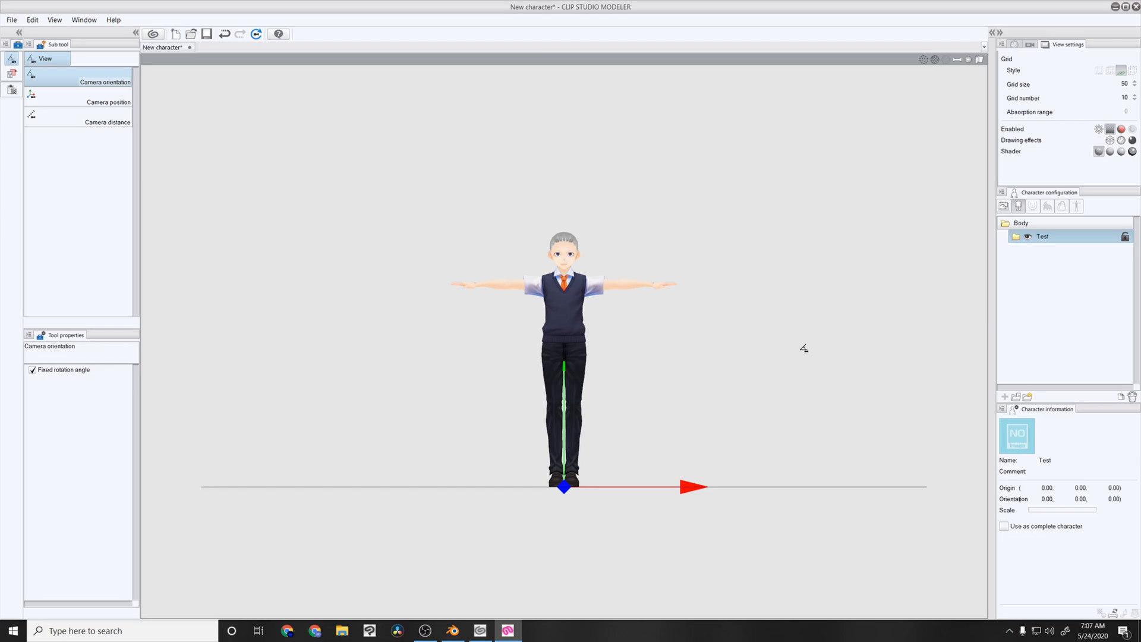
mouse_move(1011, 535)
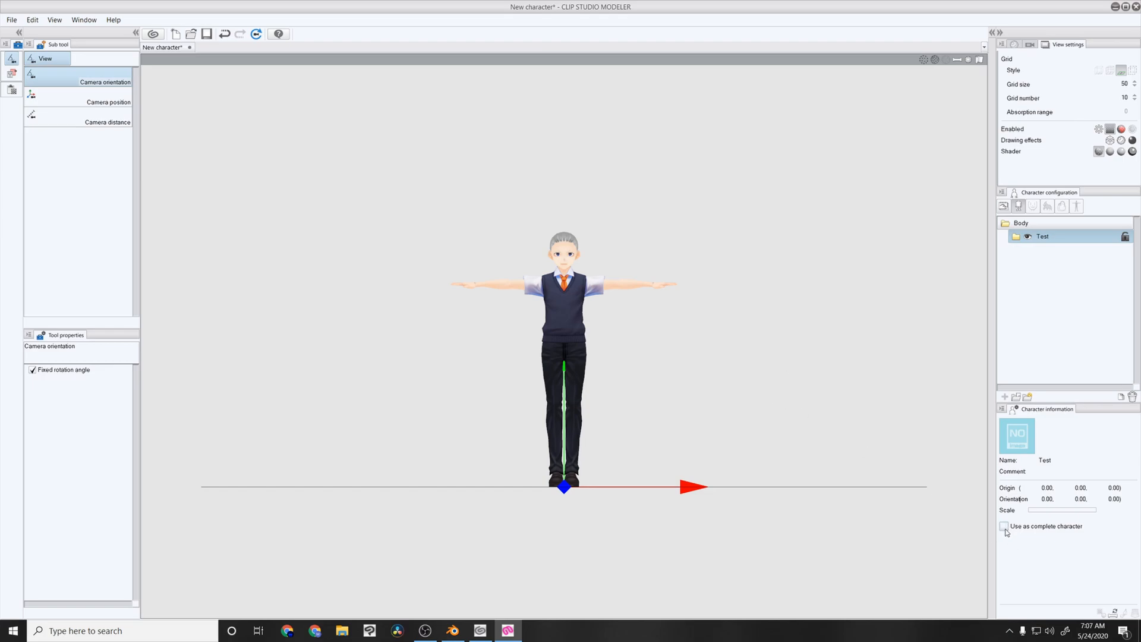
- Tick Use as complete character and accept the fixed position, direction and scale warning
click(1005, 526)
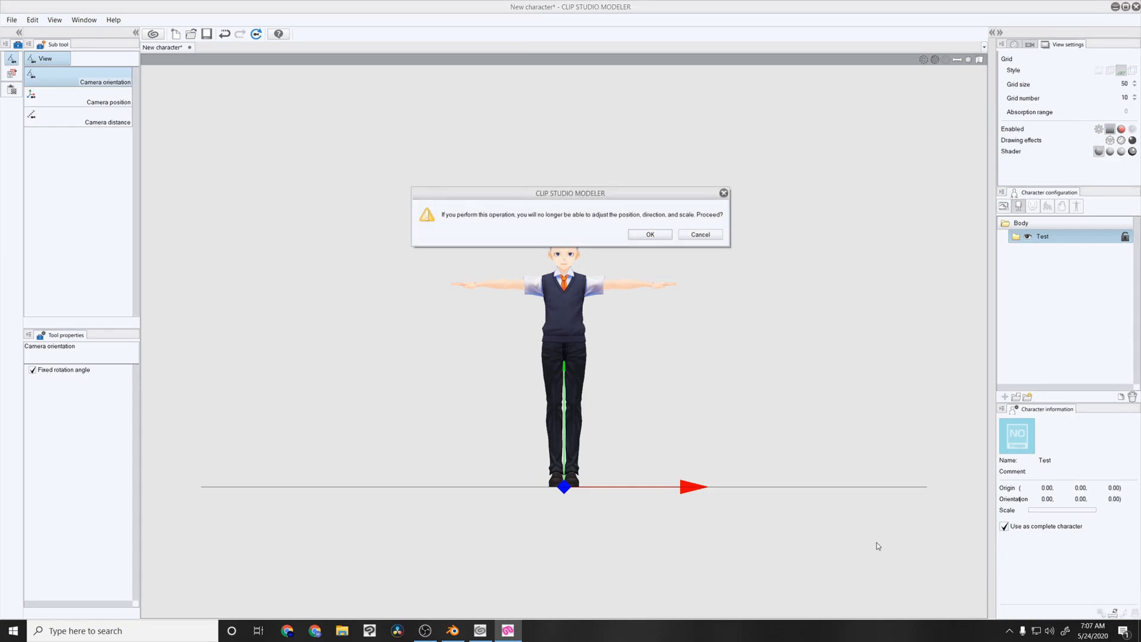
click(649, 233)
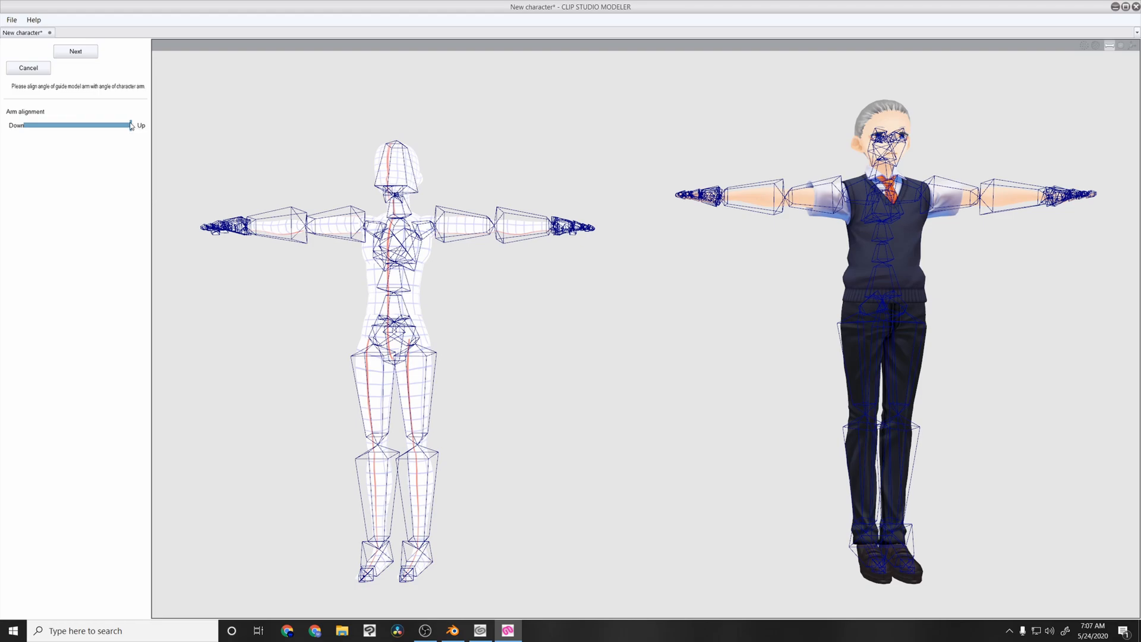
- Return the Arm alignment slider to level with the character, then advance to bone assignment
drag(130, 125, 42, 125)
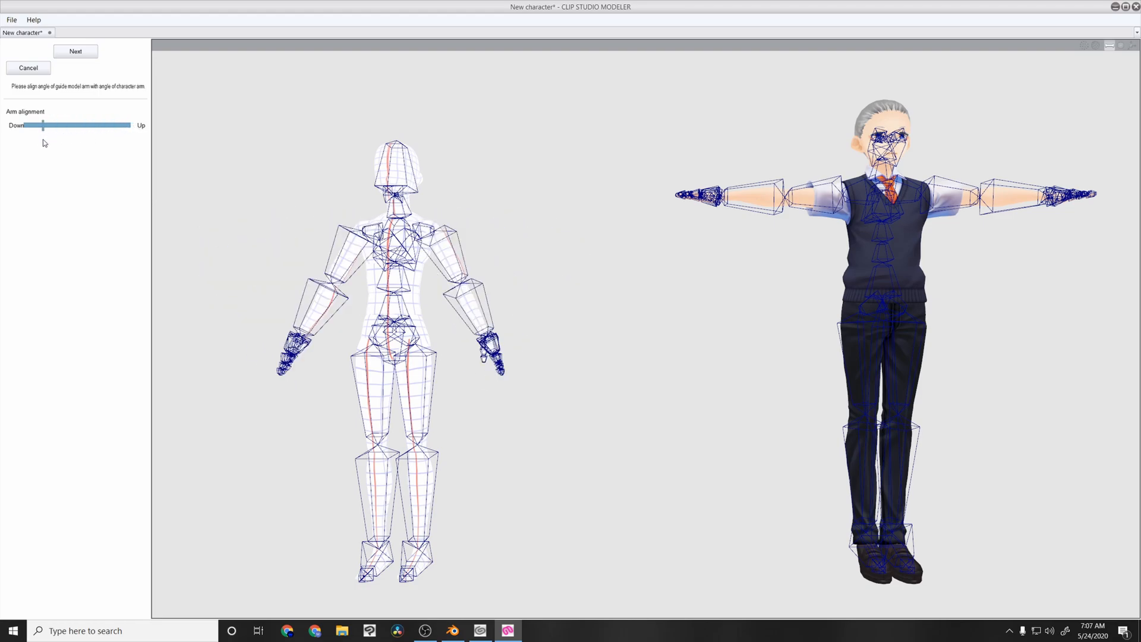
drag(41, 124, 82, 124)
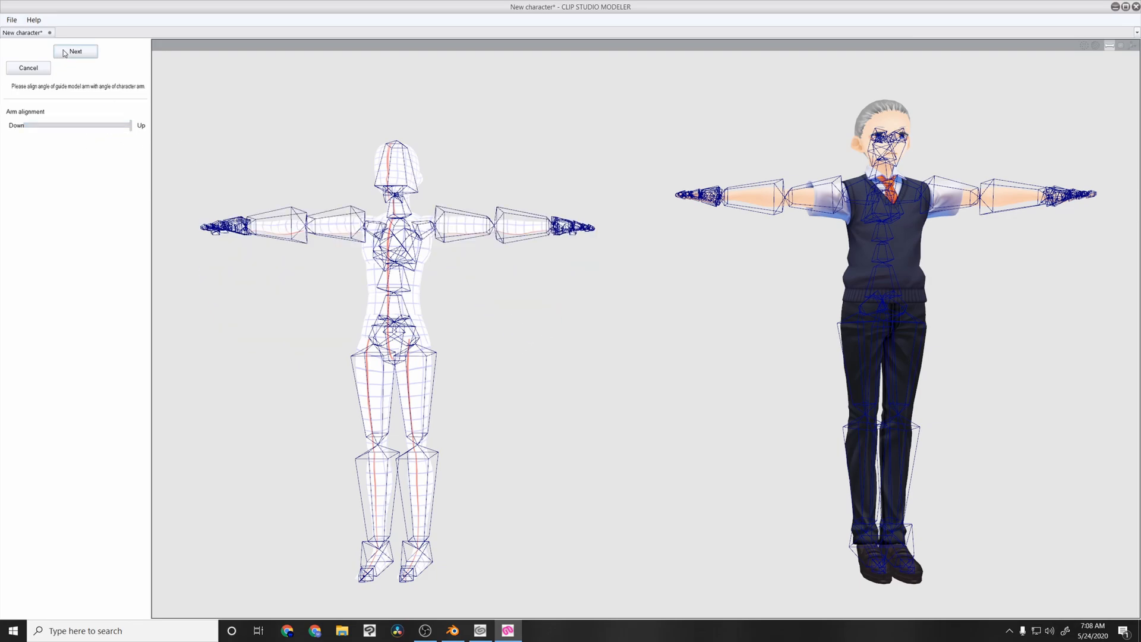
click(75, 51)
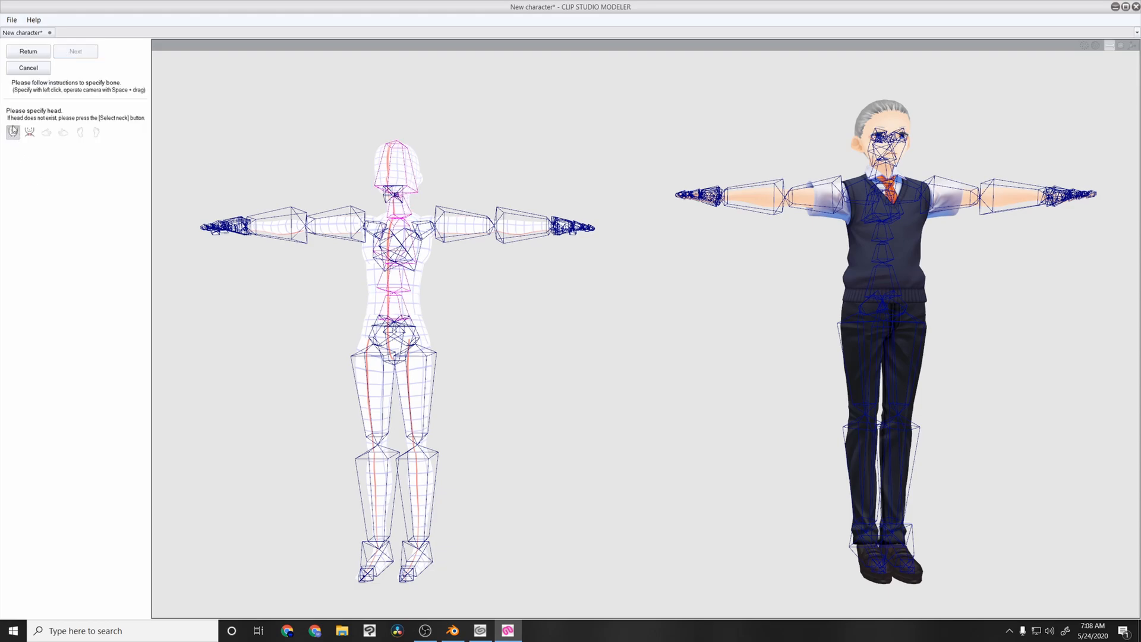
mouse_move(298, 133)
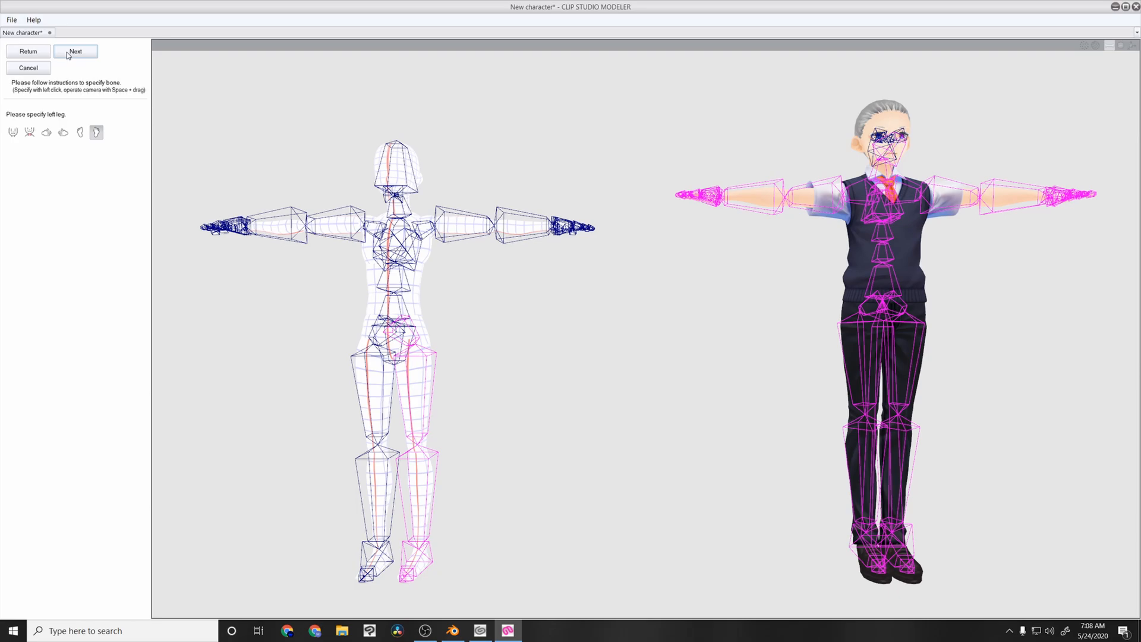
- Apply the finished head, body, arm and leg bone assignments
click(75, 51)
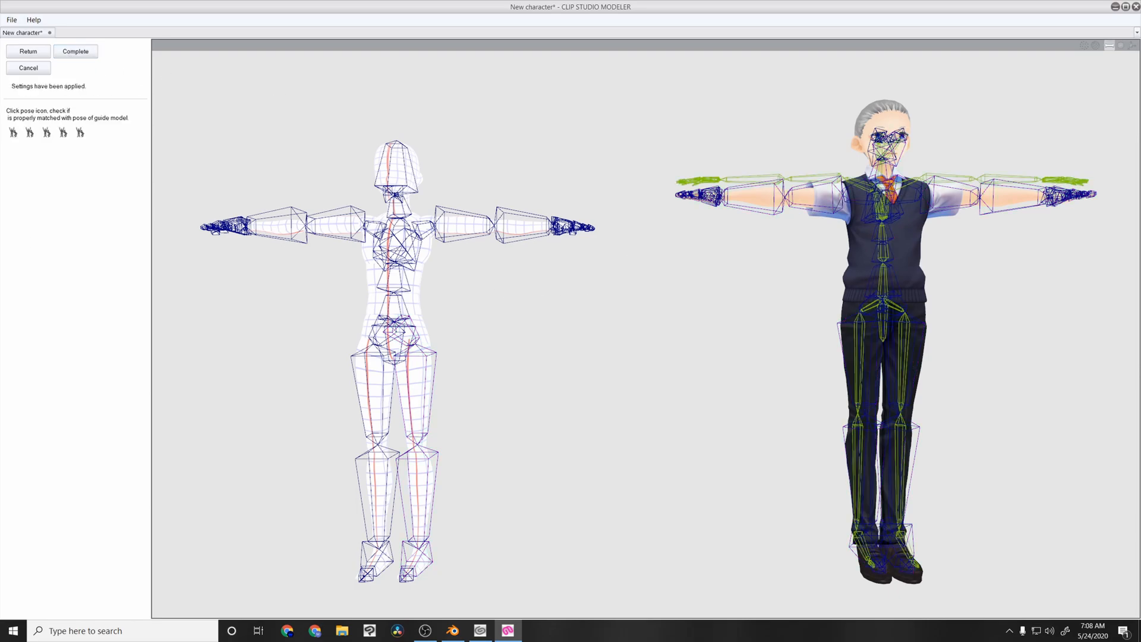
- Preview guarding and three other test poses against the guide model, then click Complete
click(46, 133)
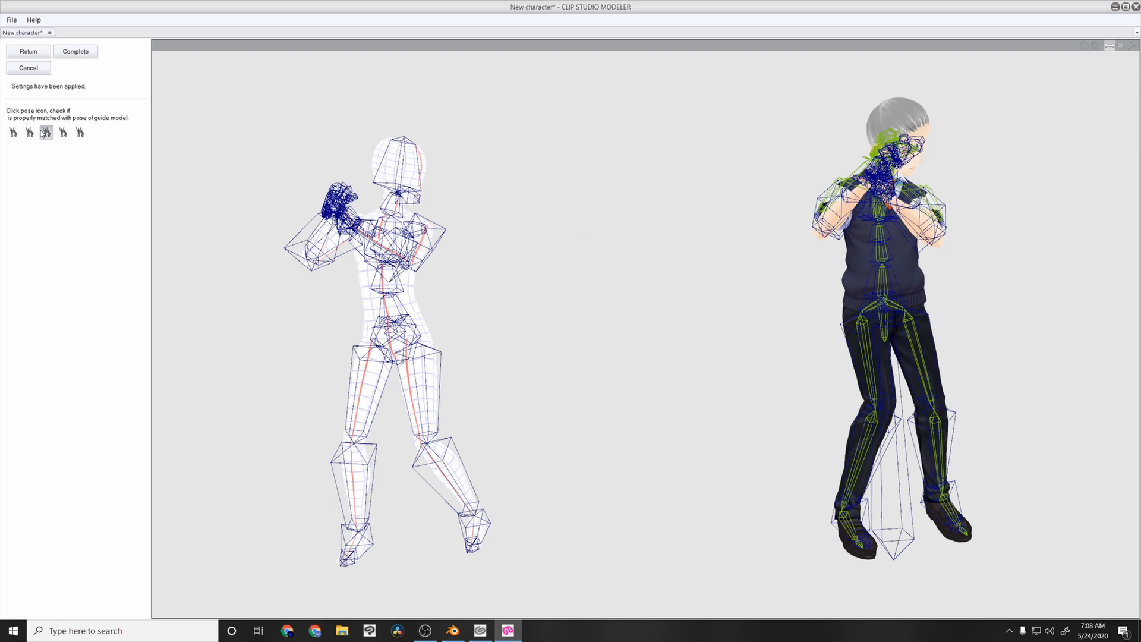
click(29, 133)
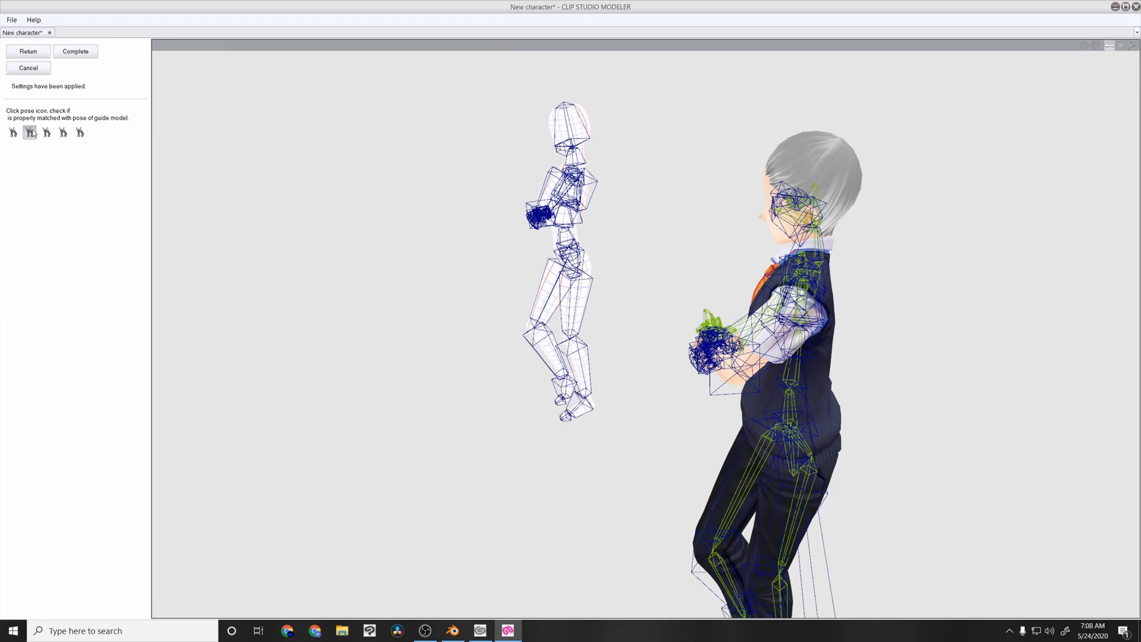
click(46, 132)
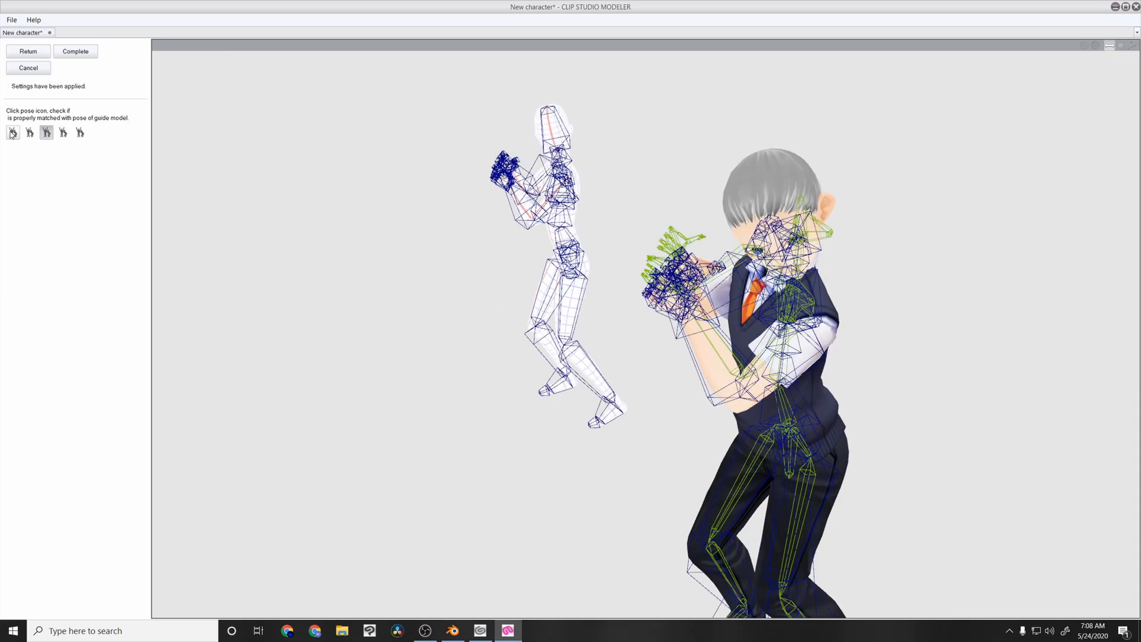
click(13, 132)
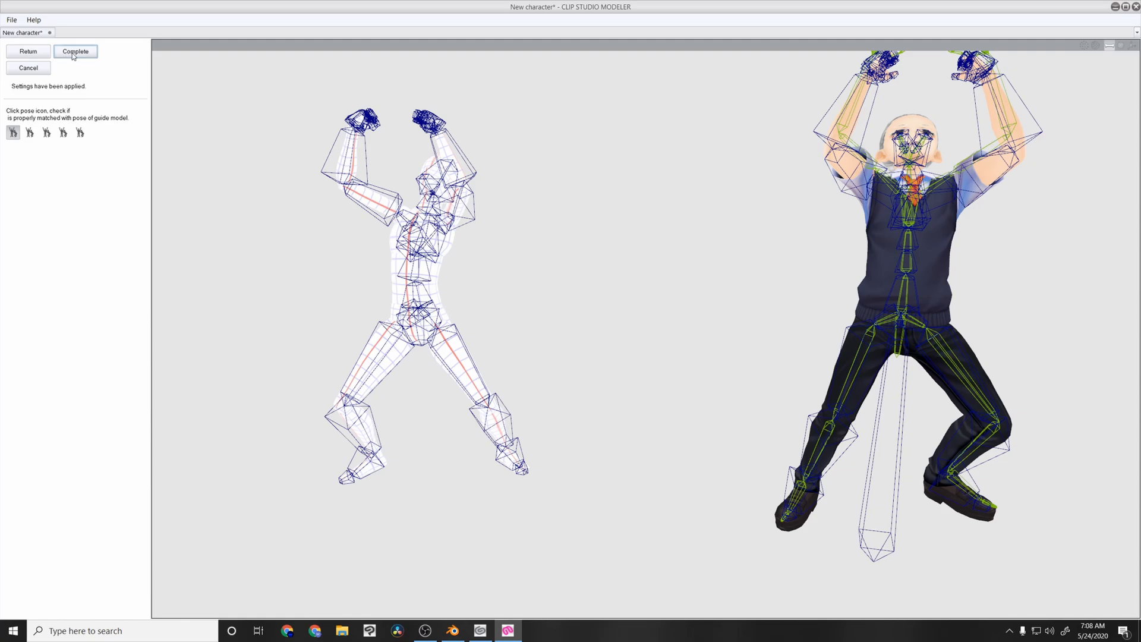
click(75, 52)
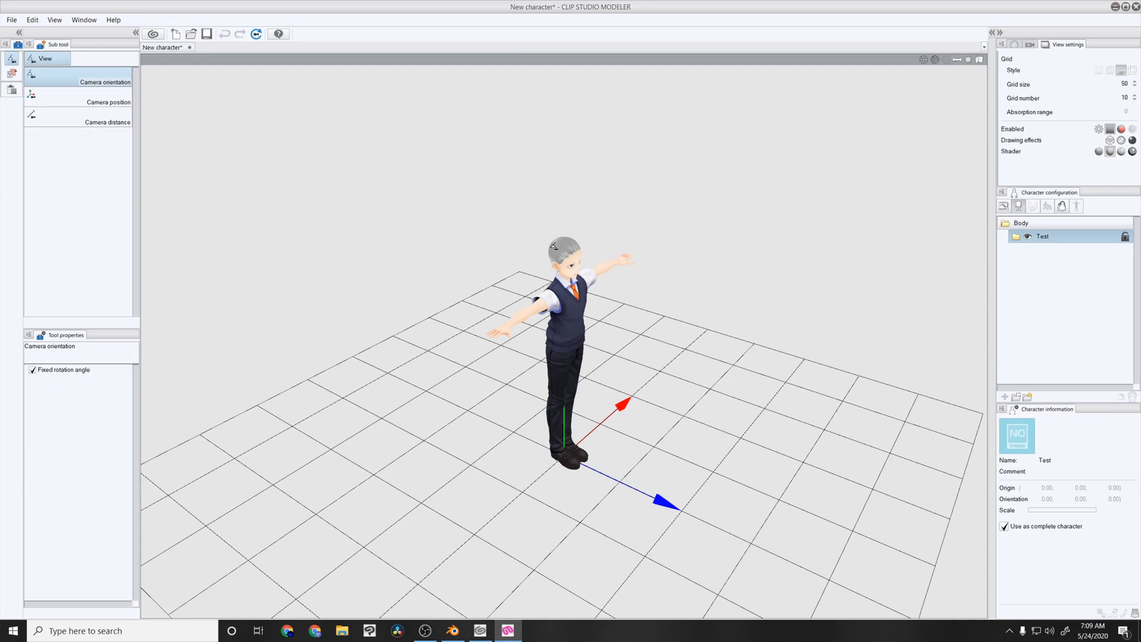
mouse_move(340, 204)
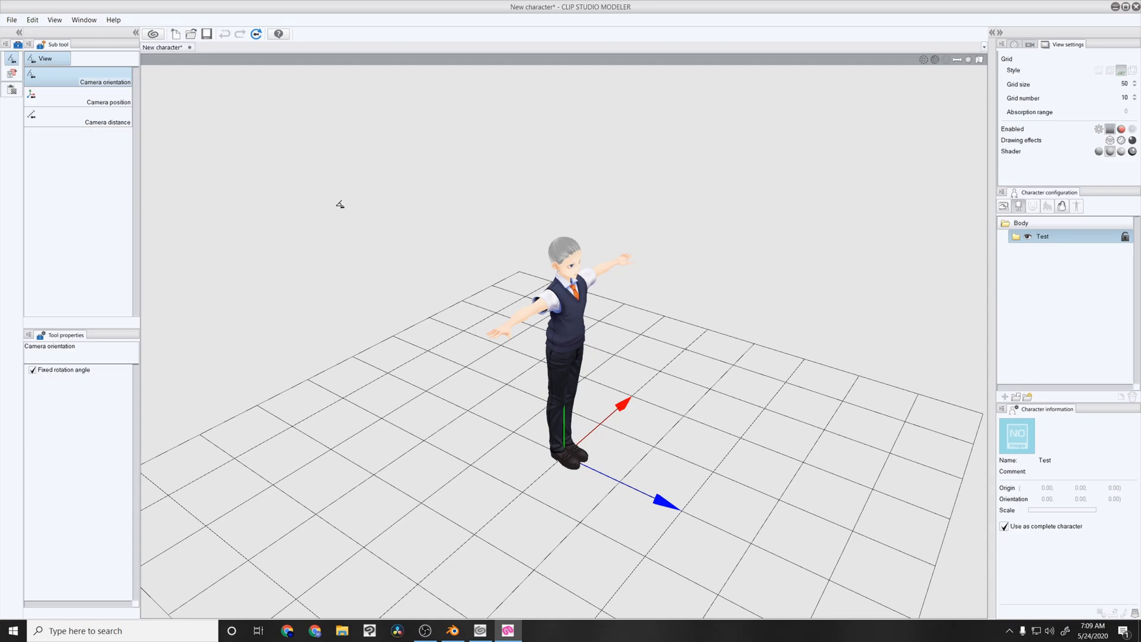
- Register the character via File > Register as new material into DR Models as 'Youtube Test Avatar'
click(11, 20)
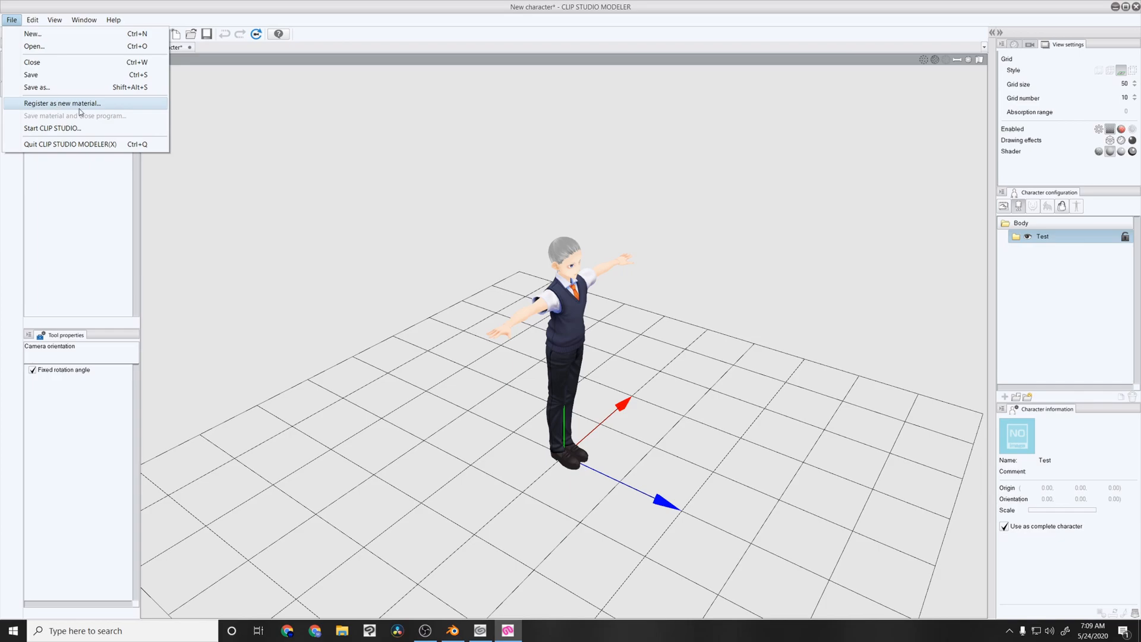
mouse_move(81, 112)
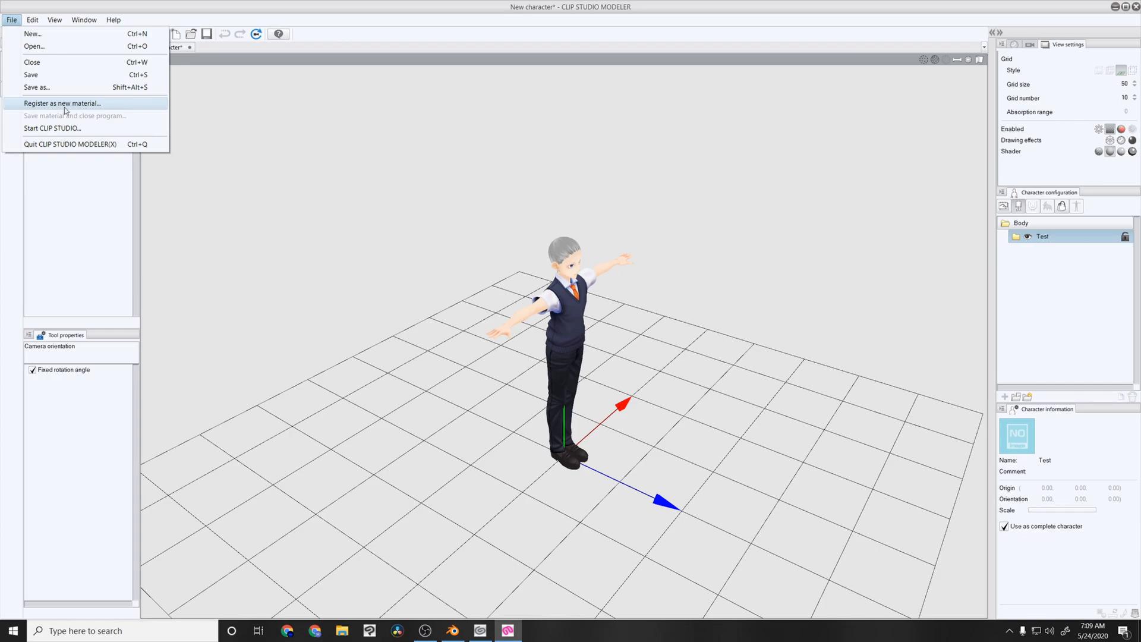
click(63, 103)
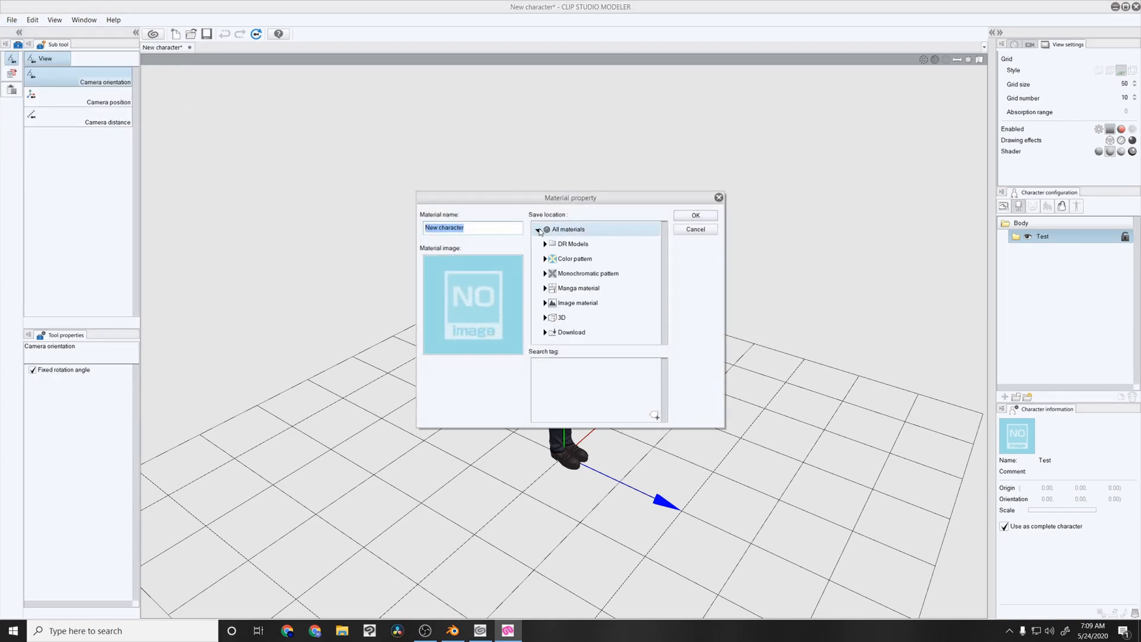
click(573, 244)
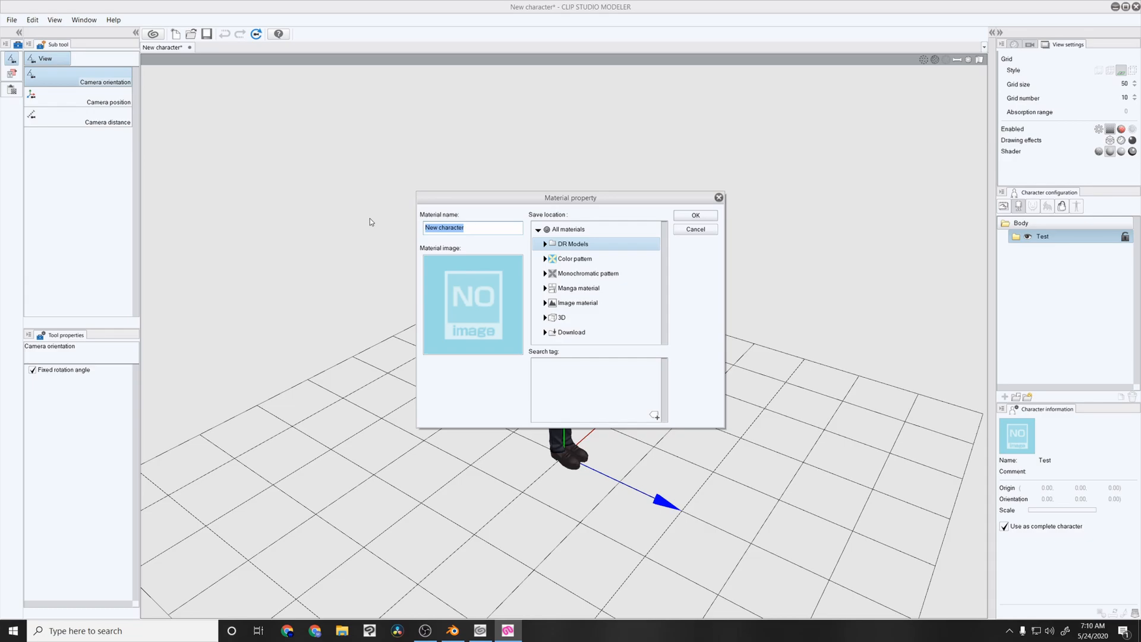
mouse_move(508, 227)
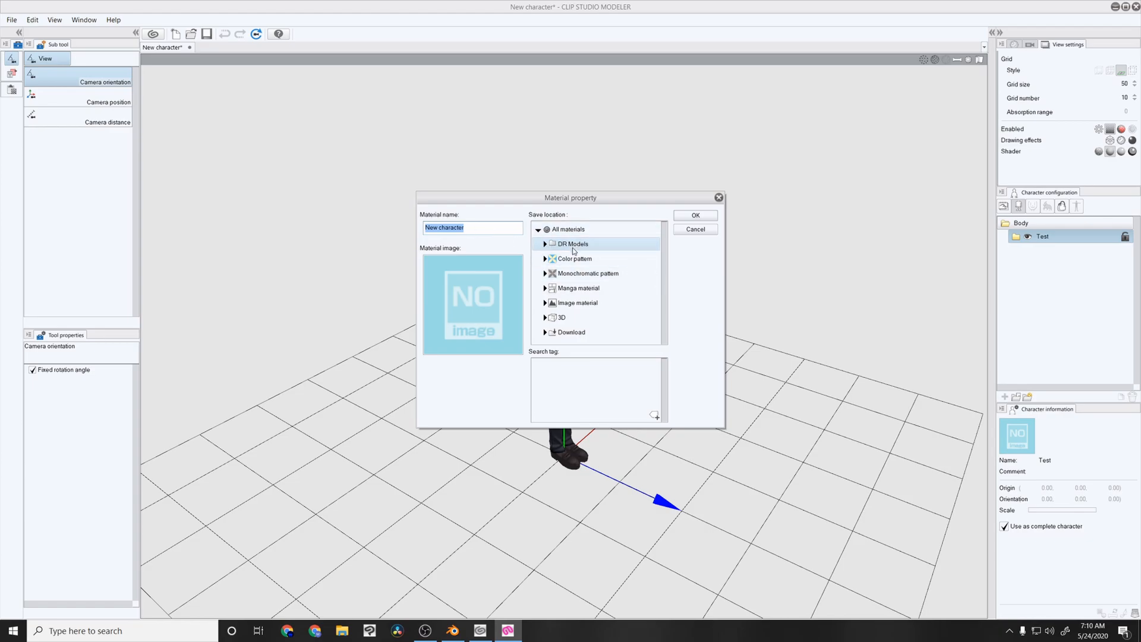
mouse_move(370, 234)
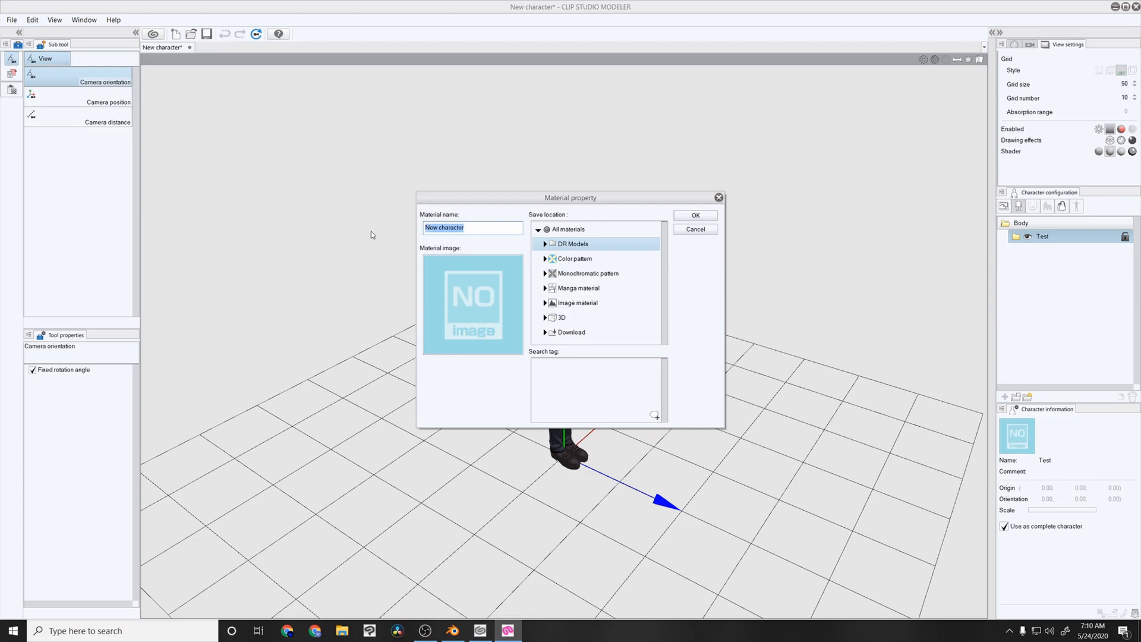
text(T)
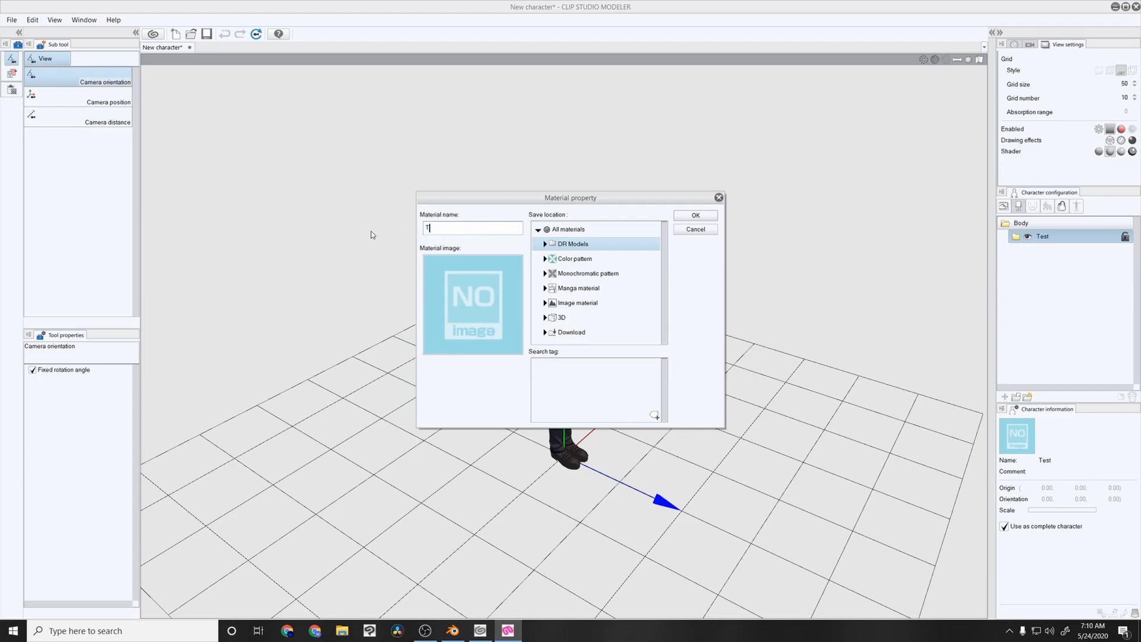
text(Youtube Test Av)
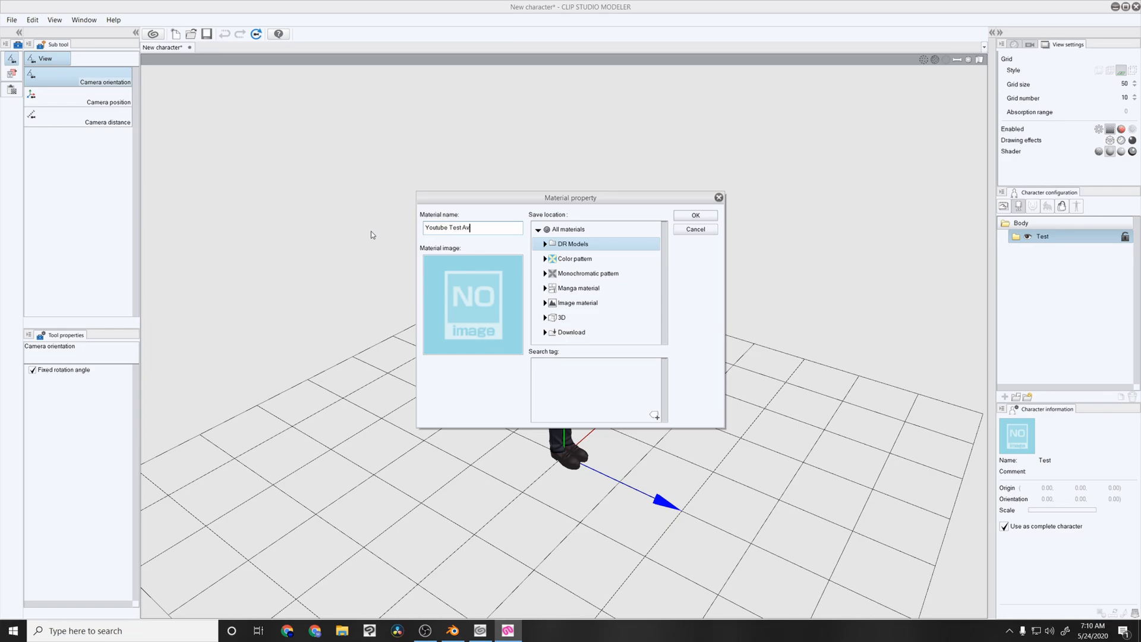
text(atar)
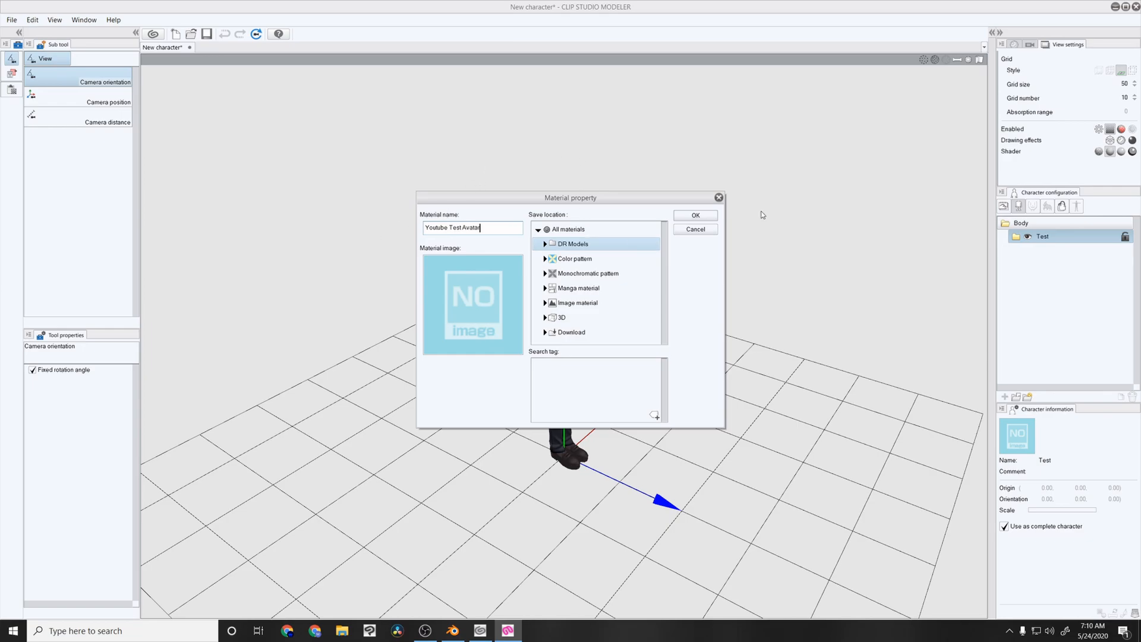
click(694, 215)
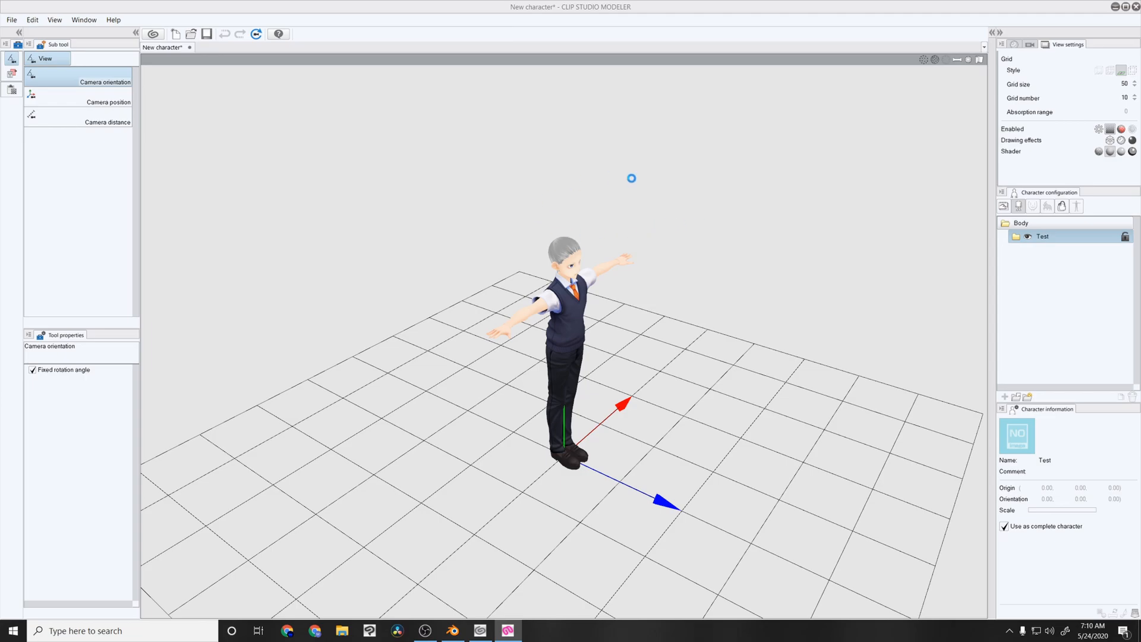
mouse_move(539, 247)
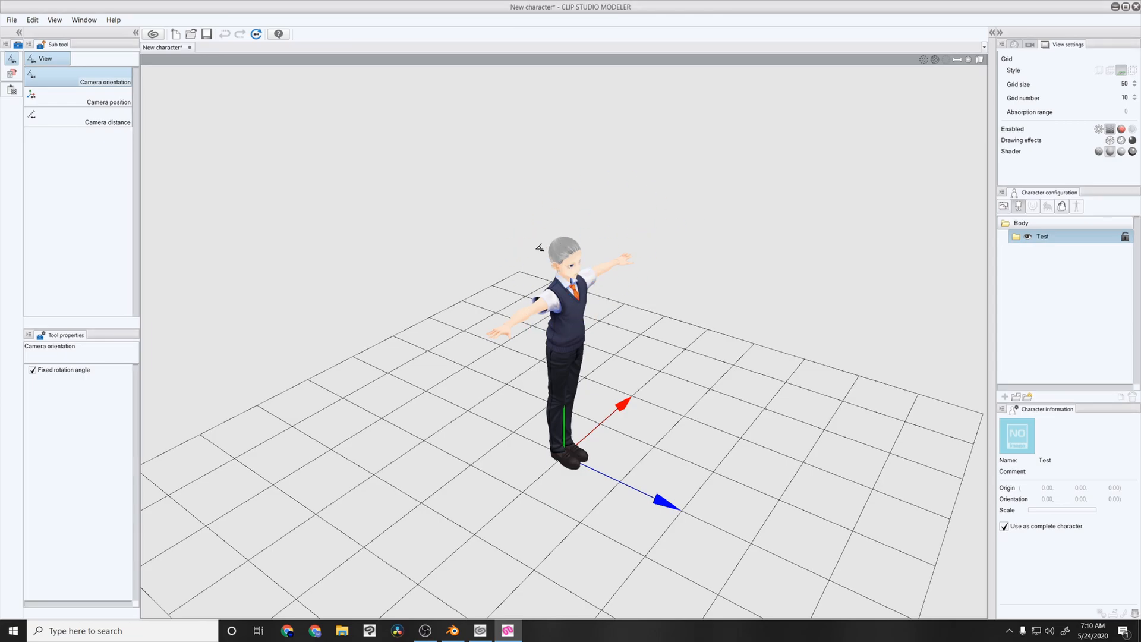
mouse_move(845, 274)
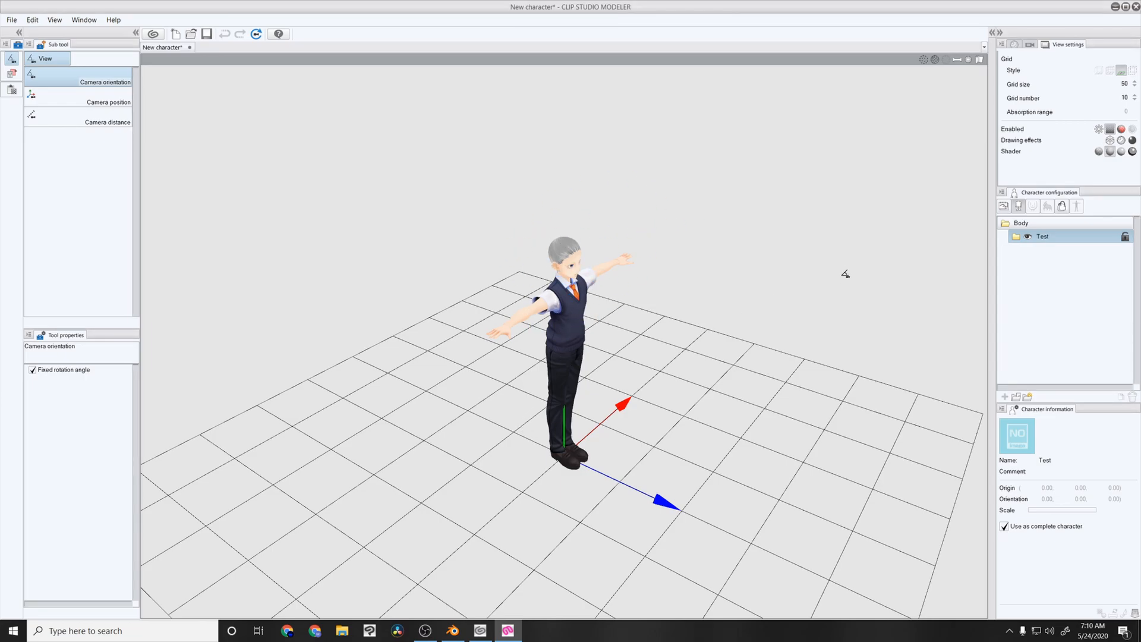
mouse_move(1131, 23)
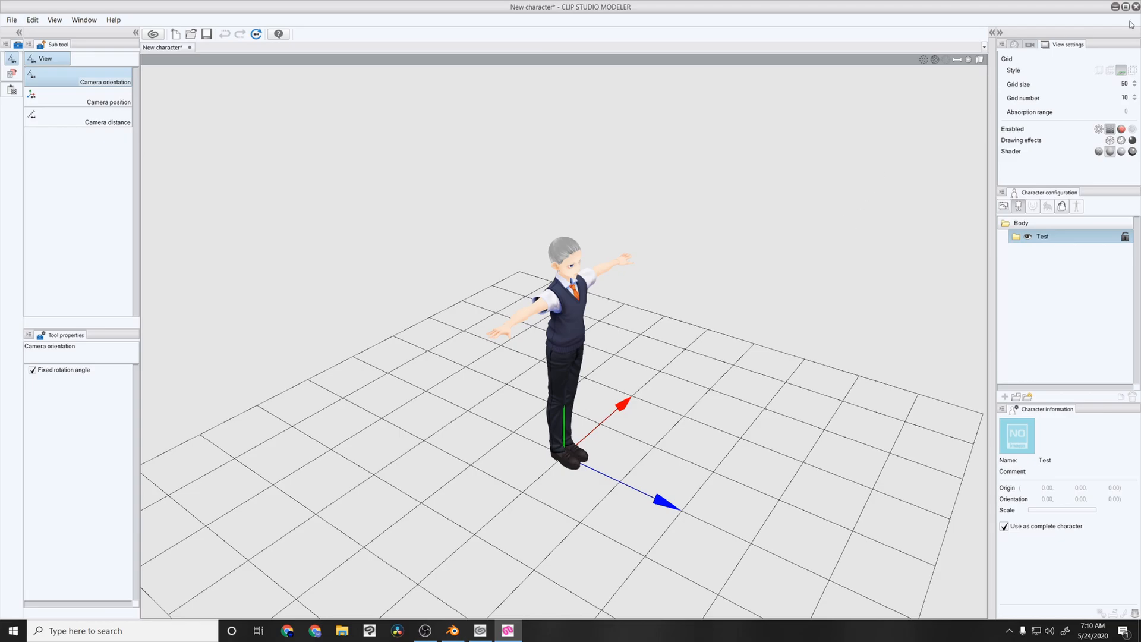
mouse_move(1115, 8)
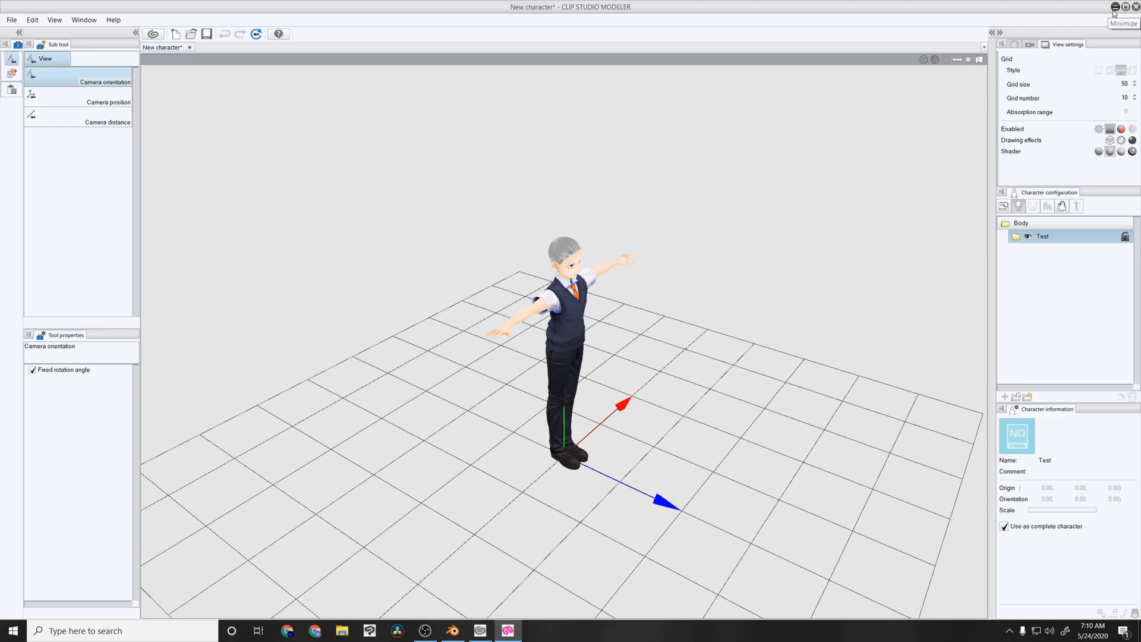
mouse_move(716, 325)
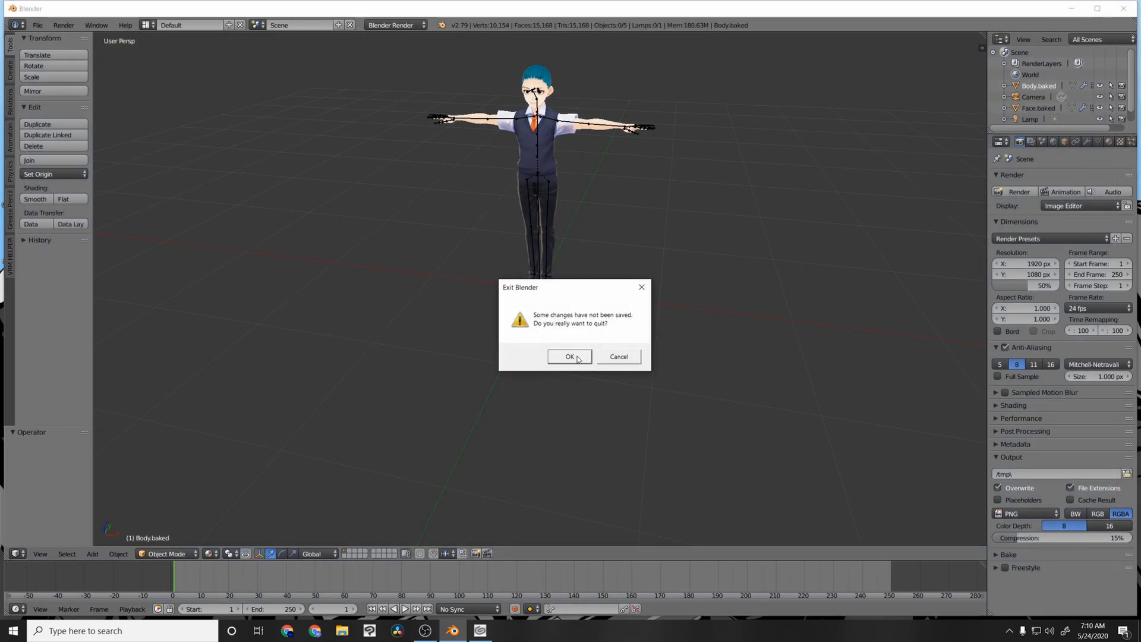
mouse_move(586, 363)
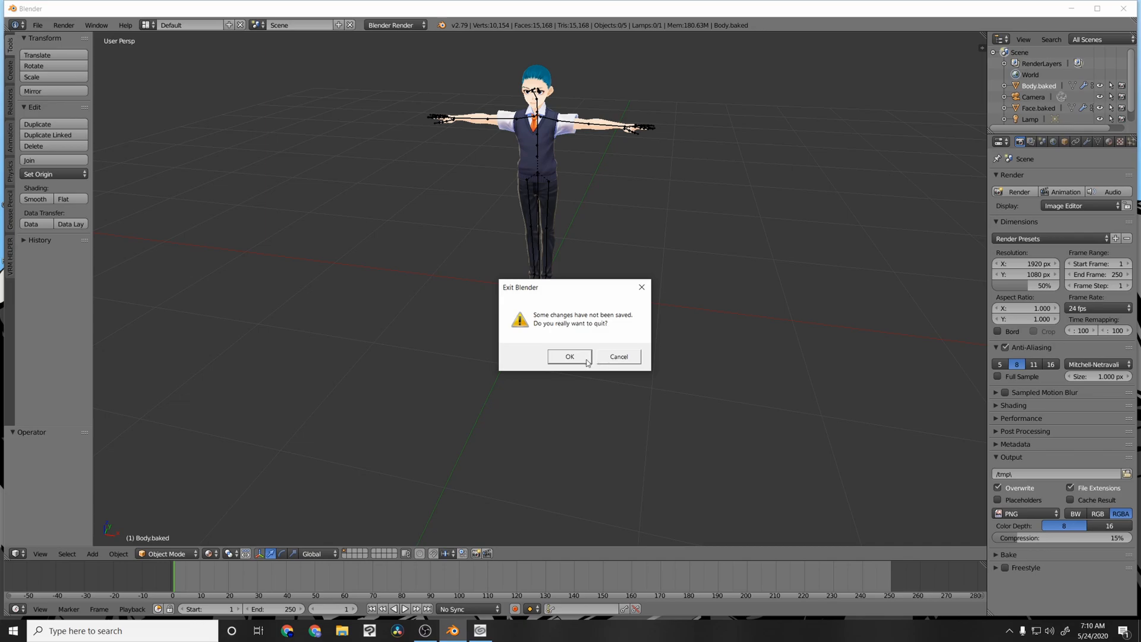
mouse_move(555, 166)
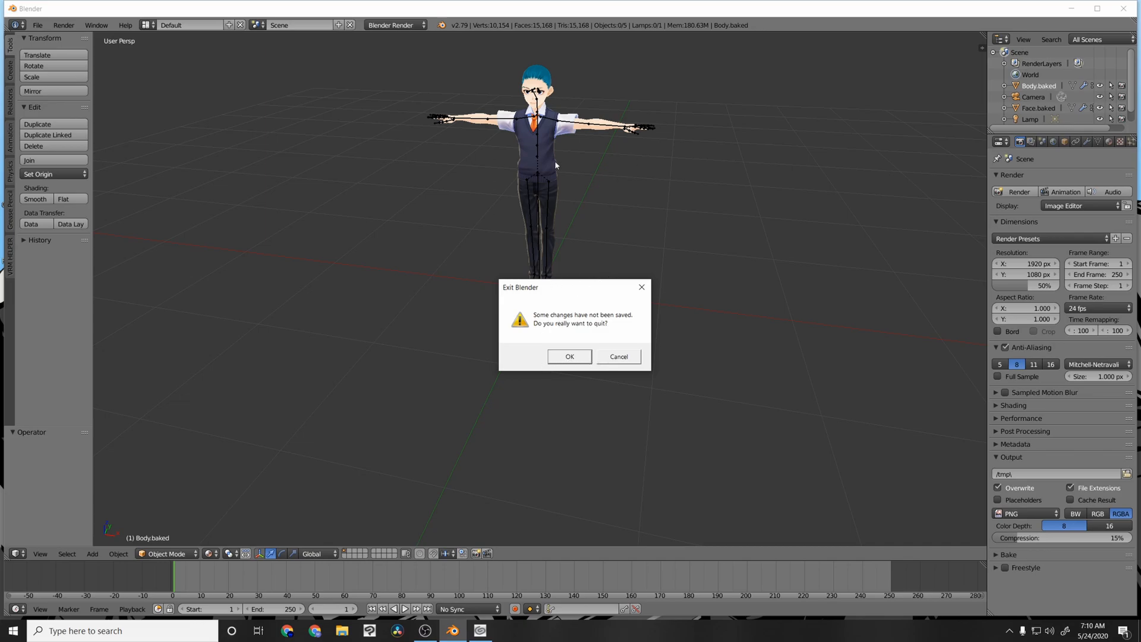
mouse_move(506, 300)
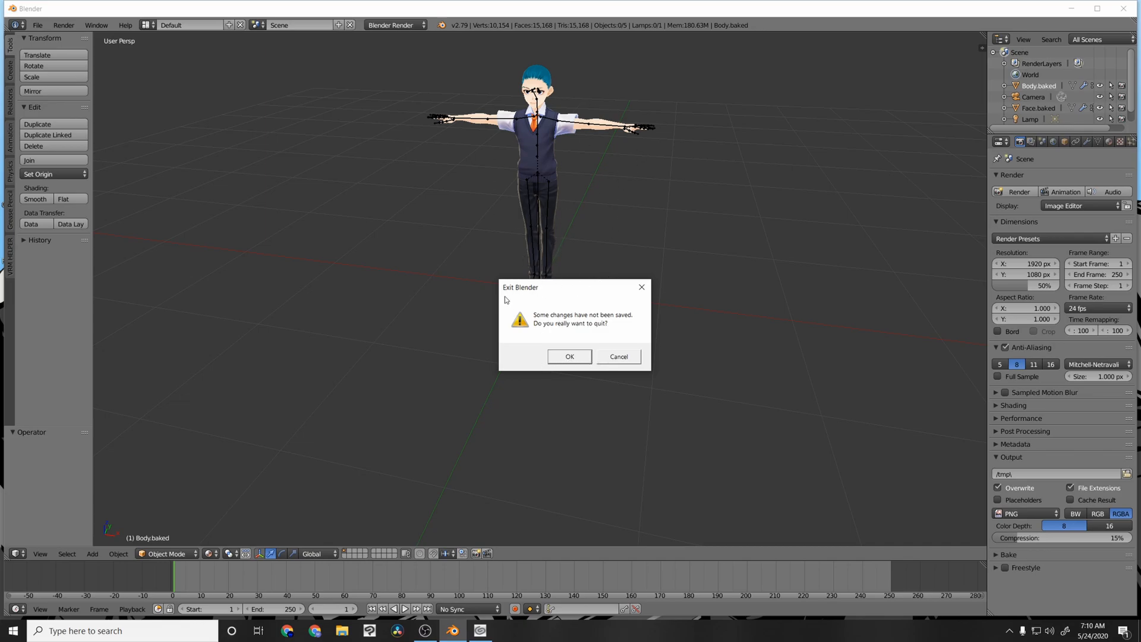
mouse_move(607, 242)
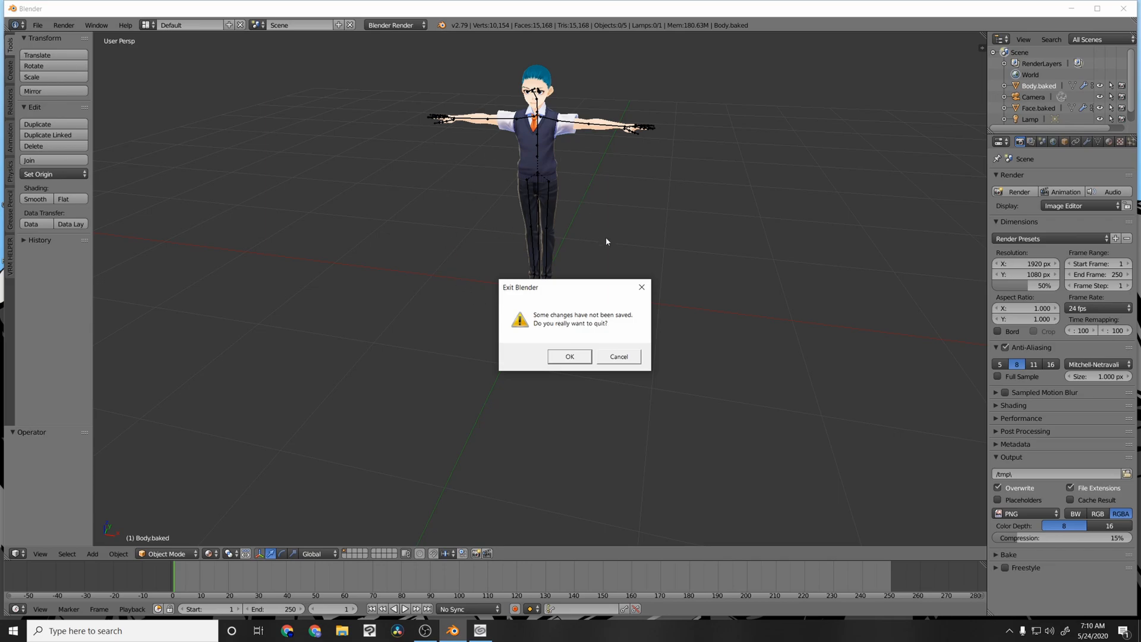
mouse_move(578, 362)
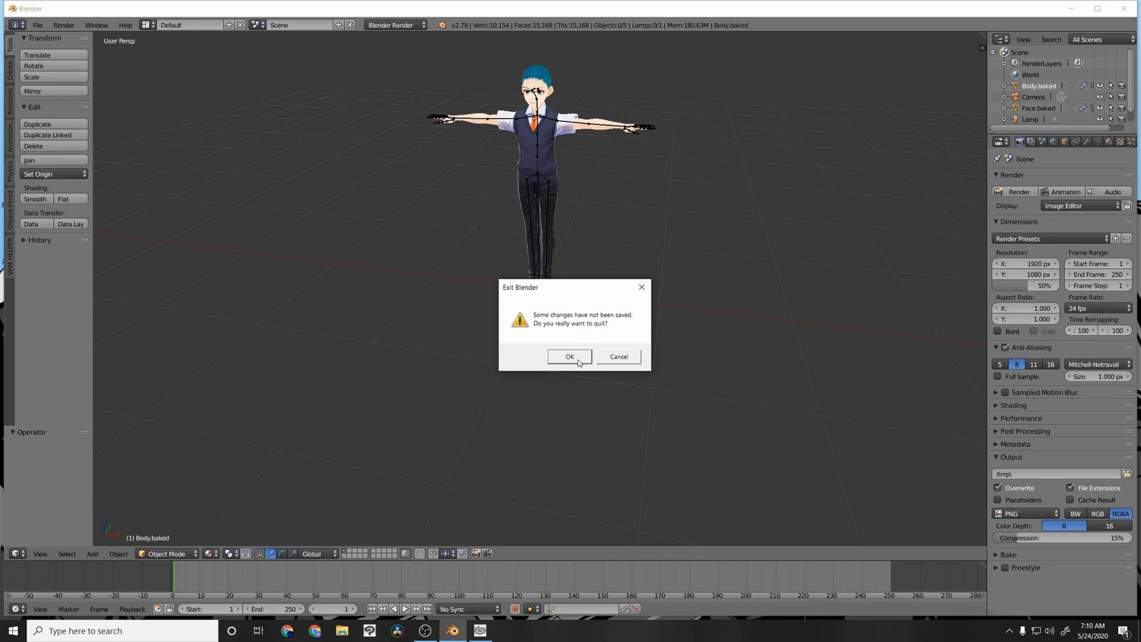
- Confirm the Exit Blender dialog, discarding unsaved changes
click(570, 357)
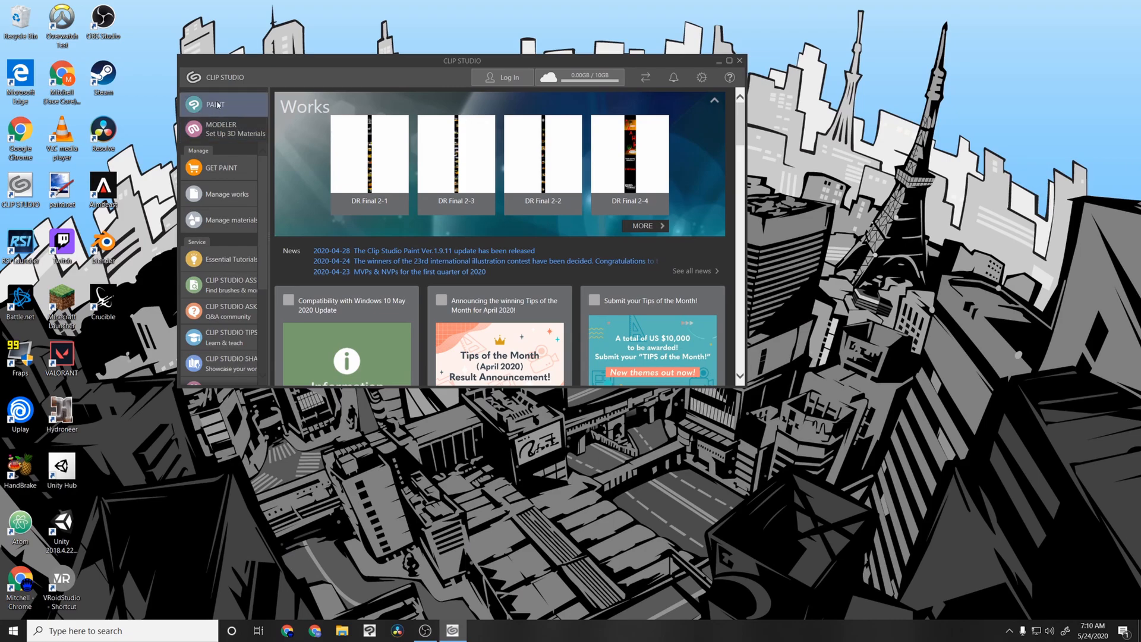
- Launch Clip Studio Paint from the launcher and begin a new blank canvas
click(215, 104)
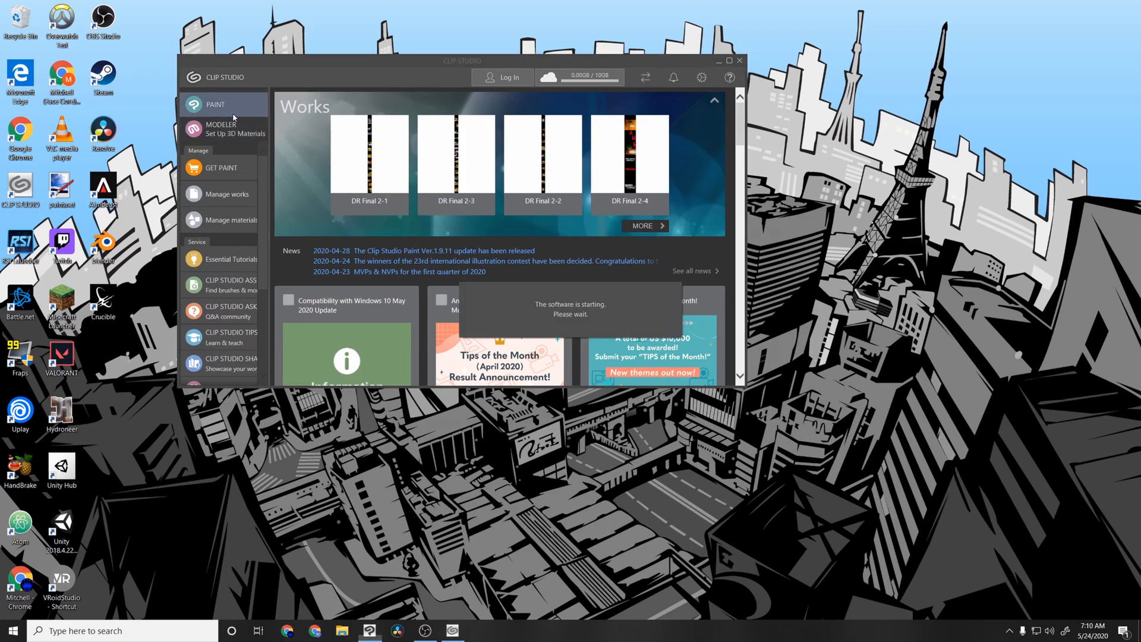
click(215, 104)
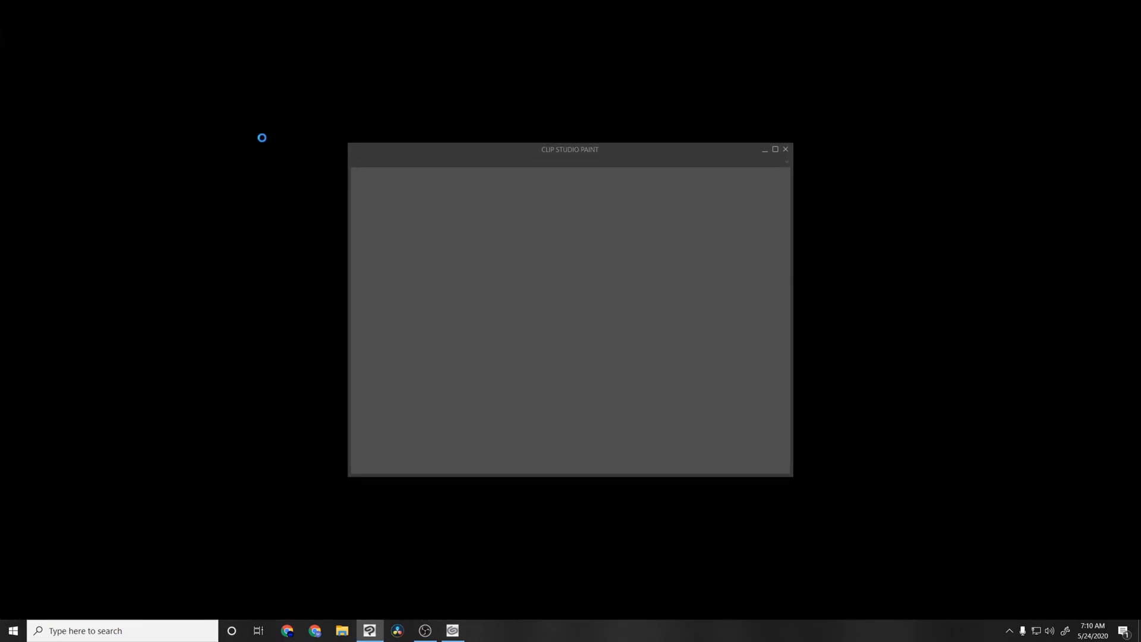
mouse_move(247, 120)
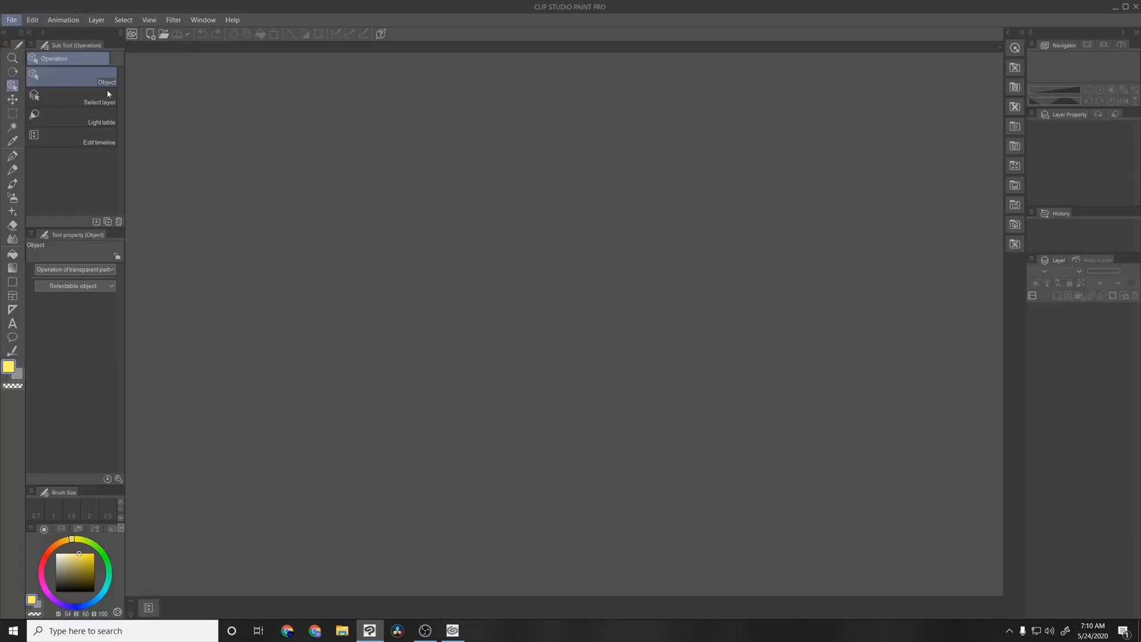
click(11, 20)
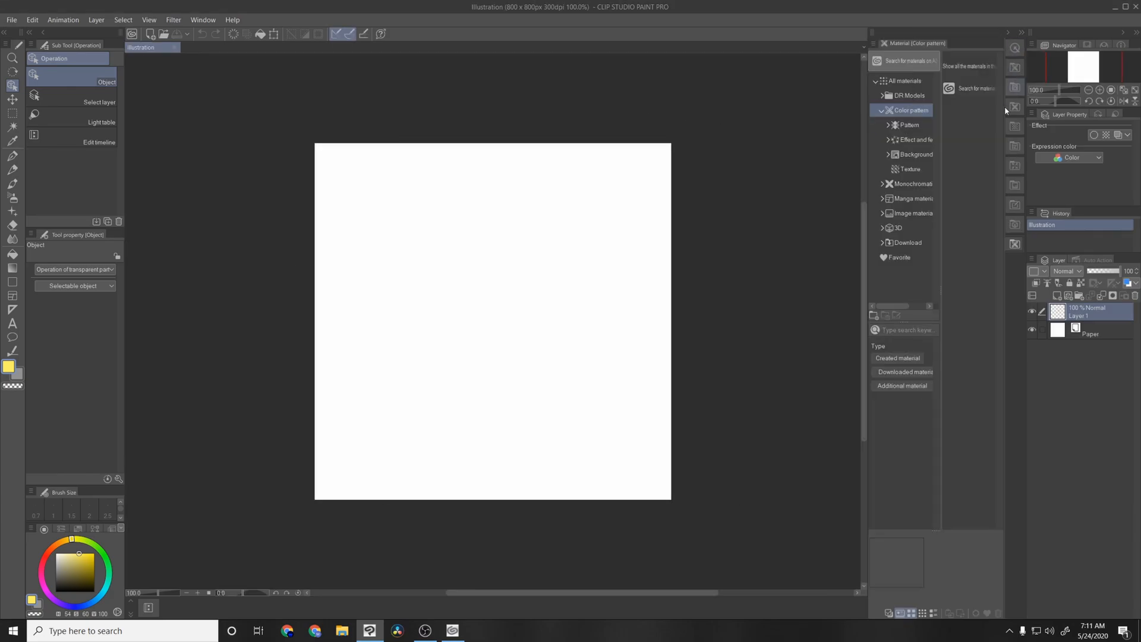
- Browse the Download and 3D material folders to list the pose materials
click(899, 257)
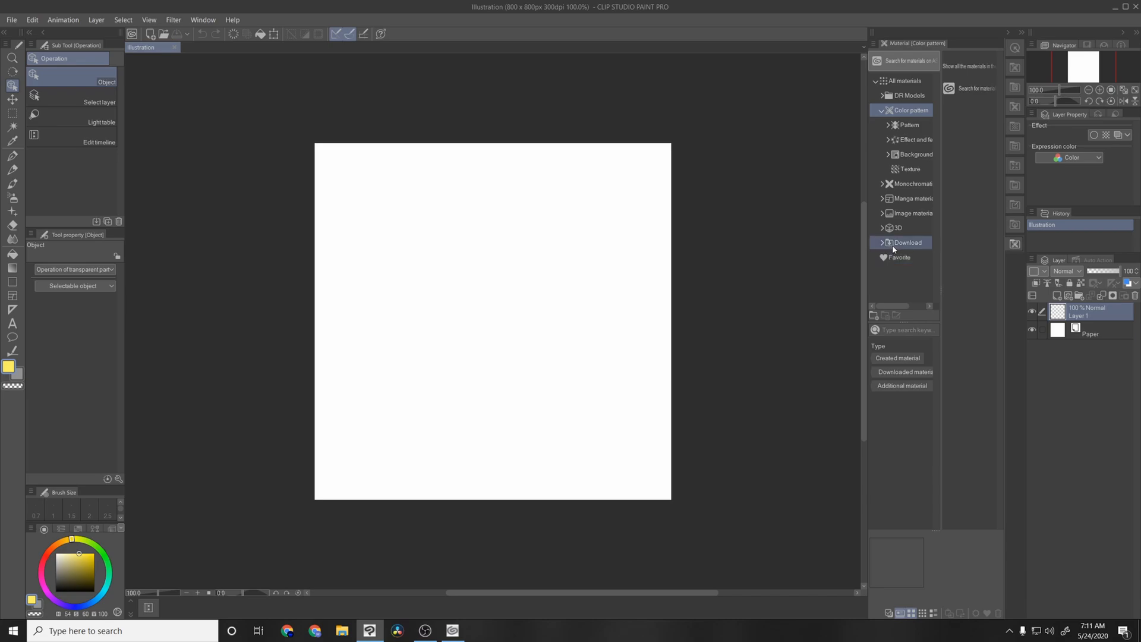
mouse_move(908, 212)
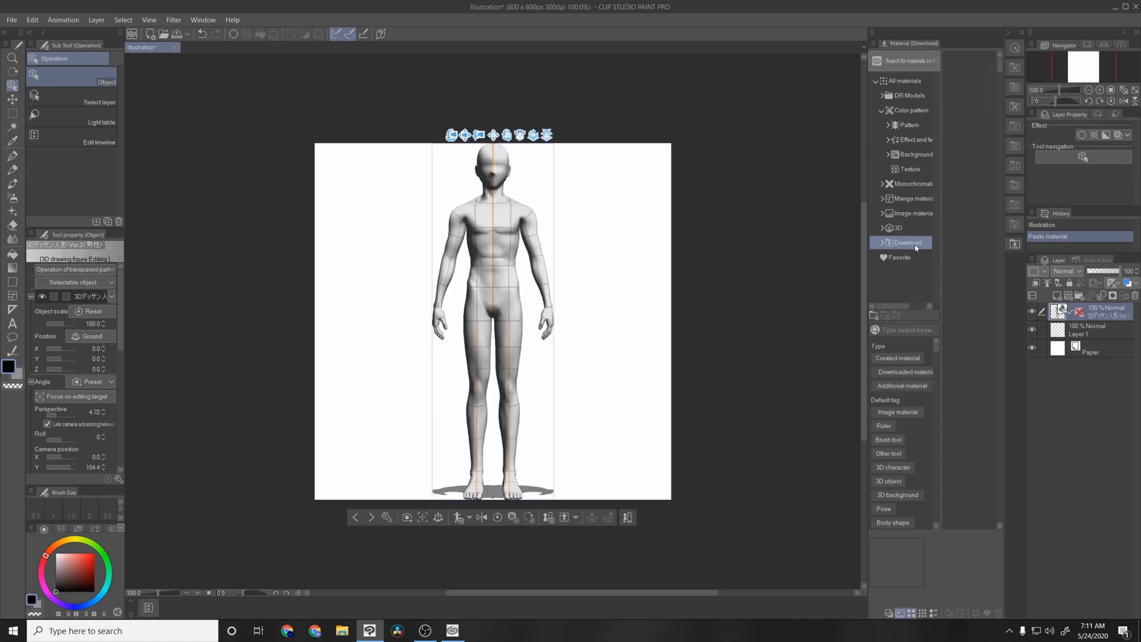
click(905, 242)
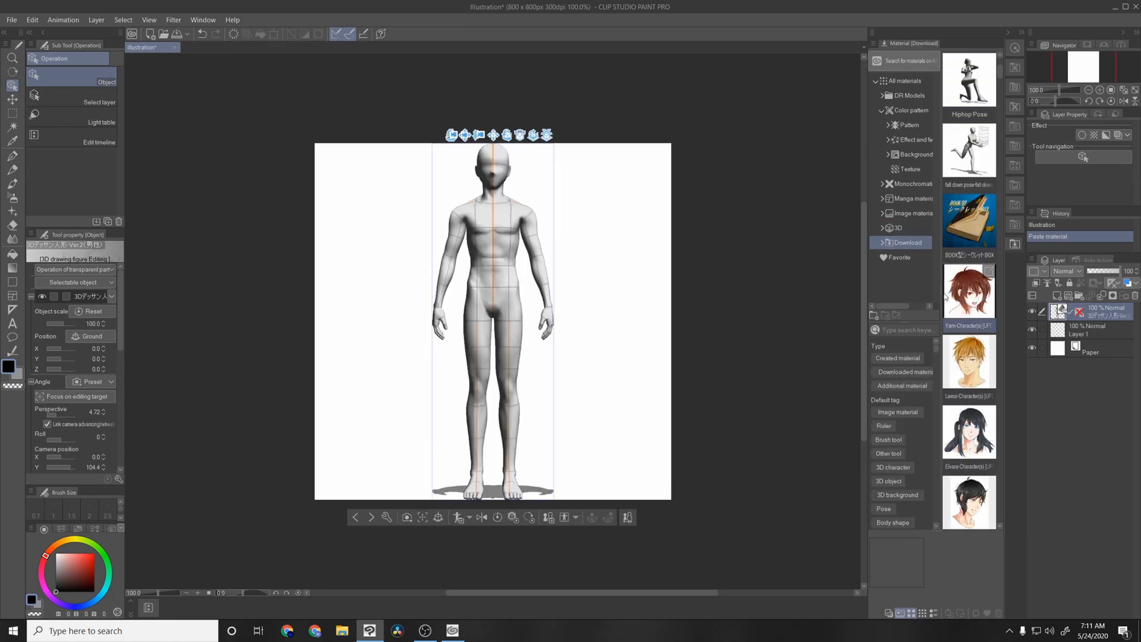
click(901, 227)
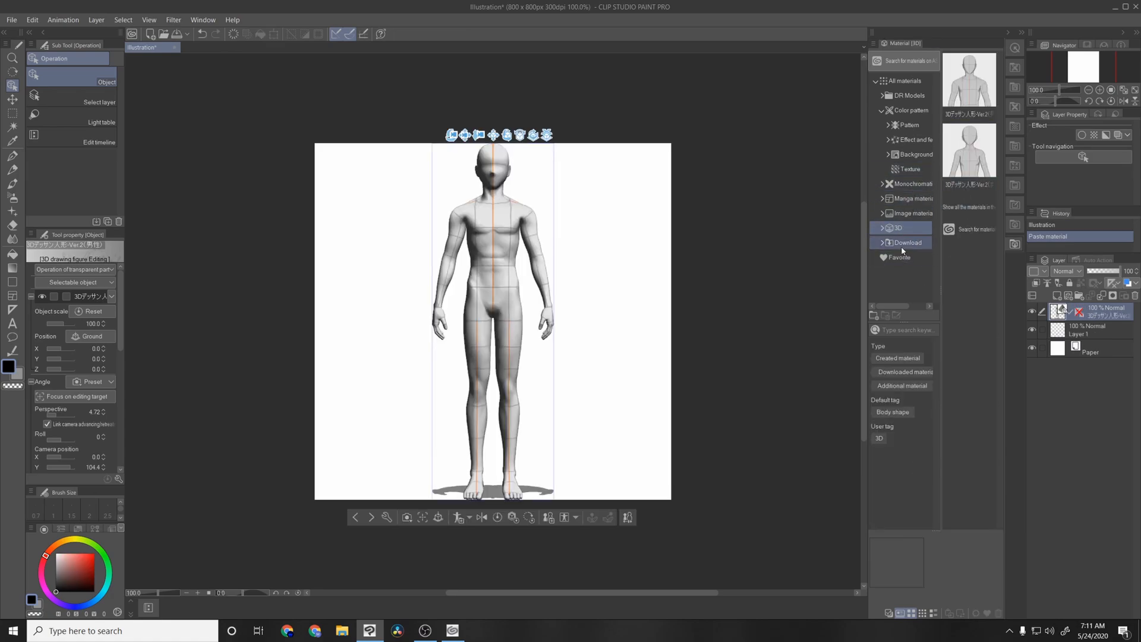
click(905, 242)
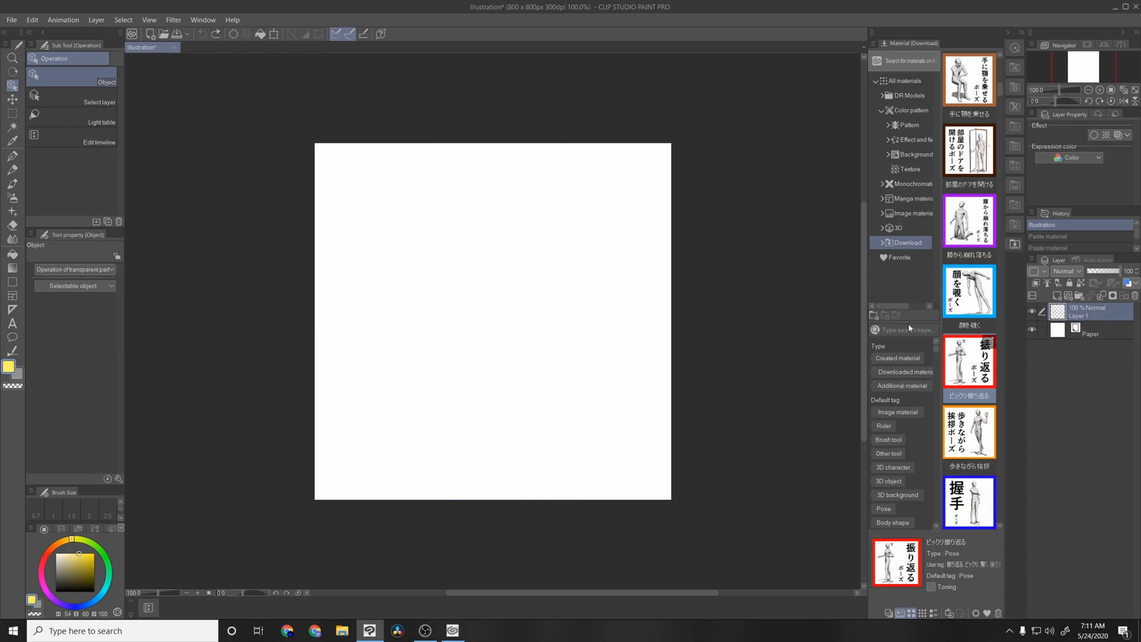
- Bring Youtube Test Avatar in from DR Models, then select the blank drawing layer
click(908, 95)
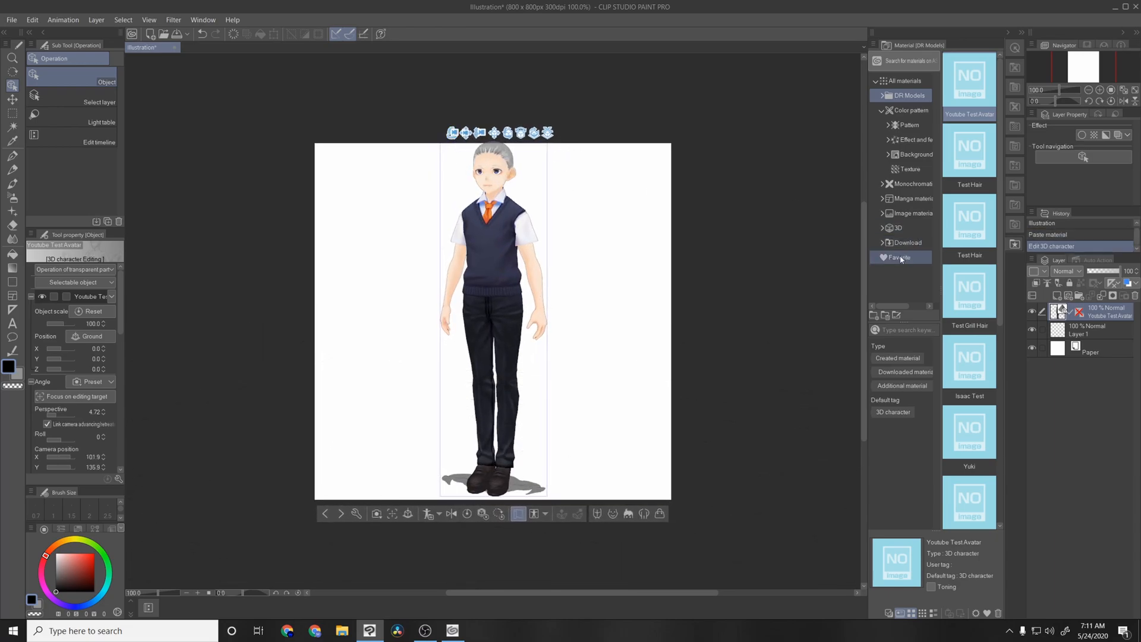
click(900, 242)
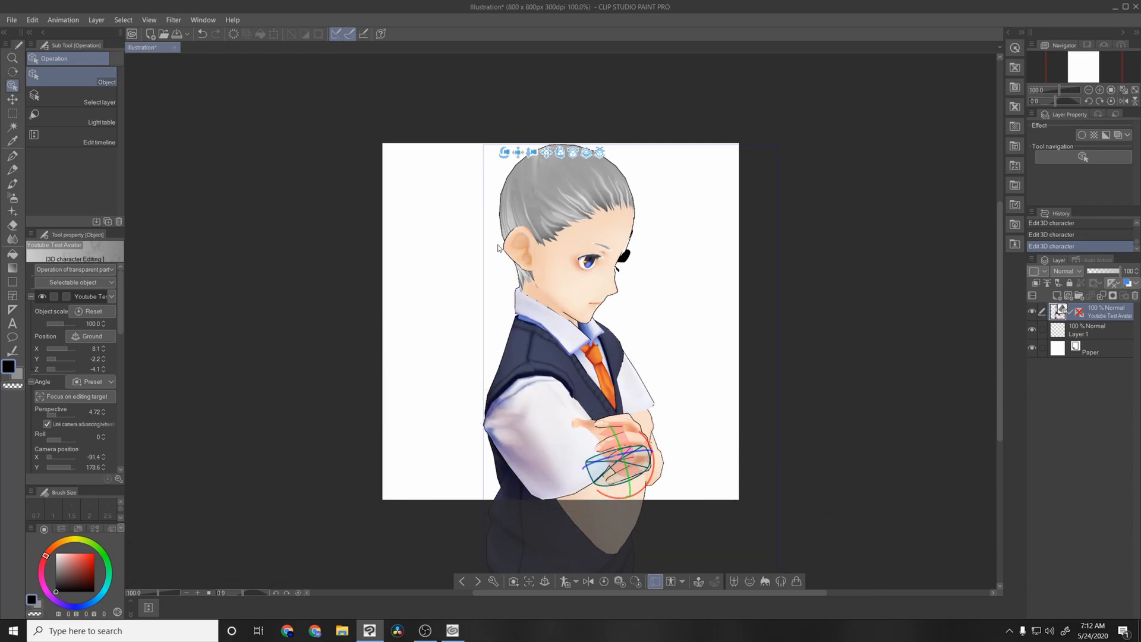
mouse_move(489, 221)
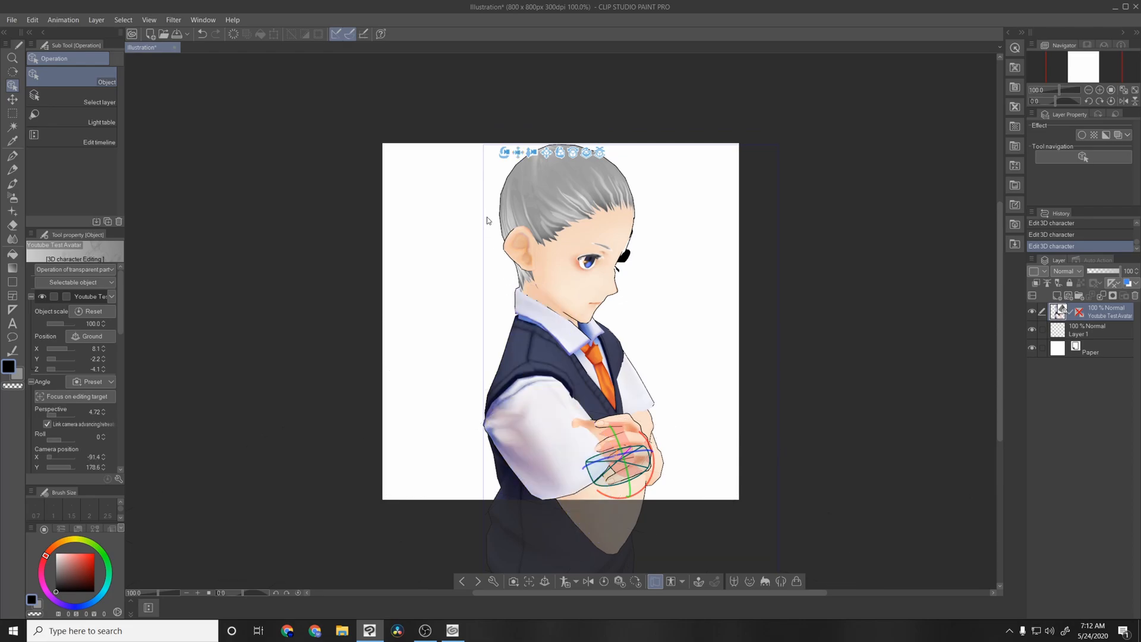
click(1085, 334)
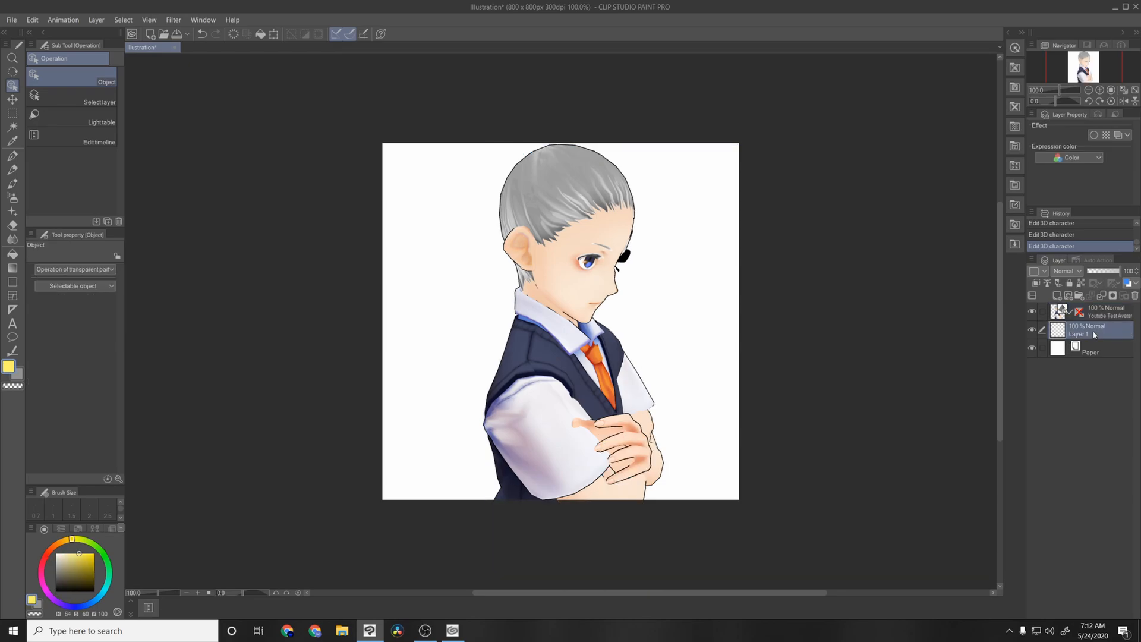
mouse_move(643, 336)
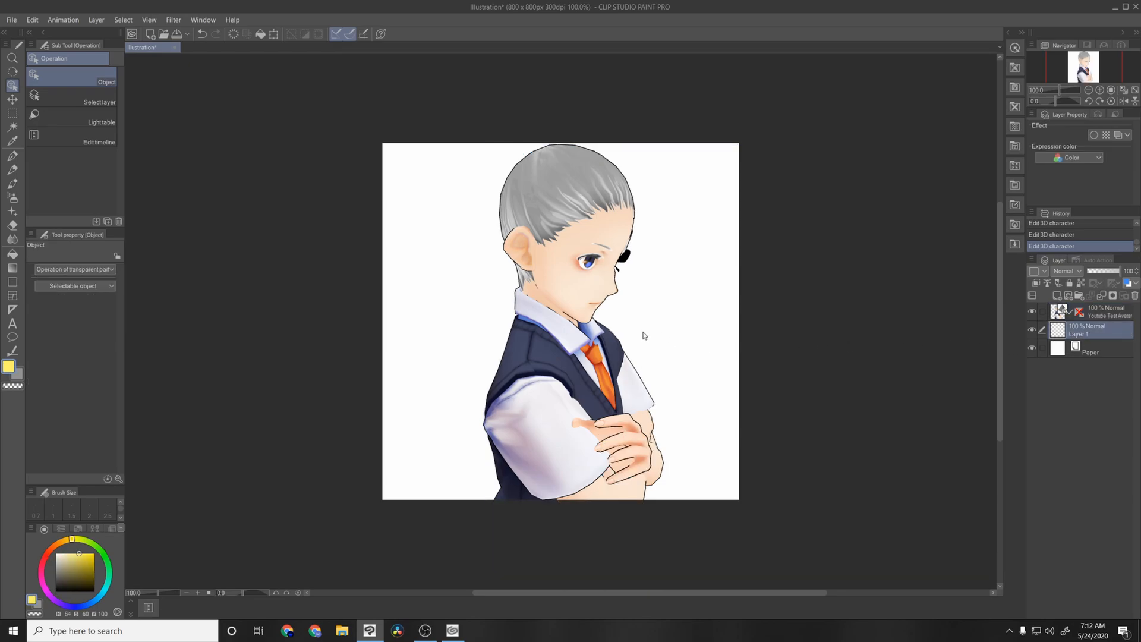
mouse_move(528, 298)
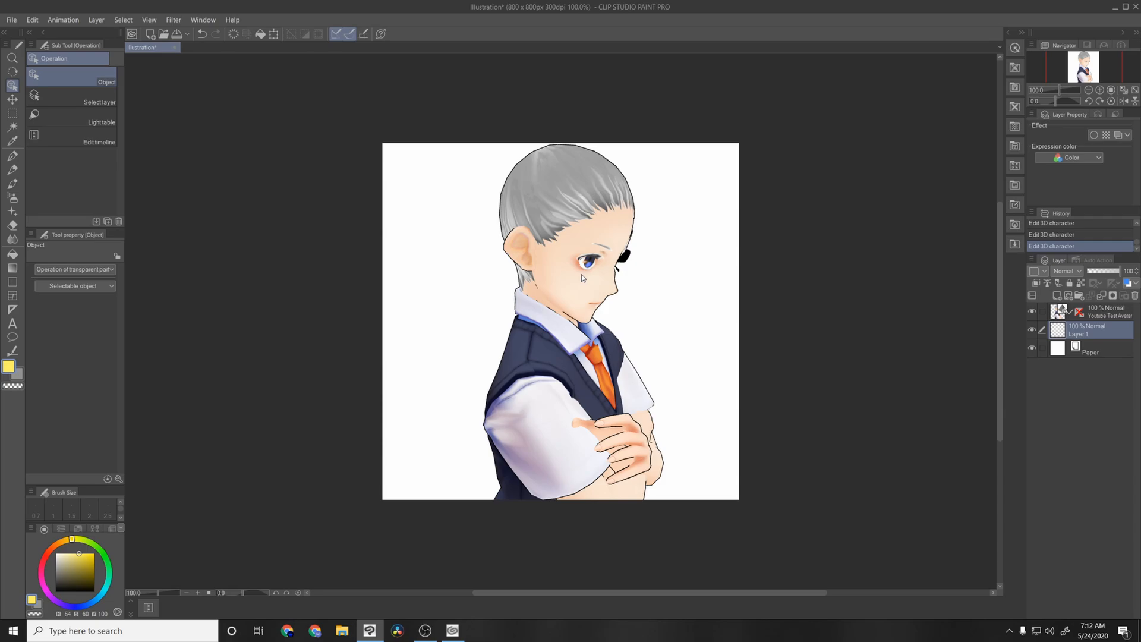
mouse_move(586, 276)
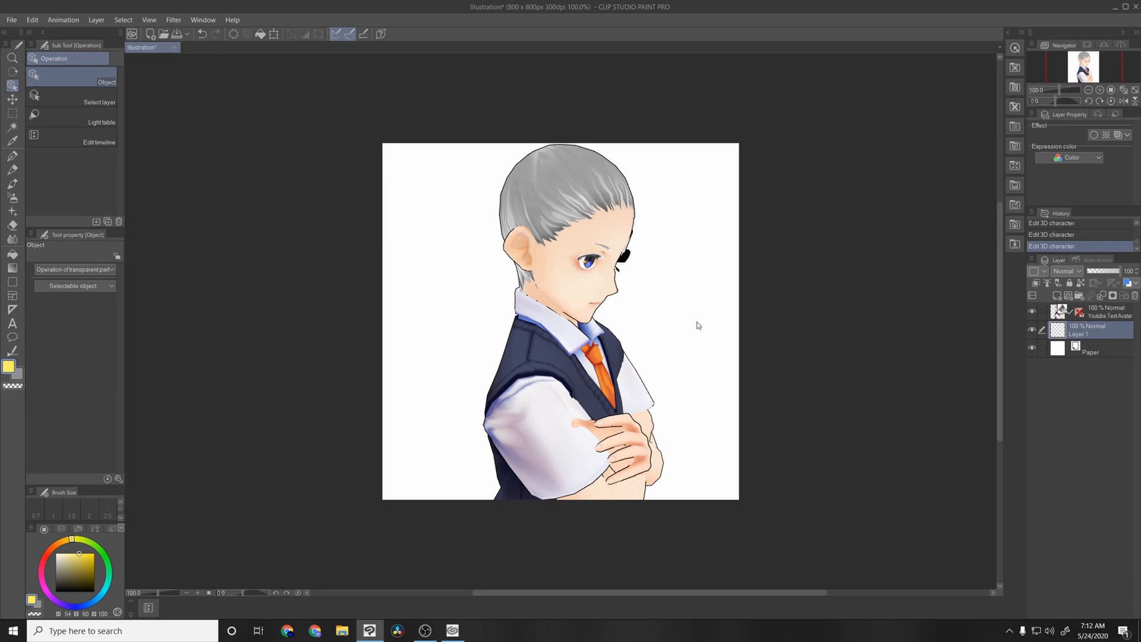
mouse_move(498, 250)
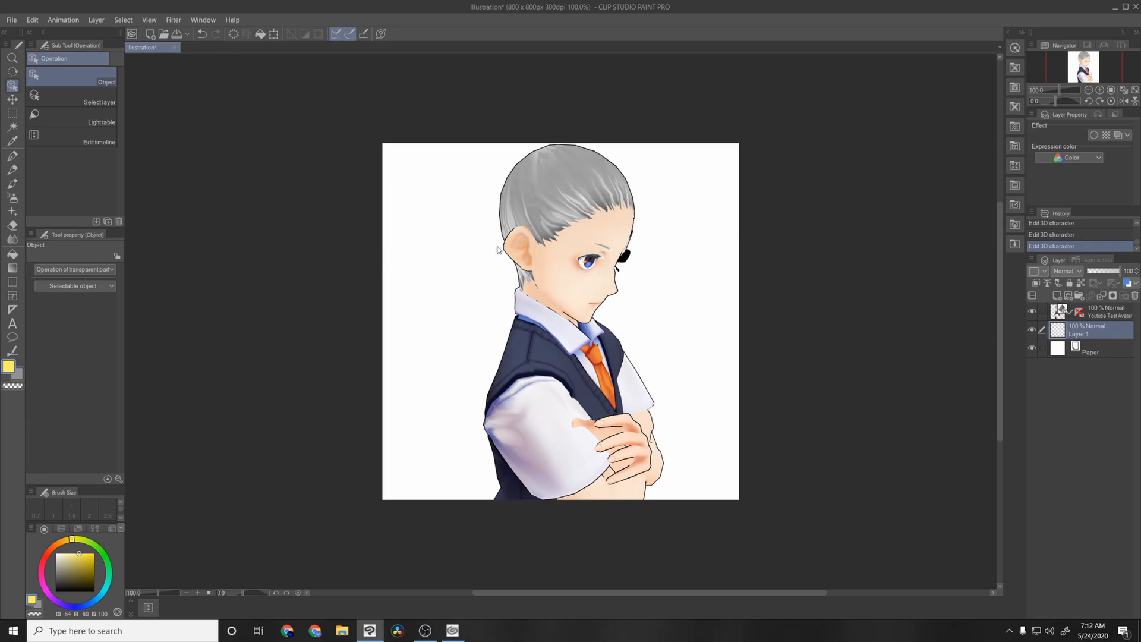
mouse_move(526, 238)
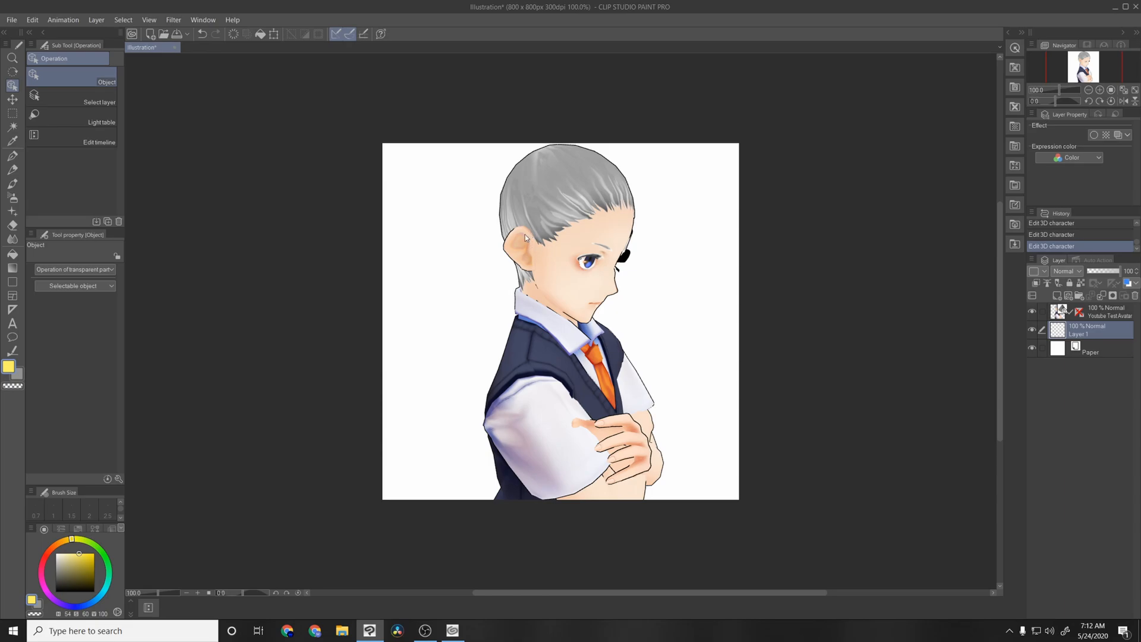
mouse_move(538, 268)
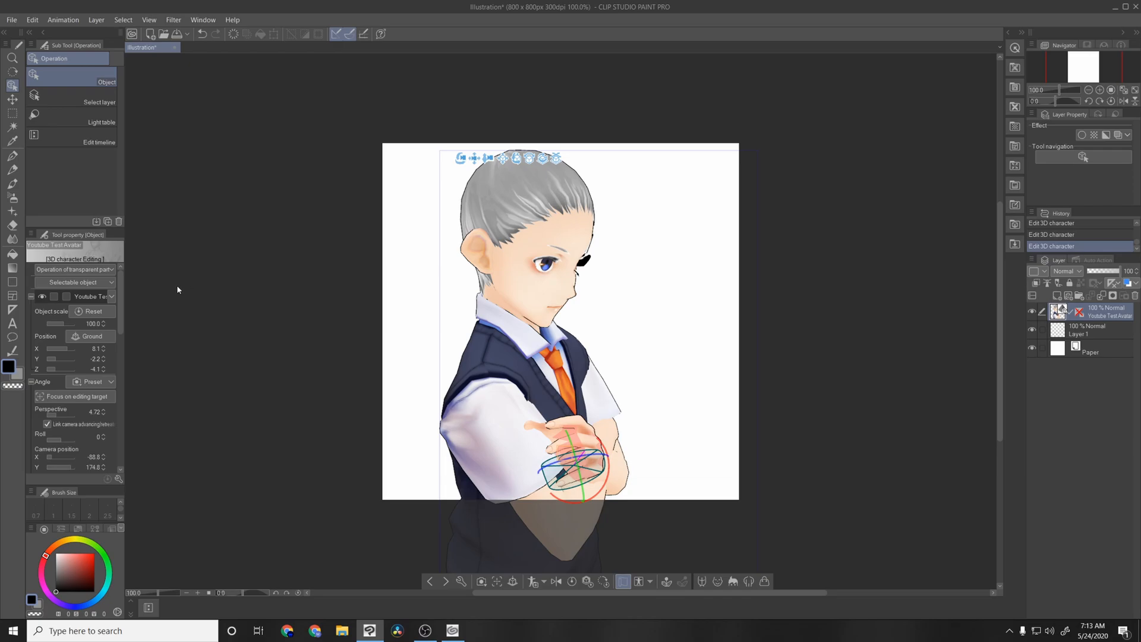
mouse_move(364, 317)
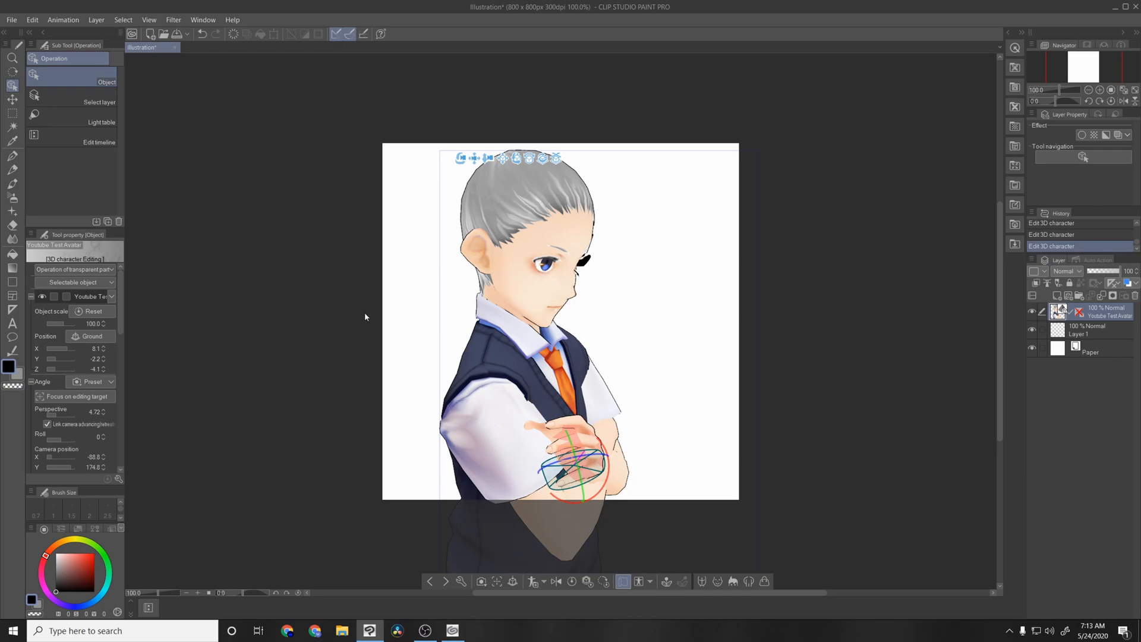
mouse_move(1089, 327)
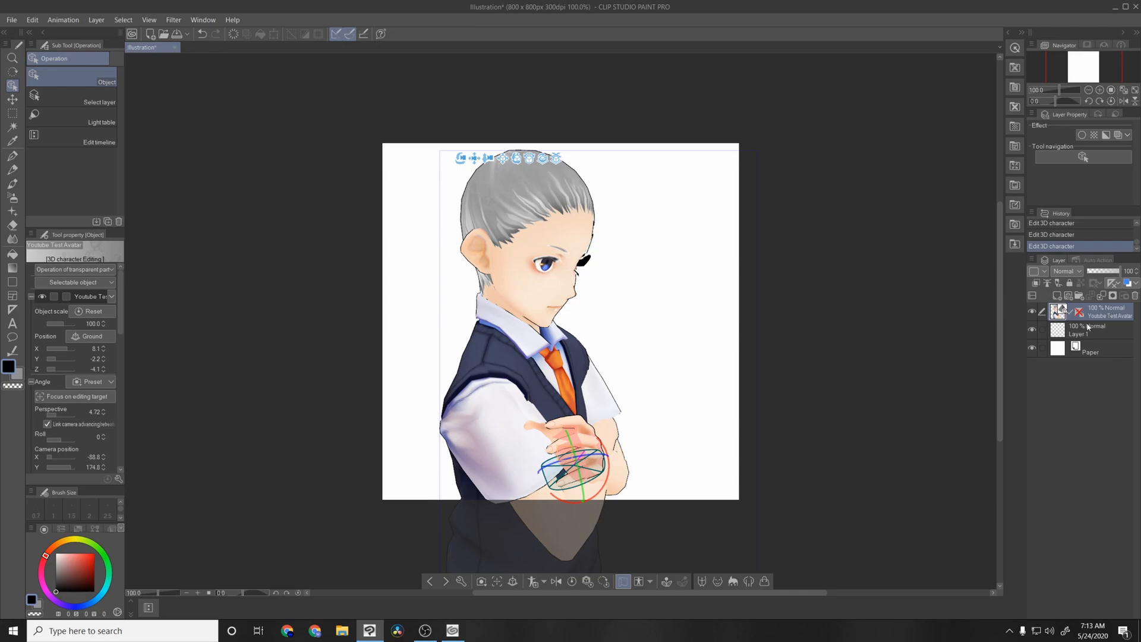
- Reselect the blank Layer 1 after shifting the avatar left
click(1084, 329)
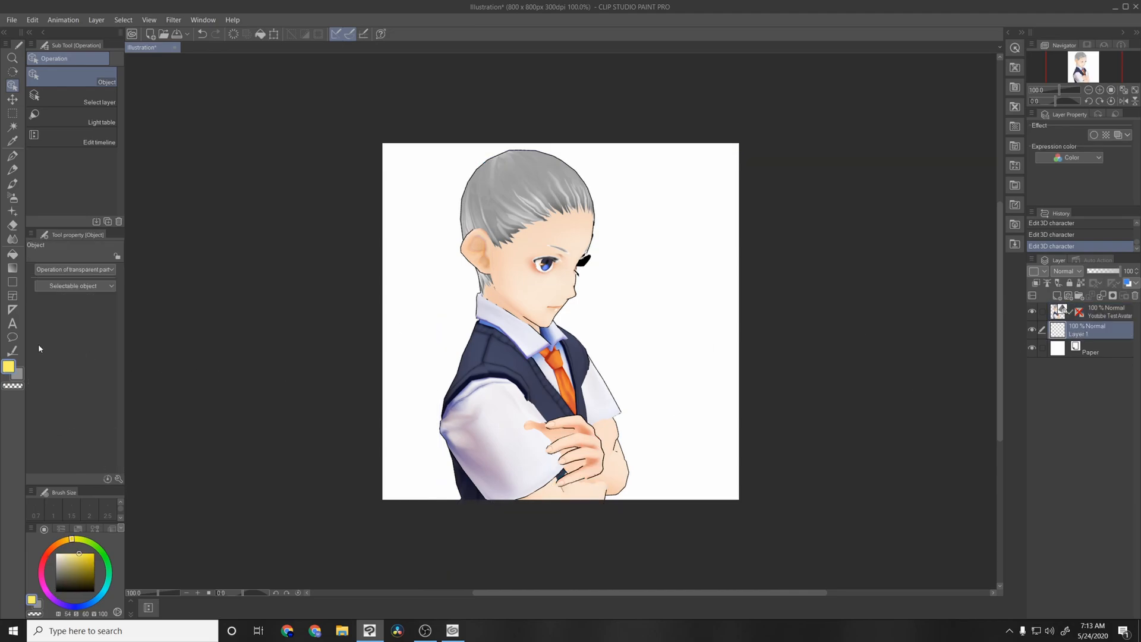
mouse_move(13, 337)
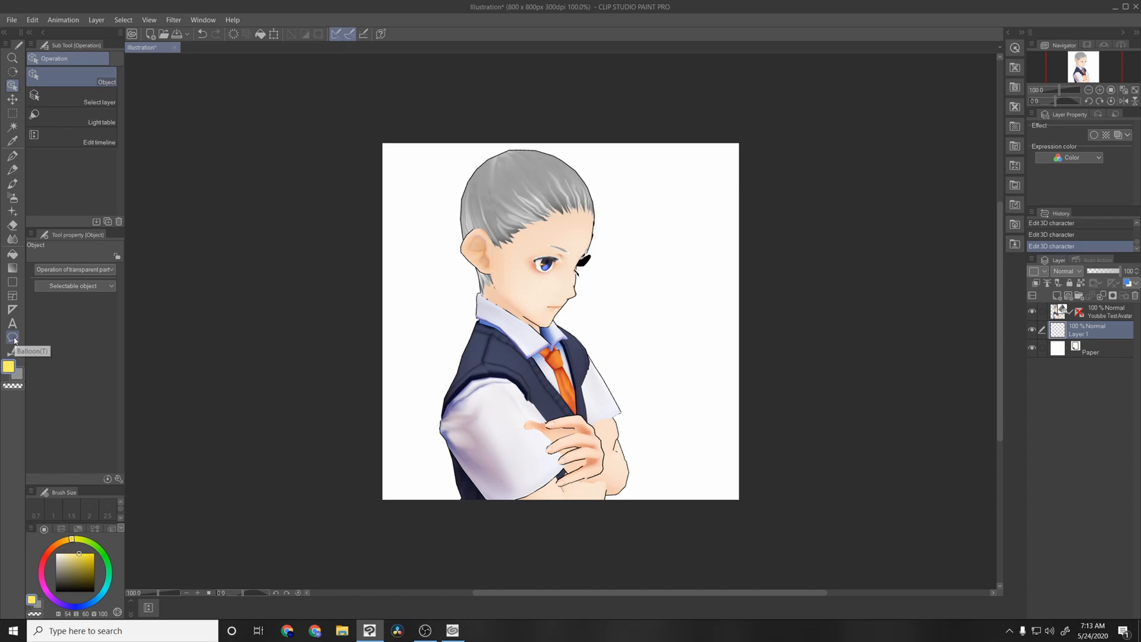
- Choose the Curve sub tool from the Figure tools
click(12, 337)
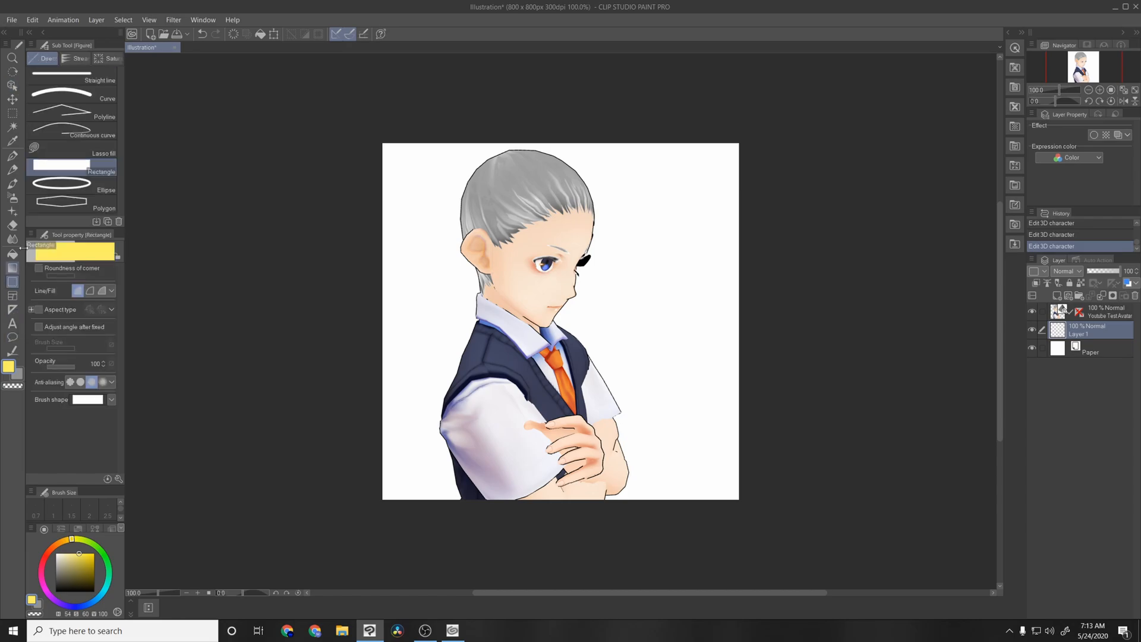
click(107, 98)
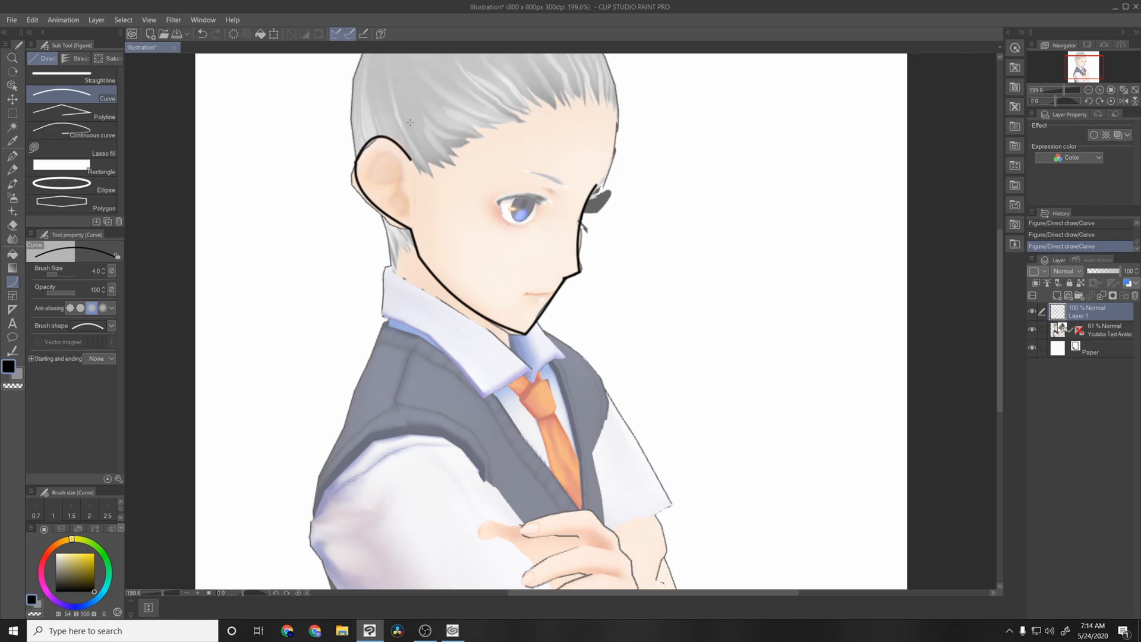
mouse_move(550, 212)
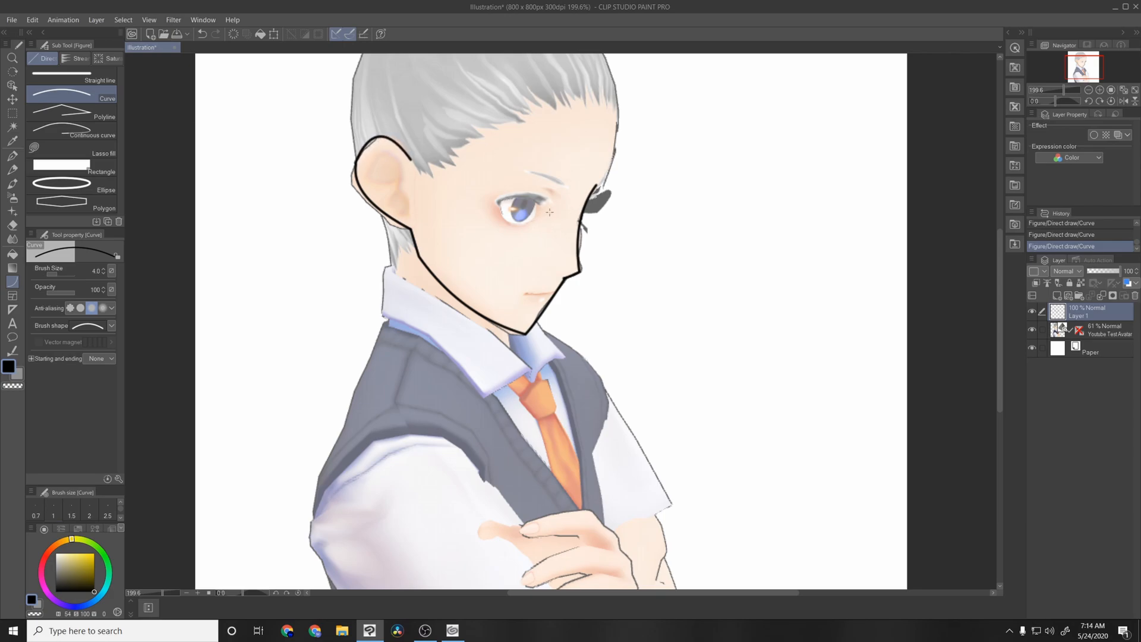